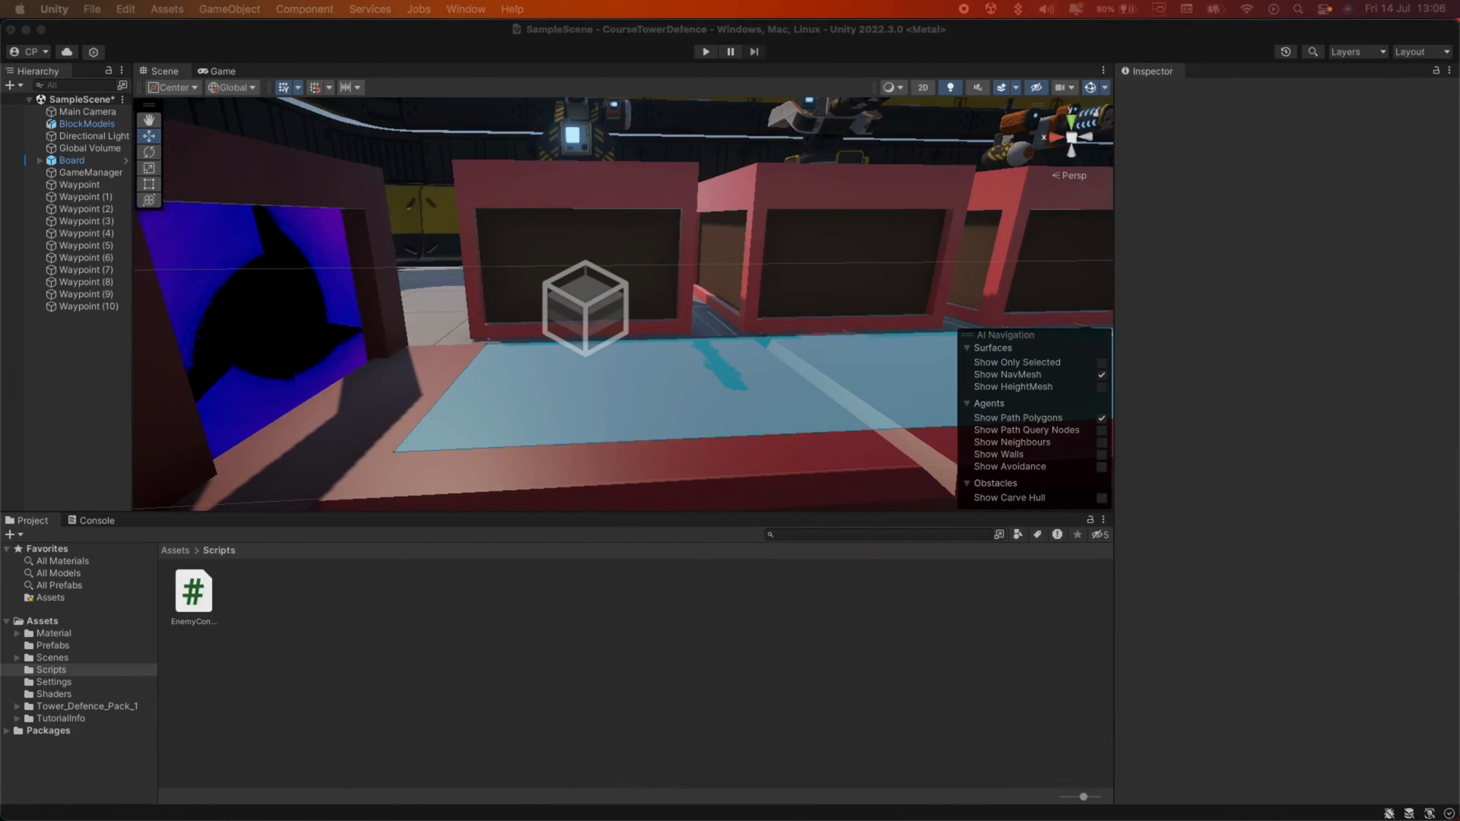
{"action": "mouse_move", "coordinate": [247, 408]}
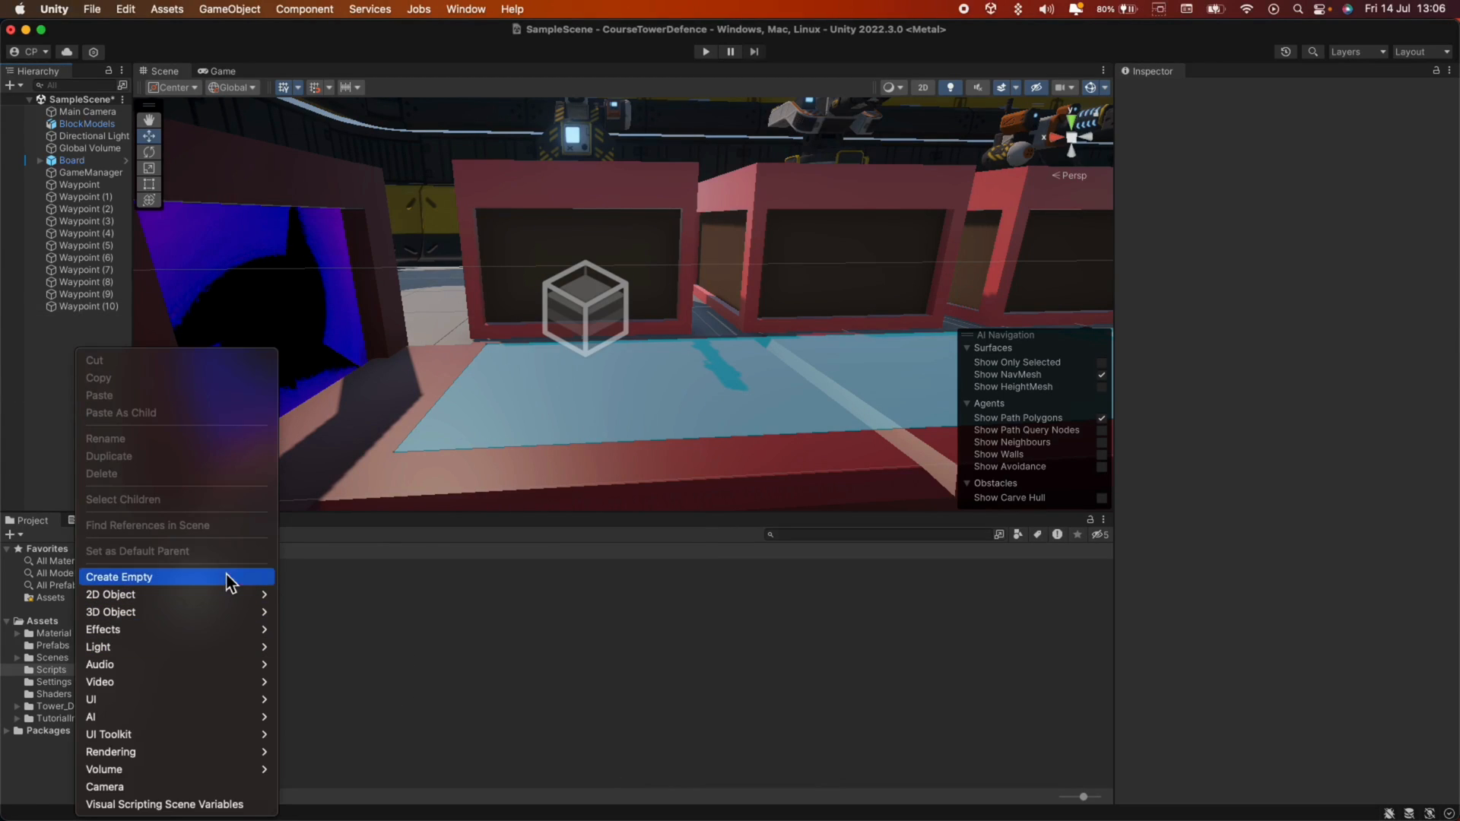
Create an empty object in the scene and name it Spawner.
{"action": "left_click", "coordinate": [120, 577]}
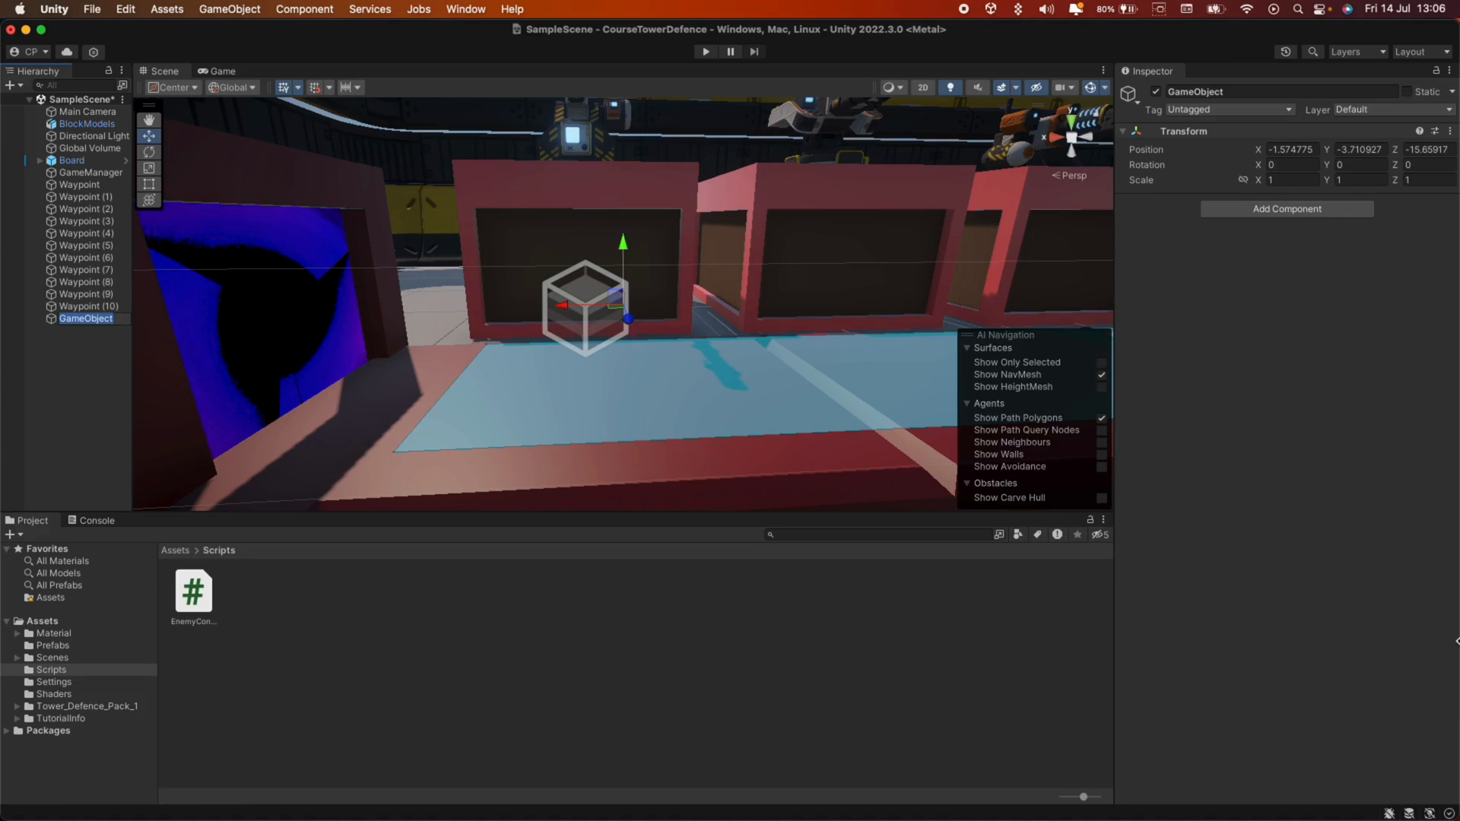
{"action": "type", "text": "Spawner"}
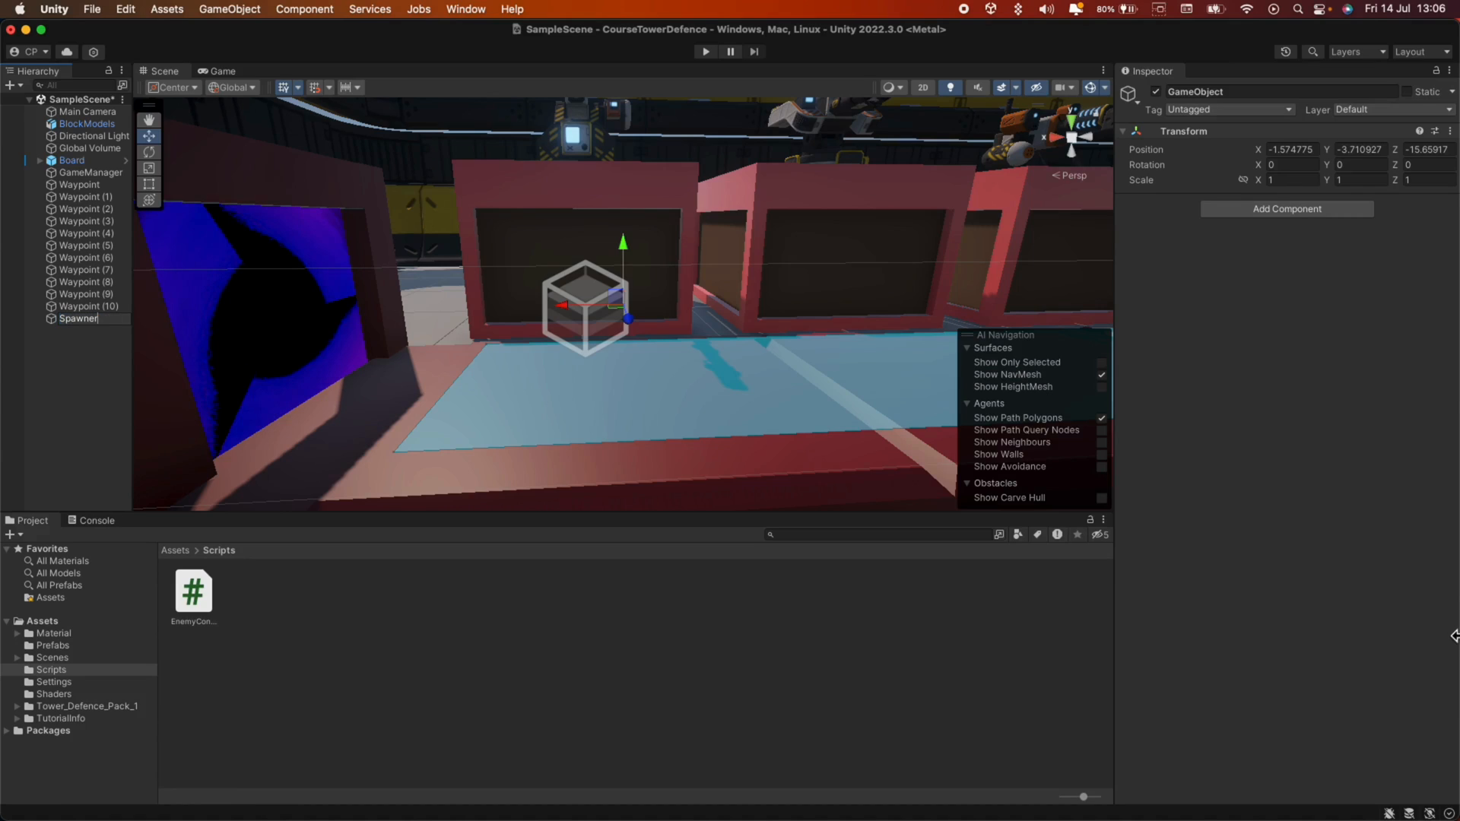
{"action": "left_click", "coordinate": [78, 319]}
{"action": "type", "text": "0.5"}
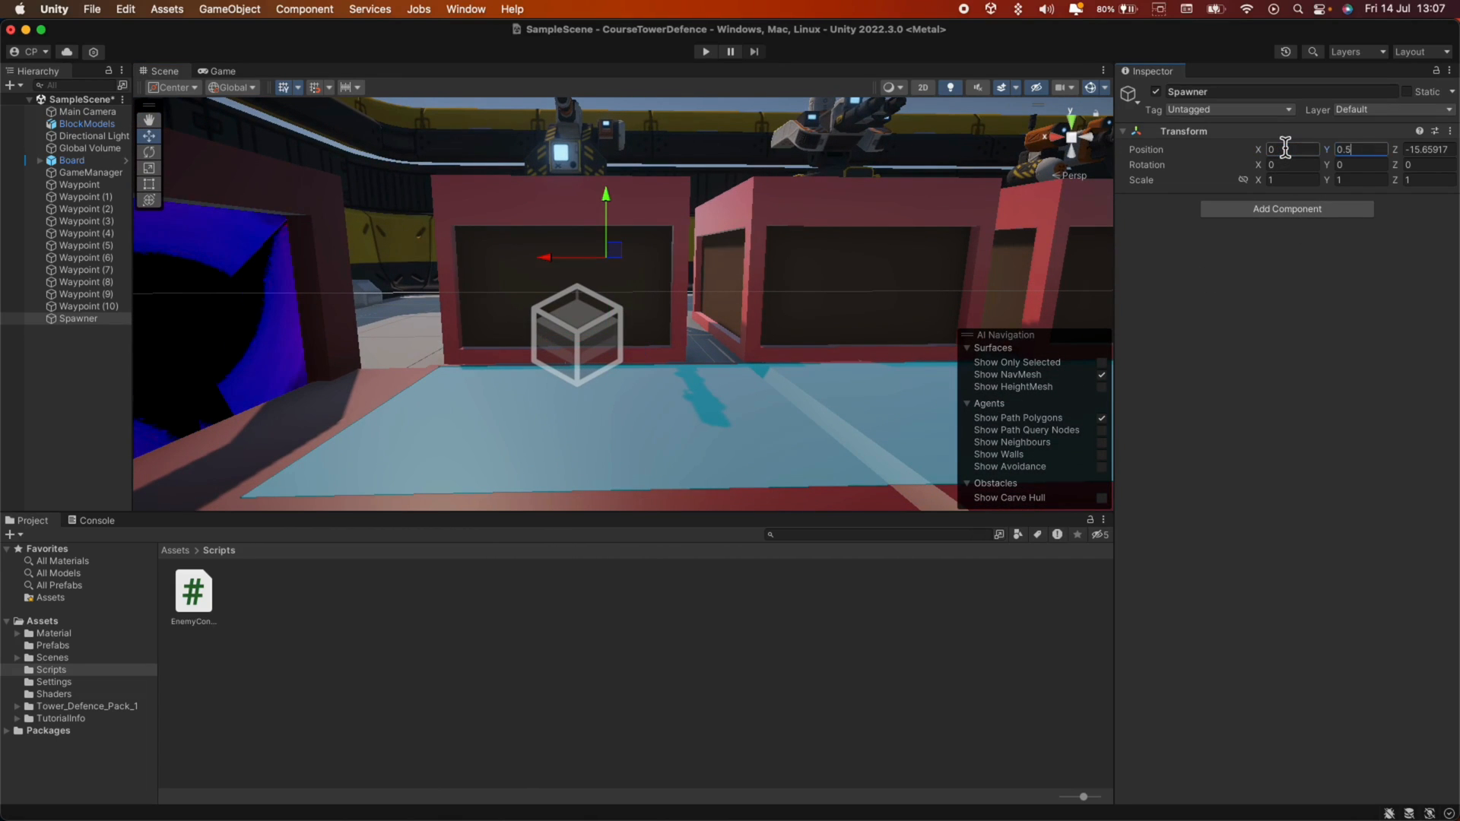
Place Spawner at position 0, 0.5, 2 by the portal.
{"action": "type", "text": "2"}
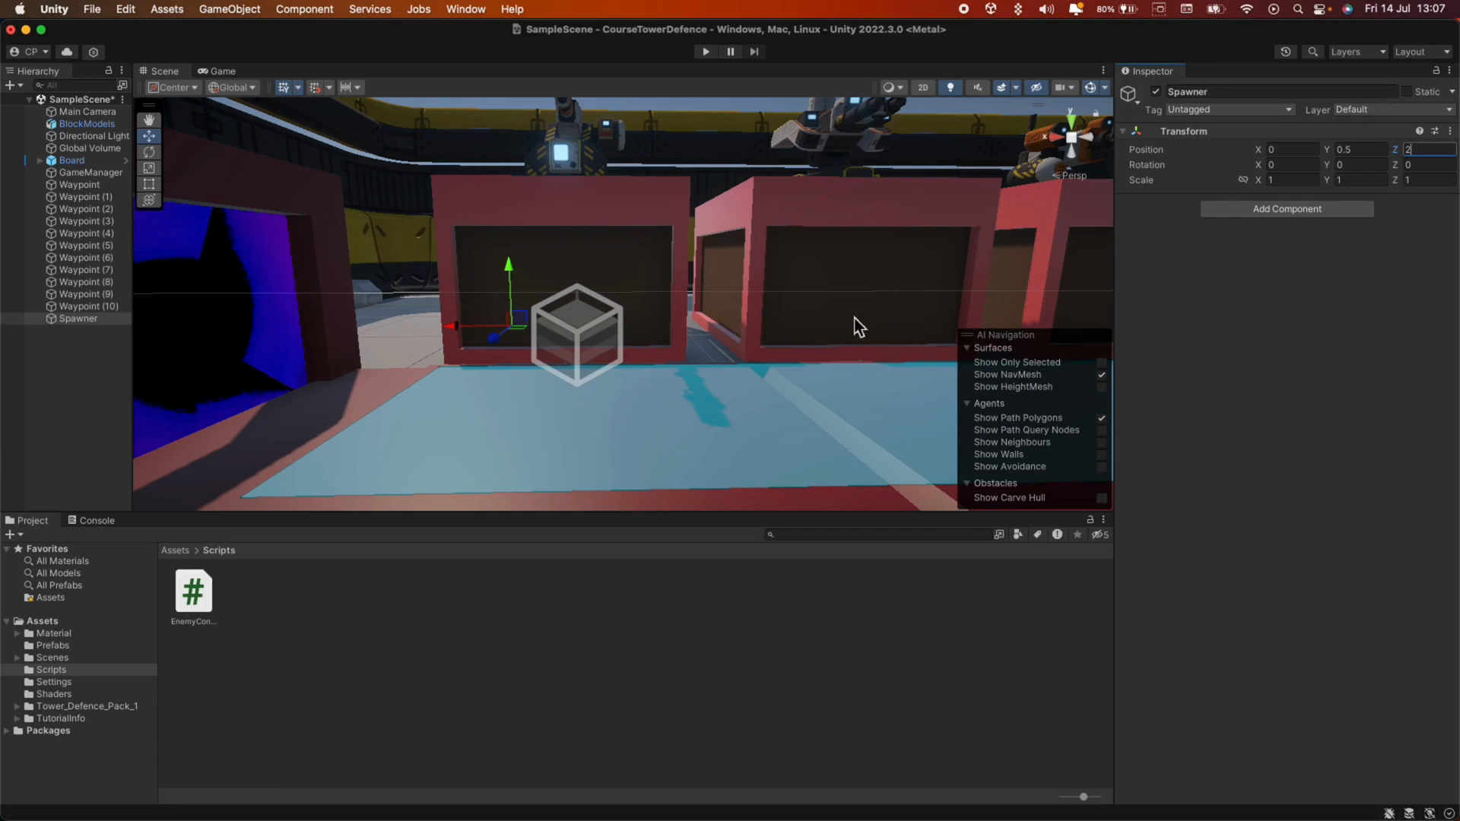
{"action": "left_click_drag", "start_coordinate": [838, 326], "coordinate": [481, 337]}
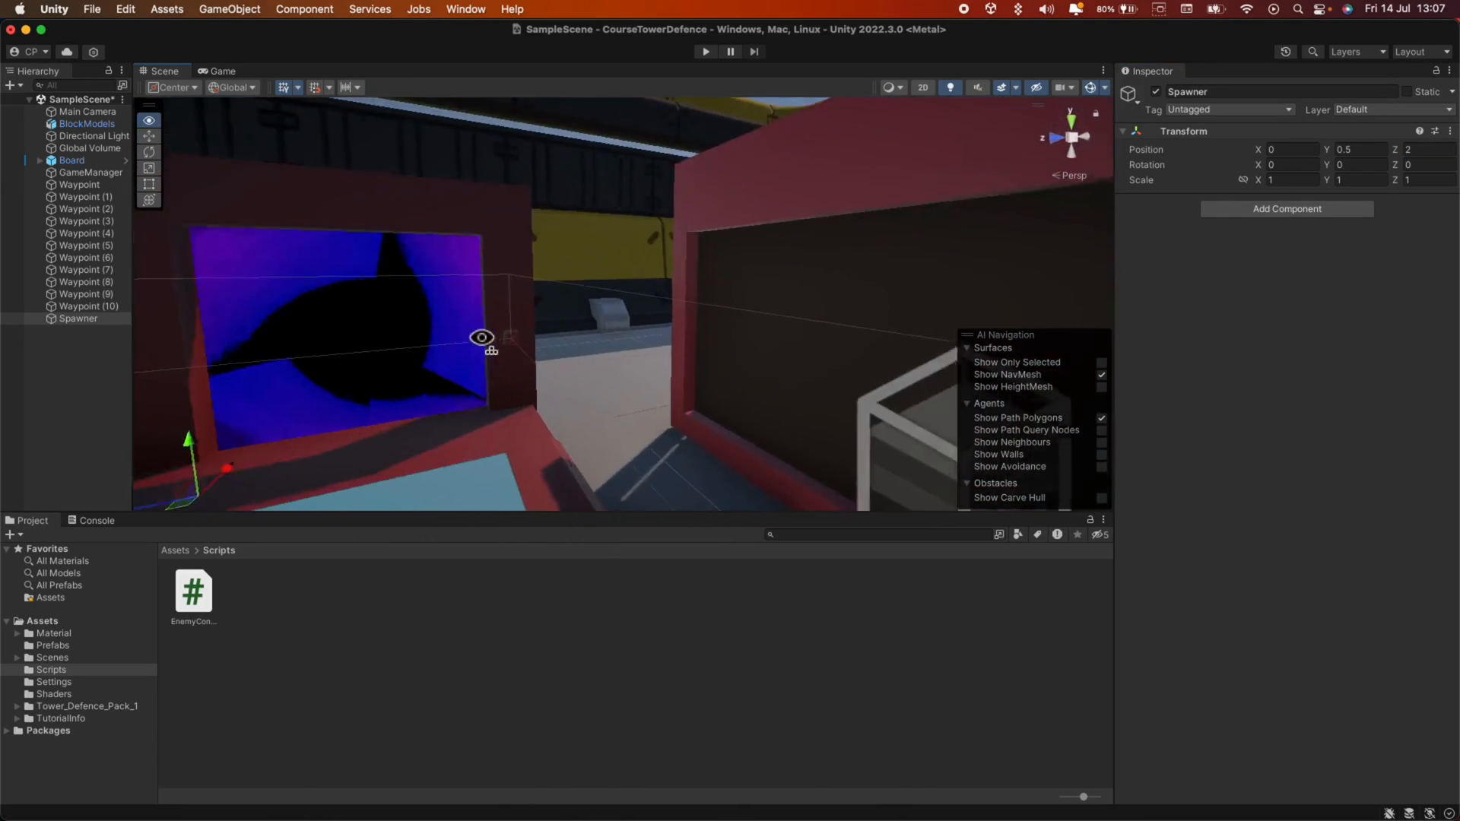
{"action": "left_click_drag", "start_coordinate": [482, 337], "coordinate": [440, 415]}
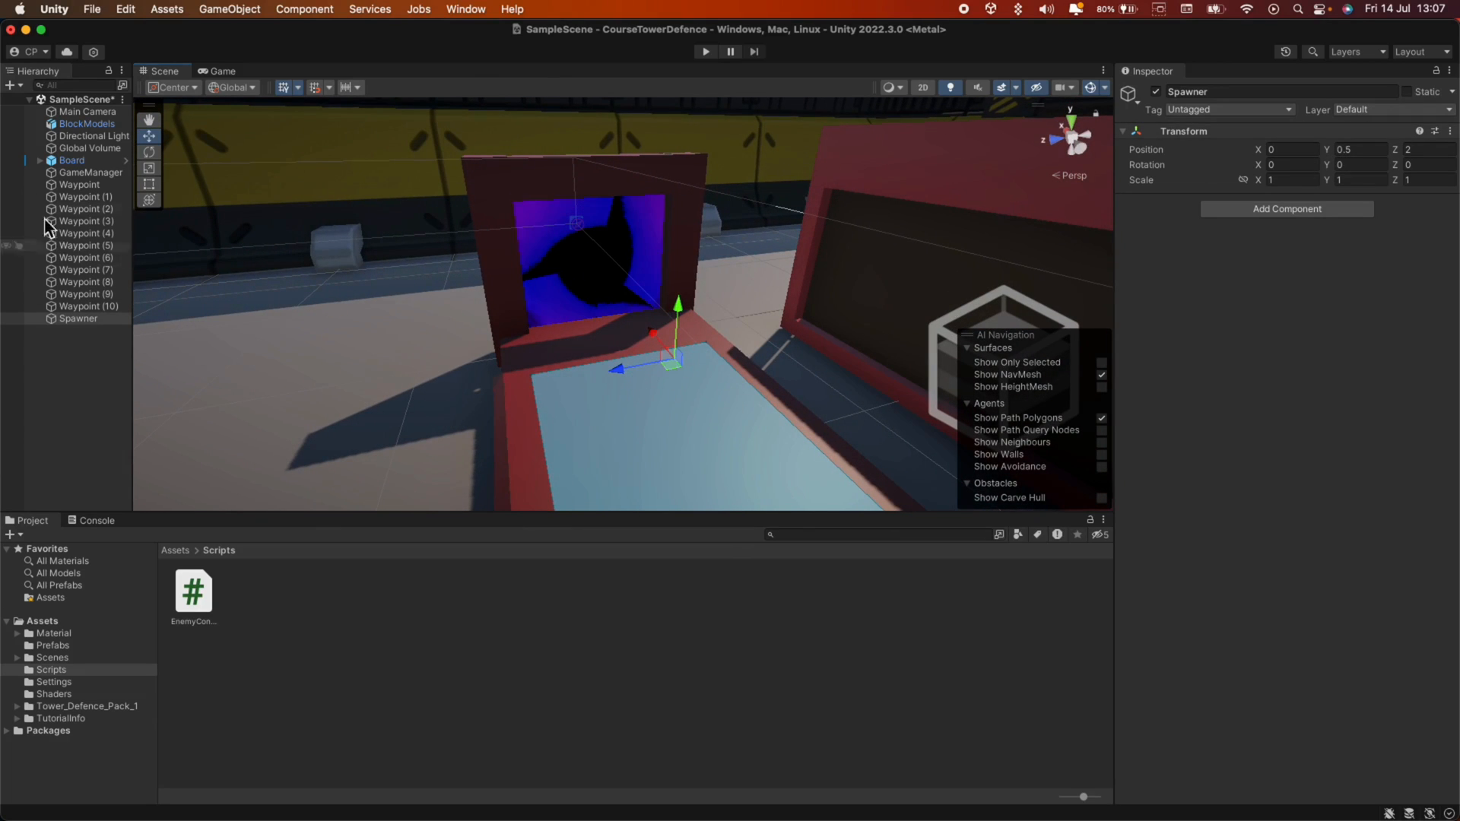
{"action": "mouse_move", "coordinate": [79, 659]}
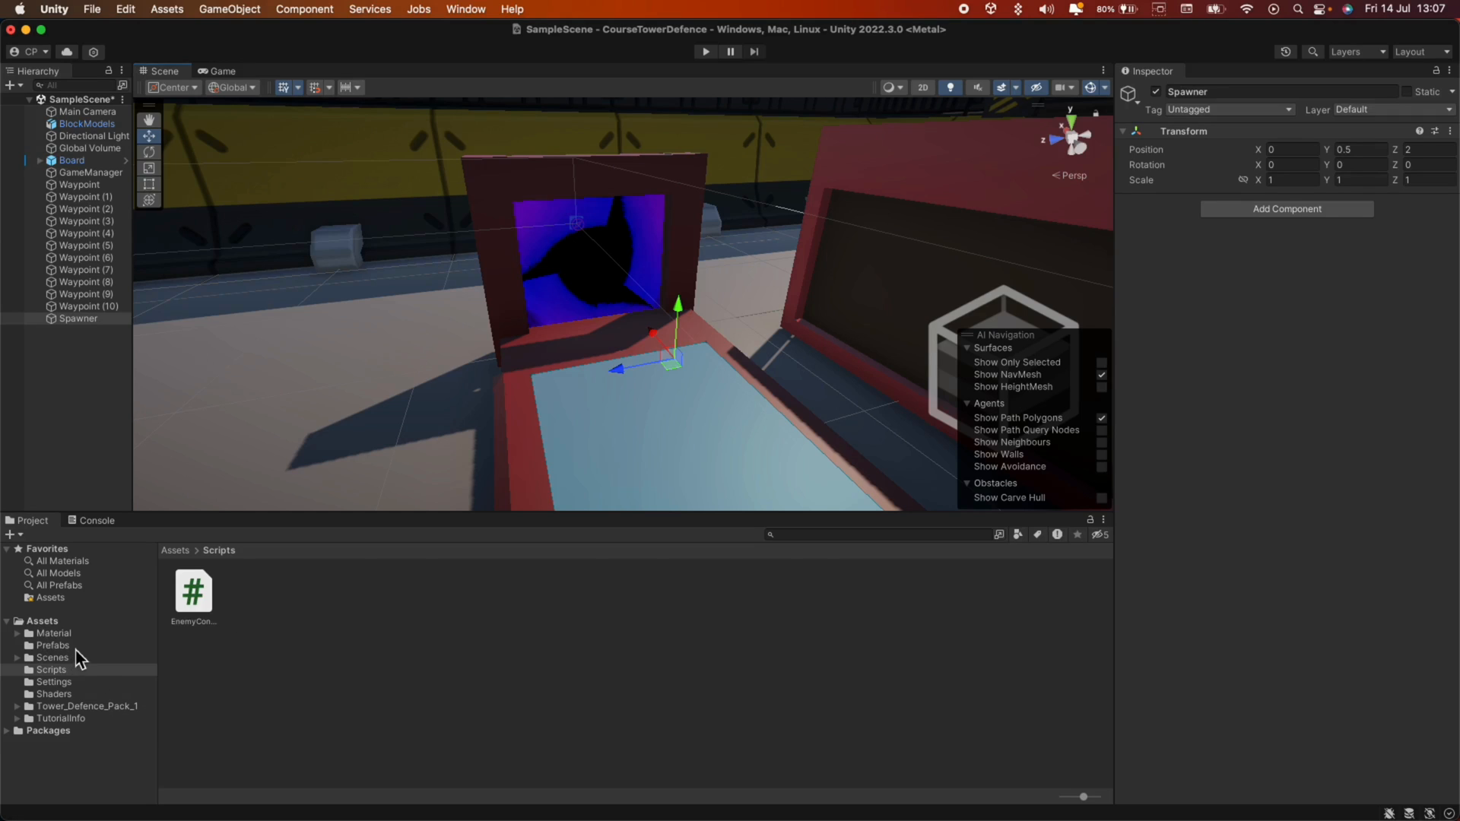
Show the Prefabs folder and delete Enemy_Bomb from the scene.
{"action": "left_click", "coordinate": [53, 646]}
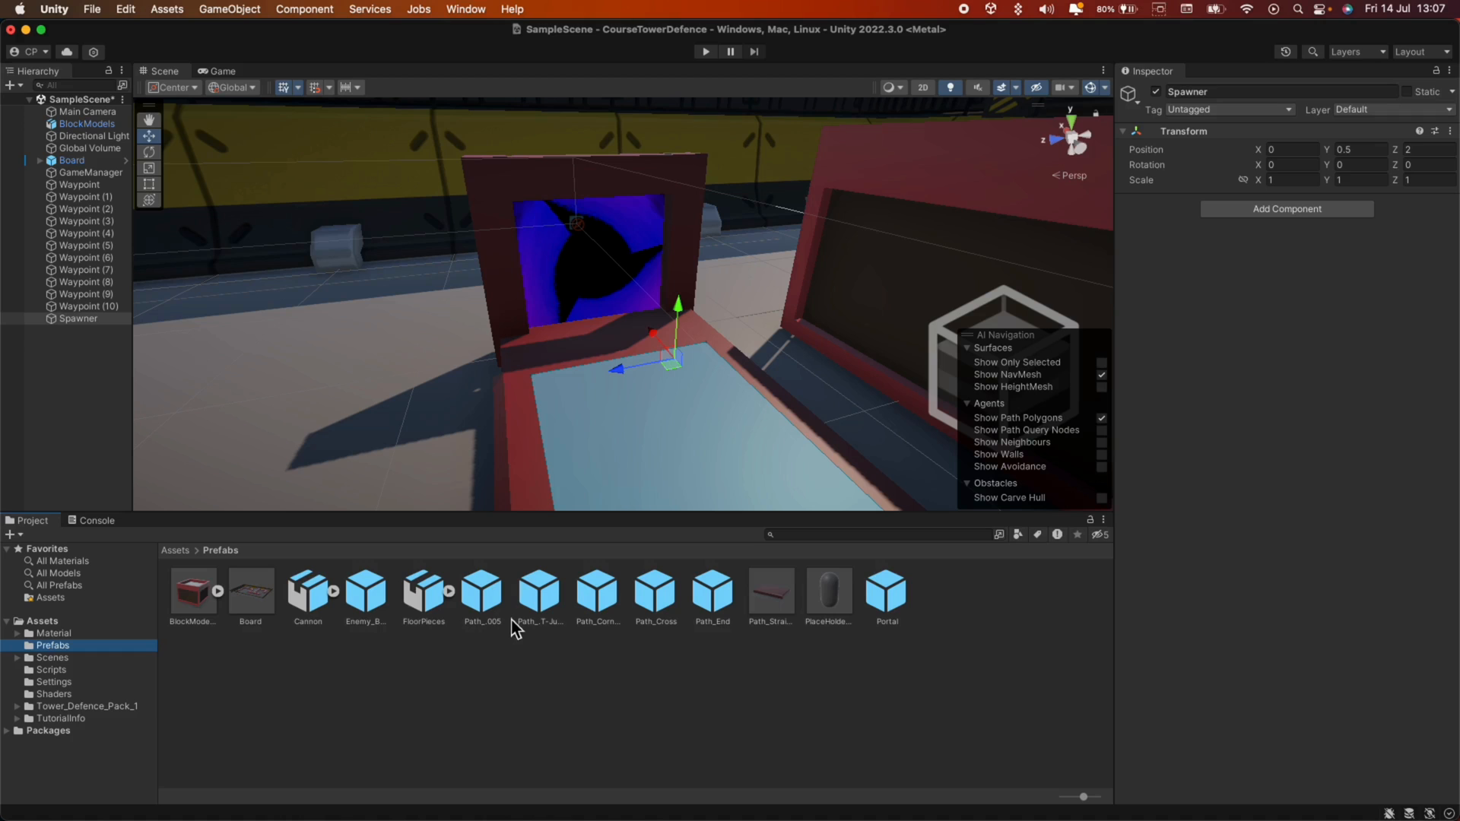
{"action": "mouse_move", "coordinate": [366, 619]}
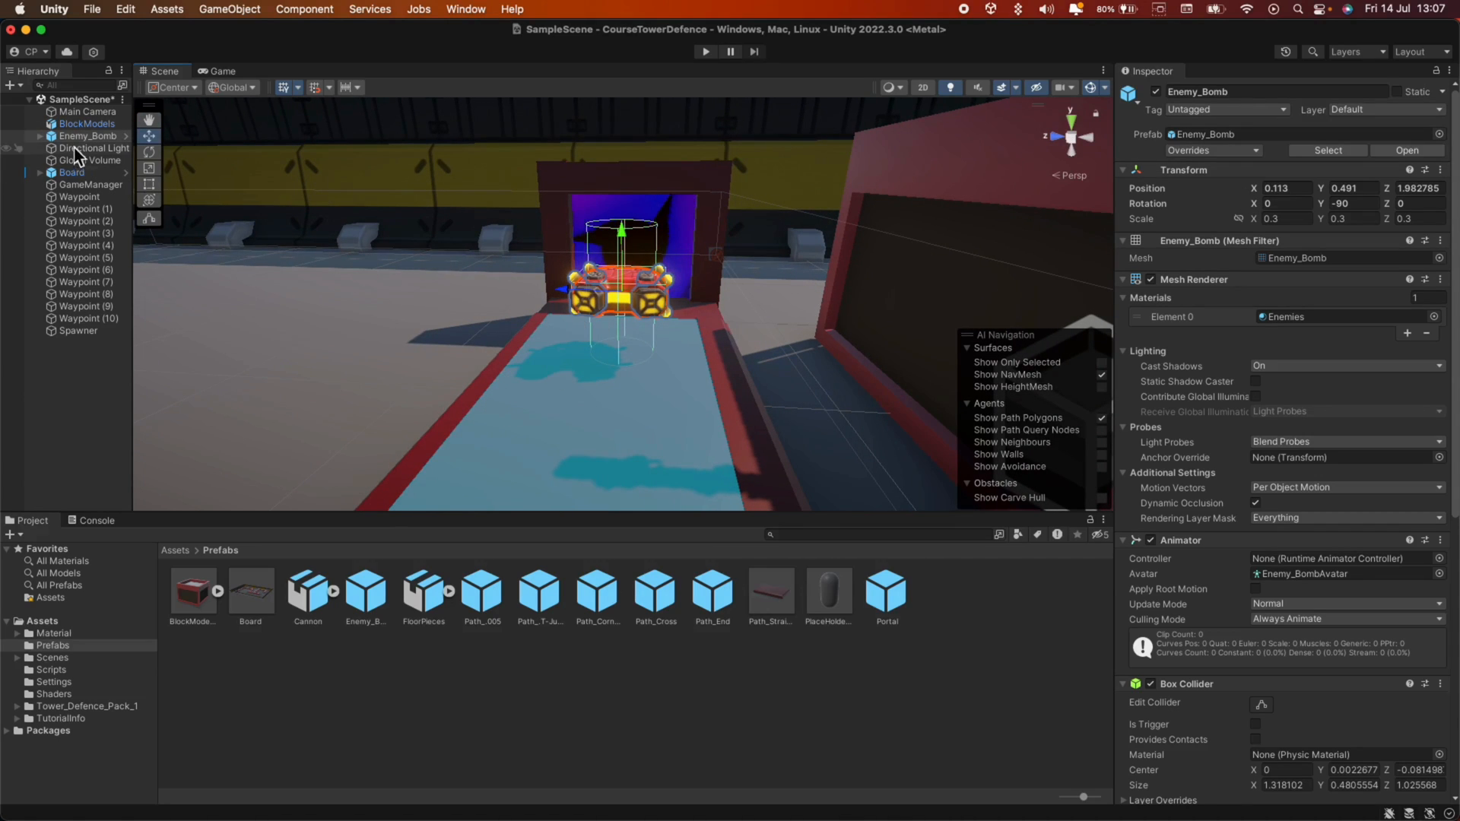
{"action": "right_click", "coordinate": [87, 136]}
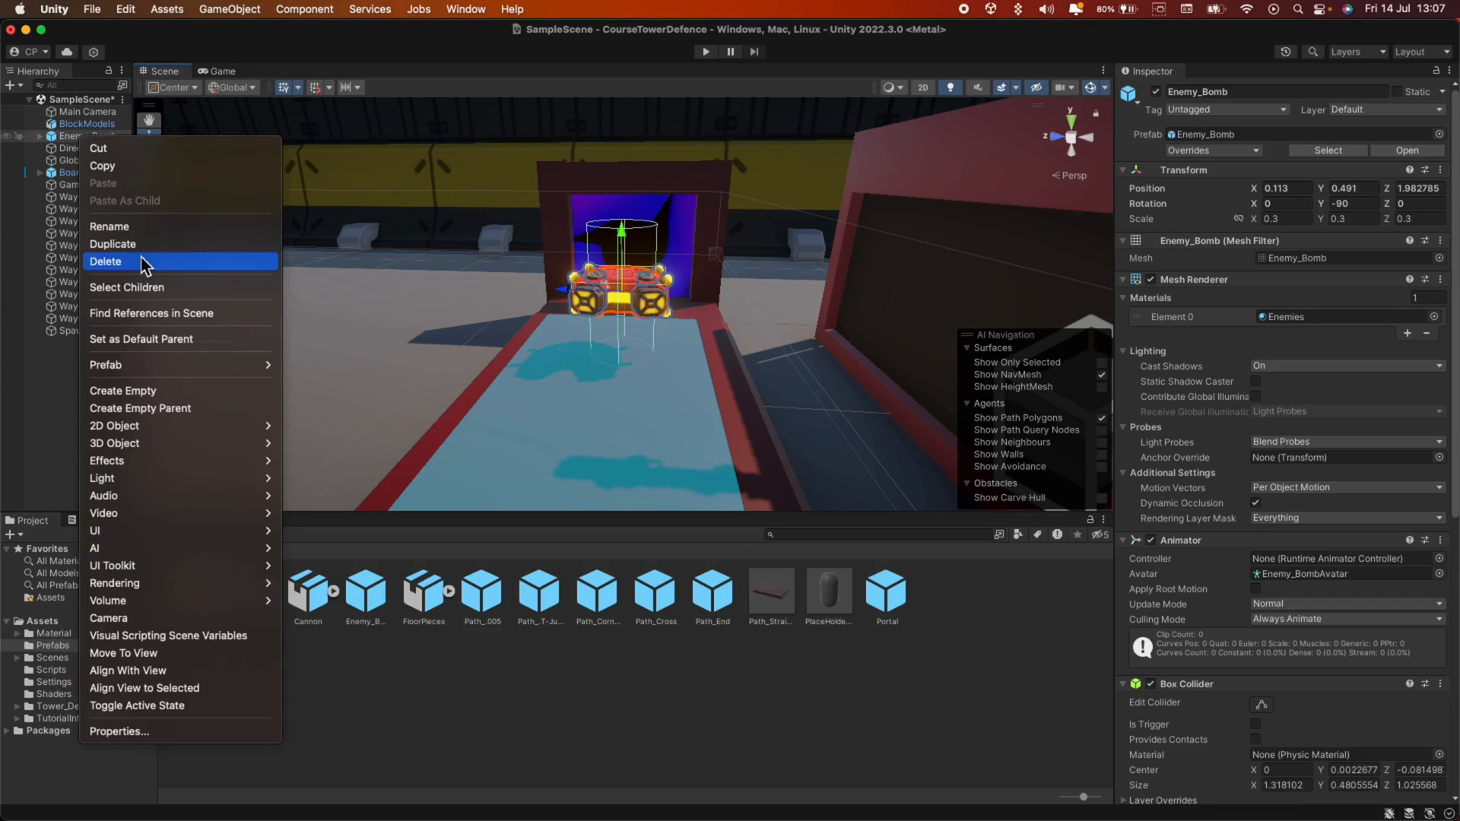
{"action": "left_click", "coordinate": [105, 262]}
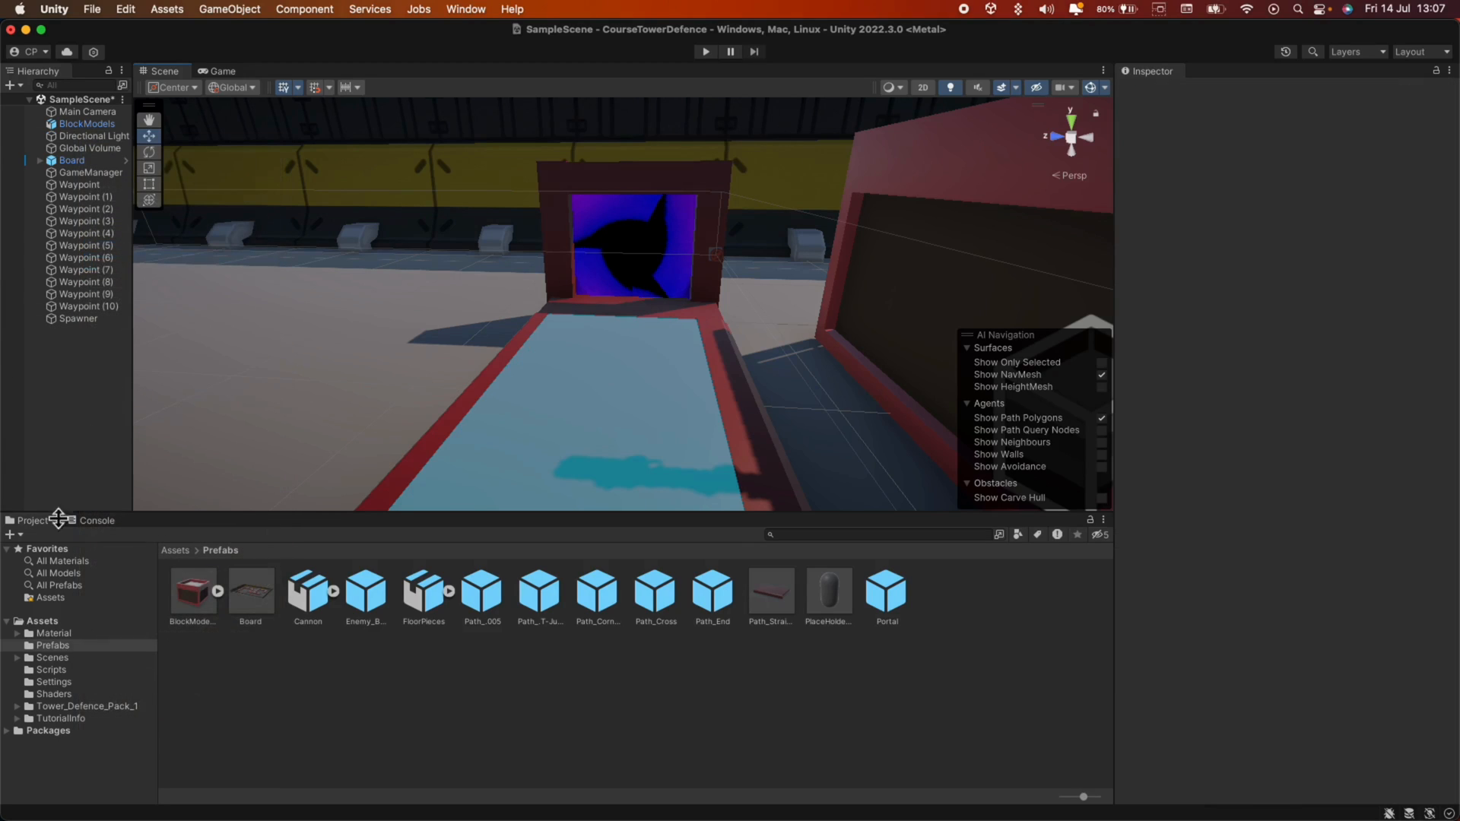
Create a Spawner C# script in Assets > Scripts and open it in VS Code.
{"action": "left_click", "coordinate": [50, 669]}
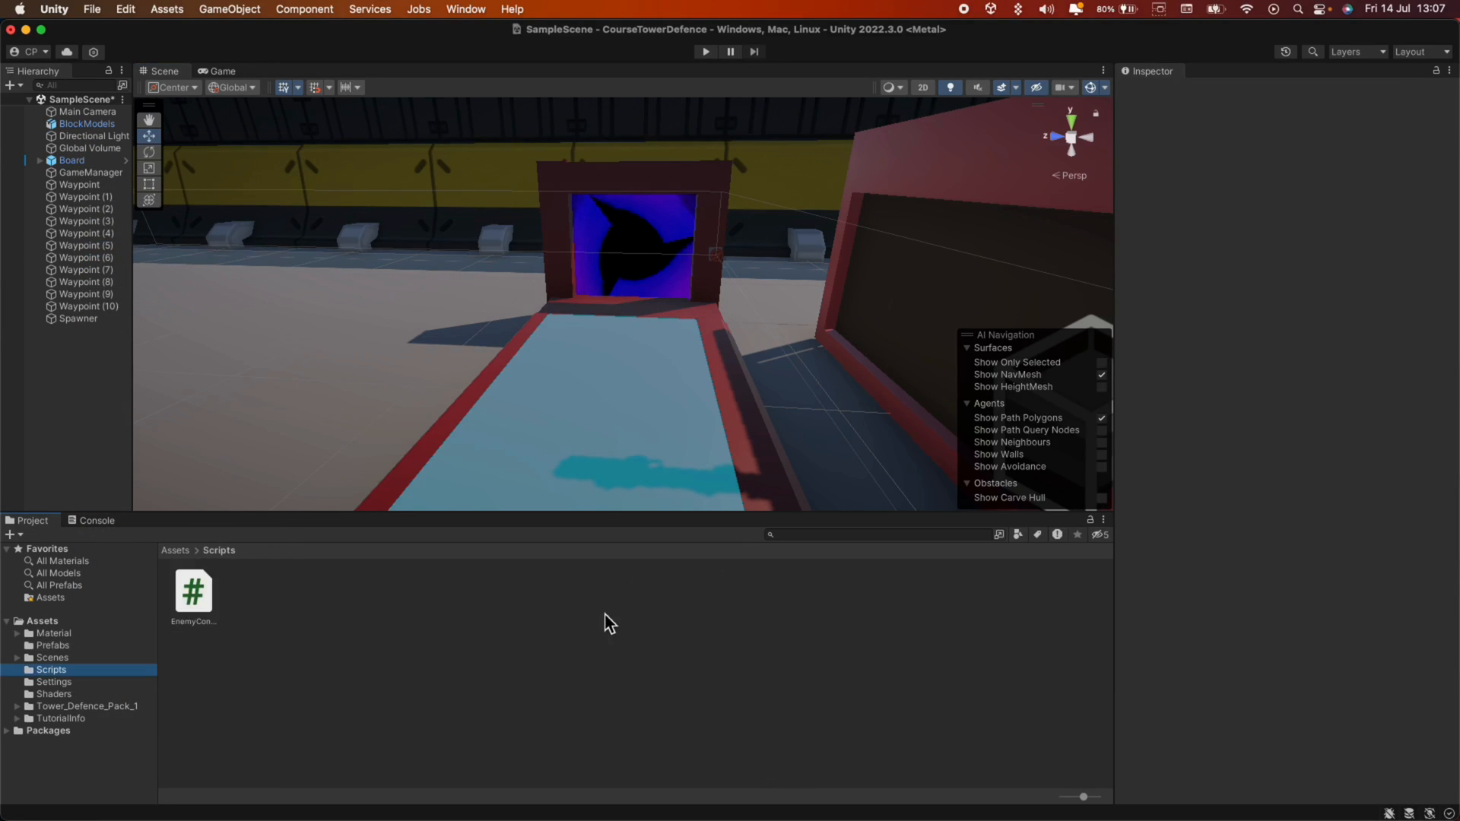
{"action": "right_click", "coordinate": [605, 622]}
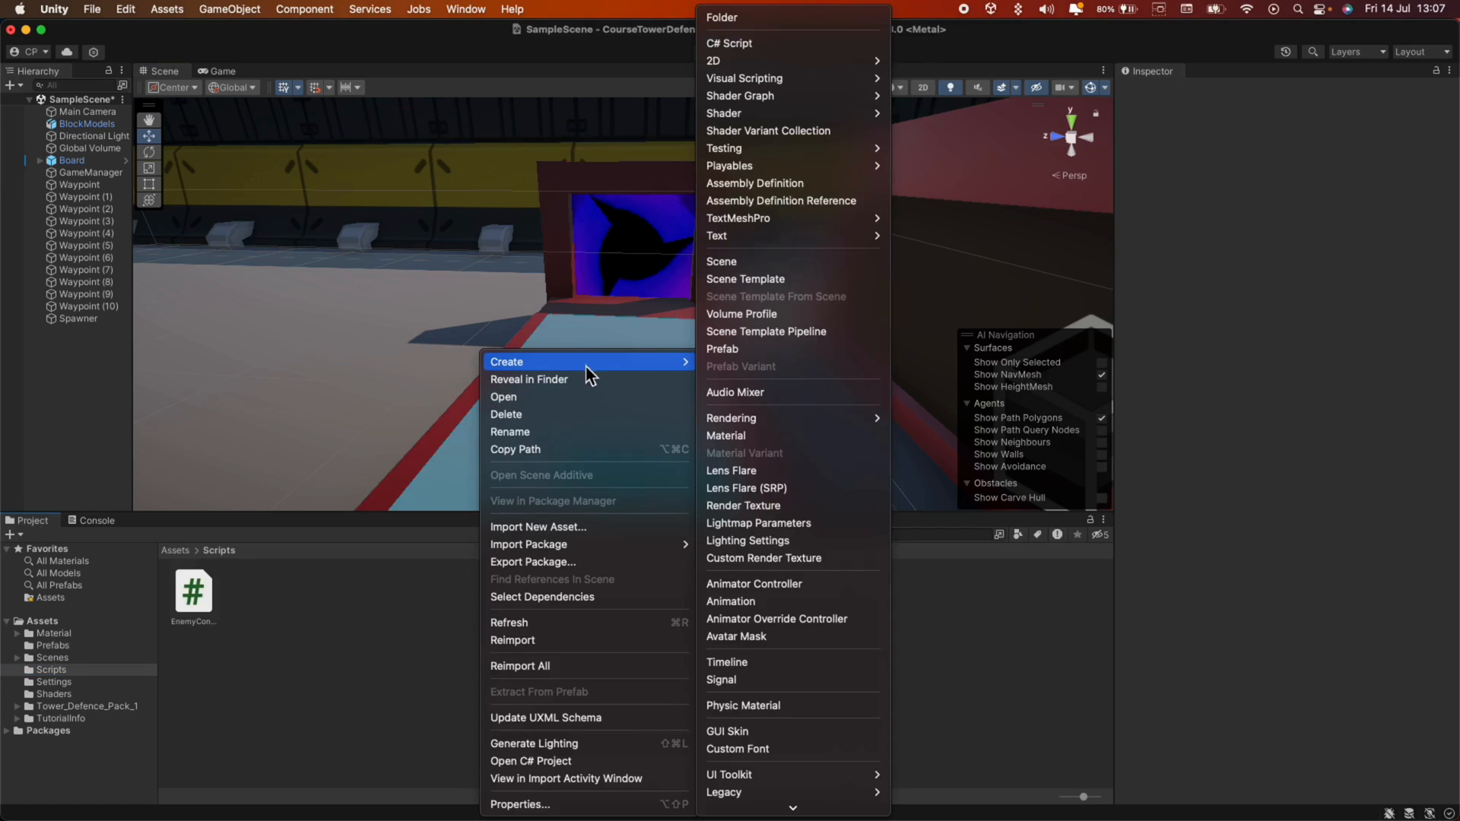
{"action": "left_click", "coordinate": [730, 43]}
{"action": "type", "text": "Spawner"}
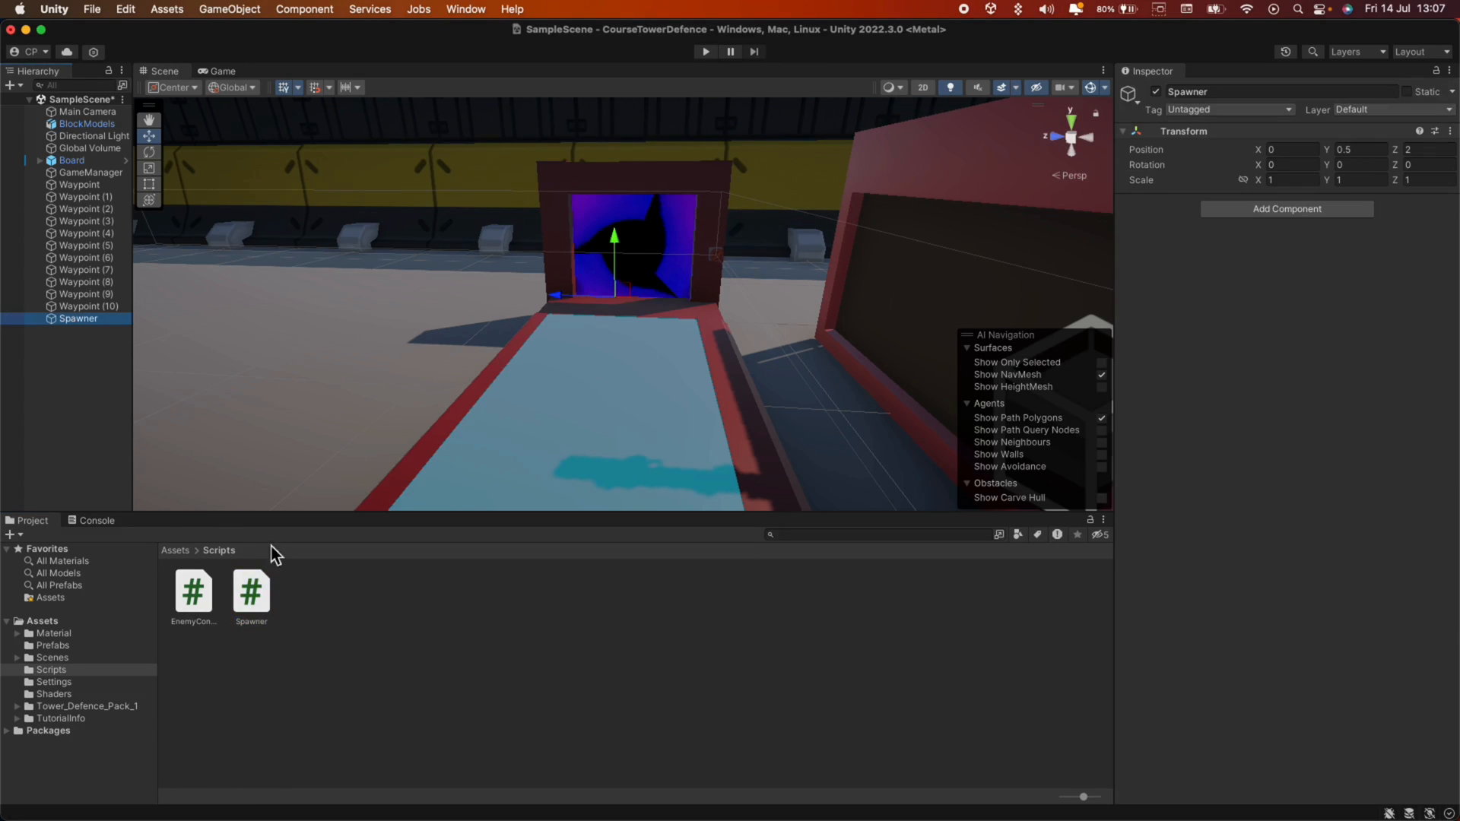
{"action": "left_click", "coordinate": [250, 589]}
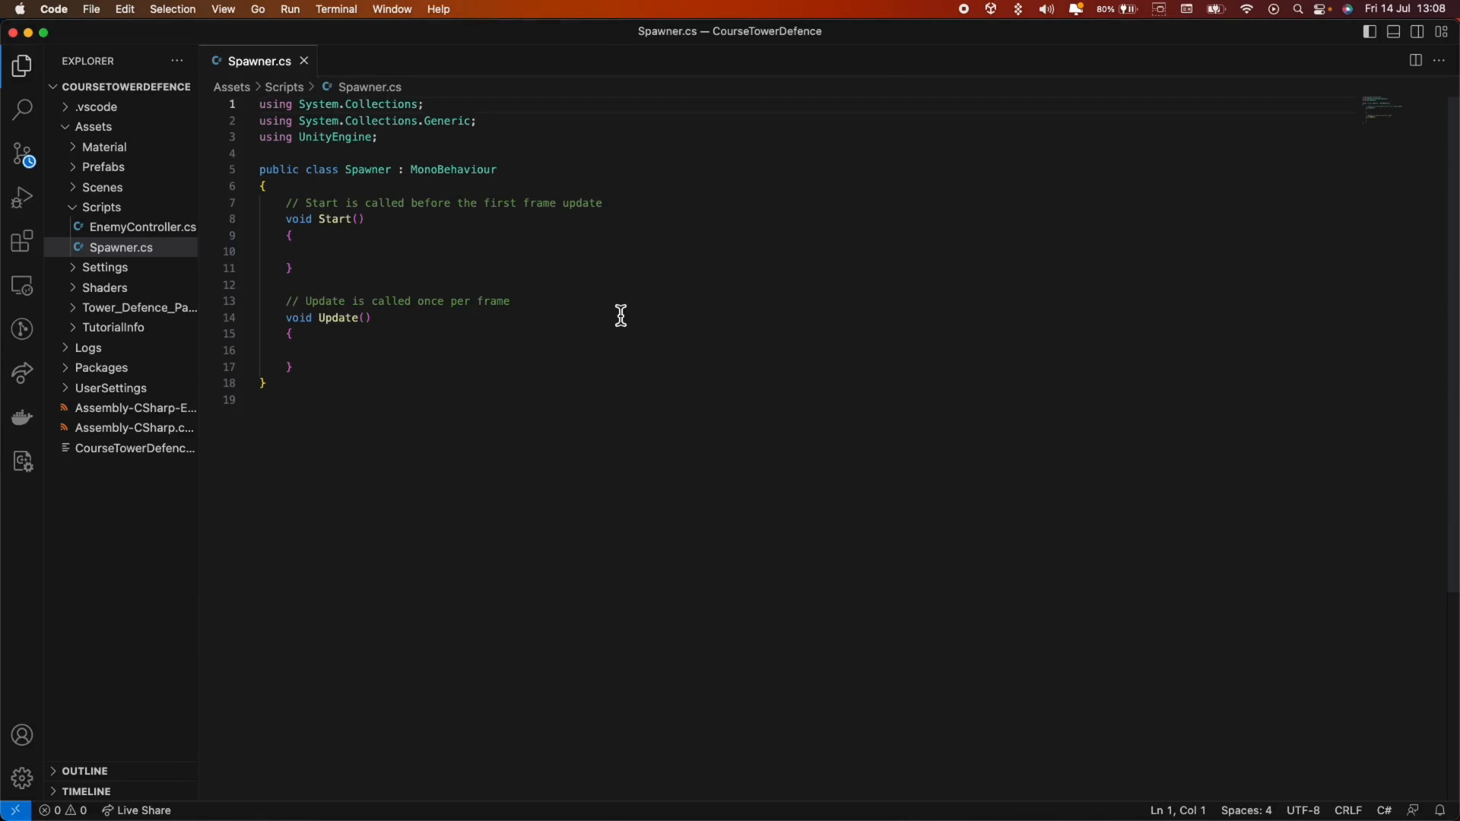
Declare a public GameObject enemyPrefab field in the Spawner class.
{"action": "left_click", "coordinate": [264, 186]}
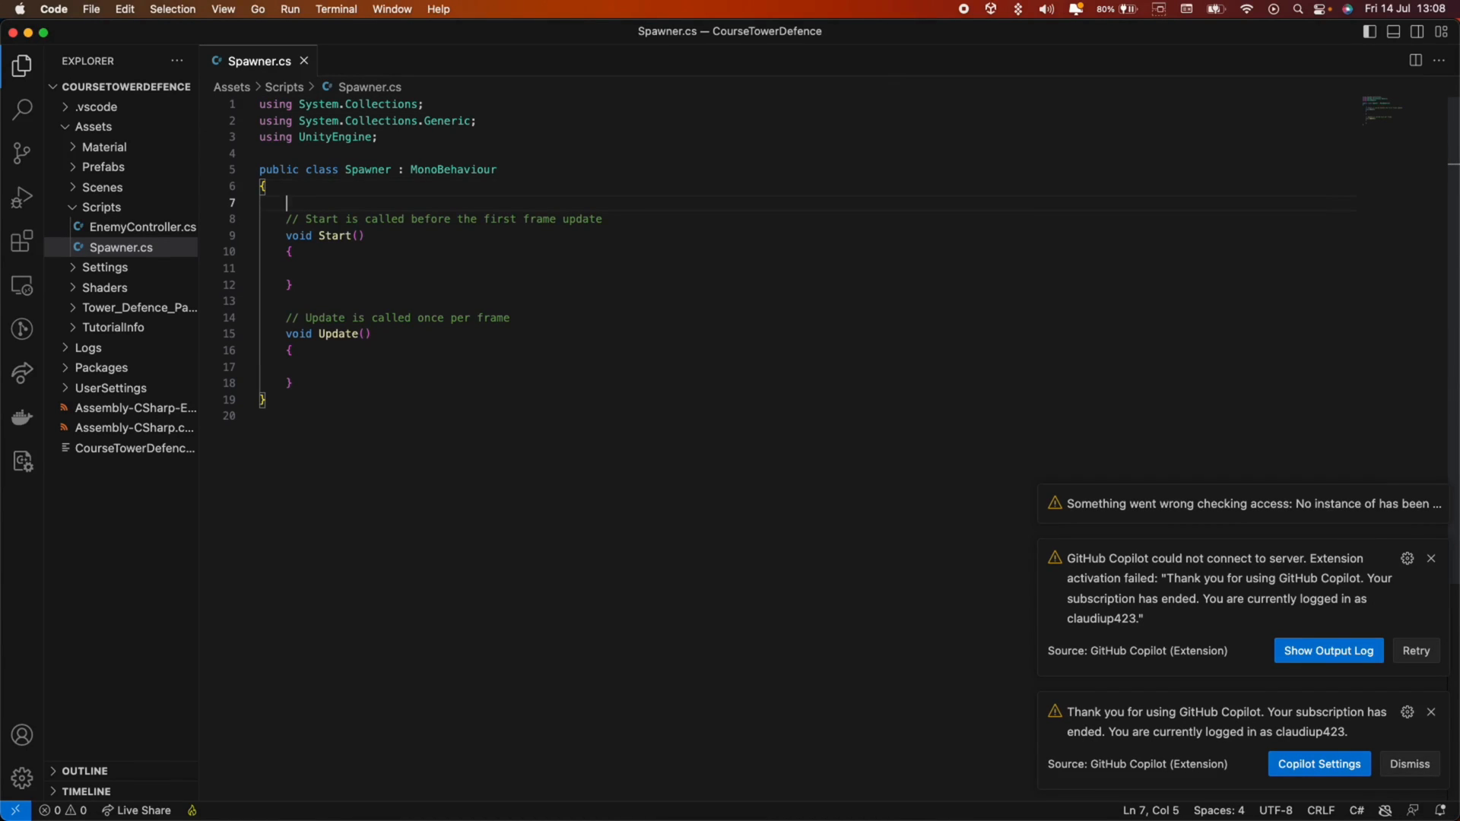
{"action": "type", "text": "privat"}
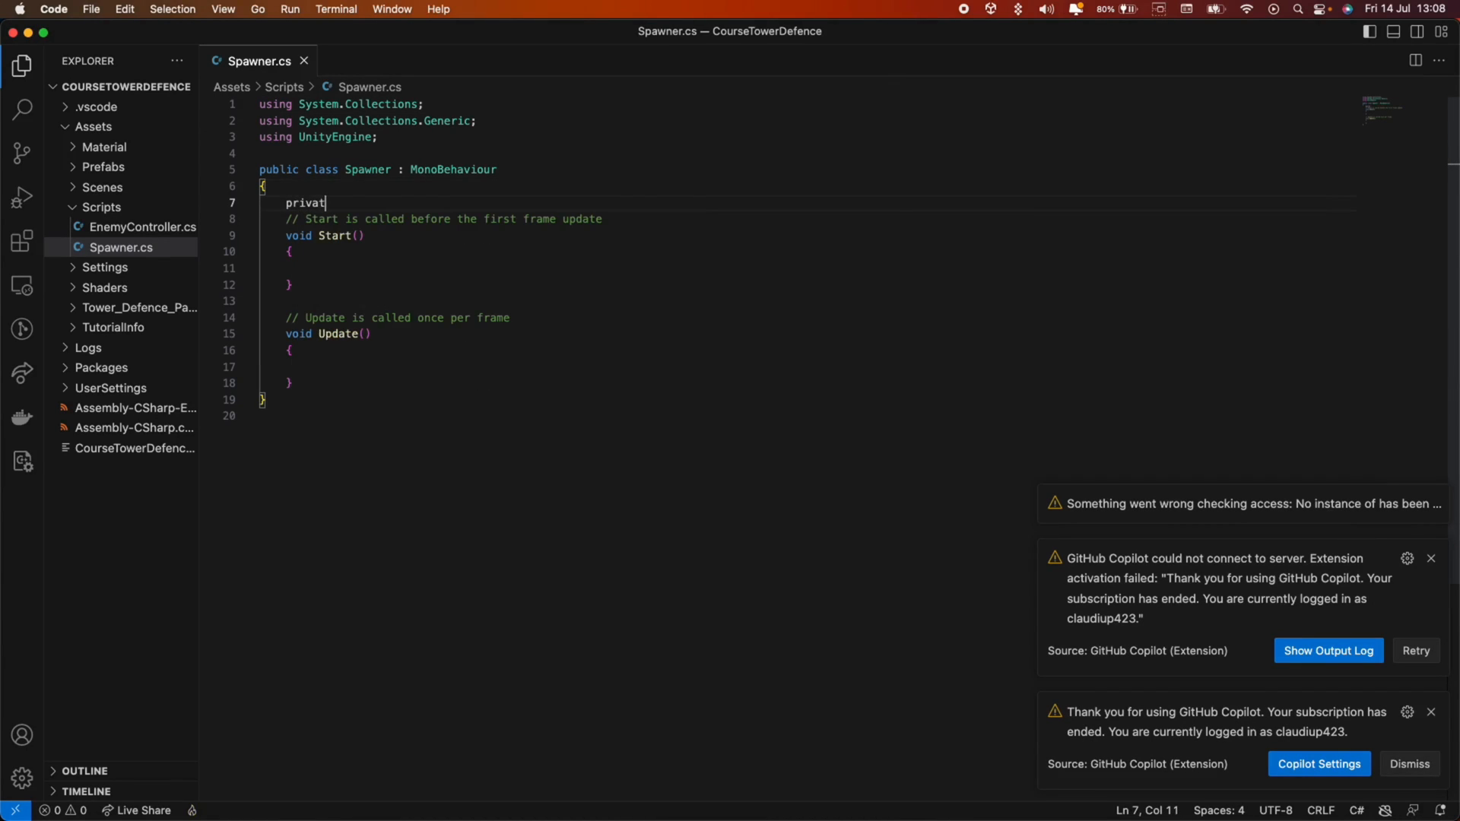
{"action": "type", "text": "e"}
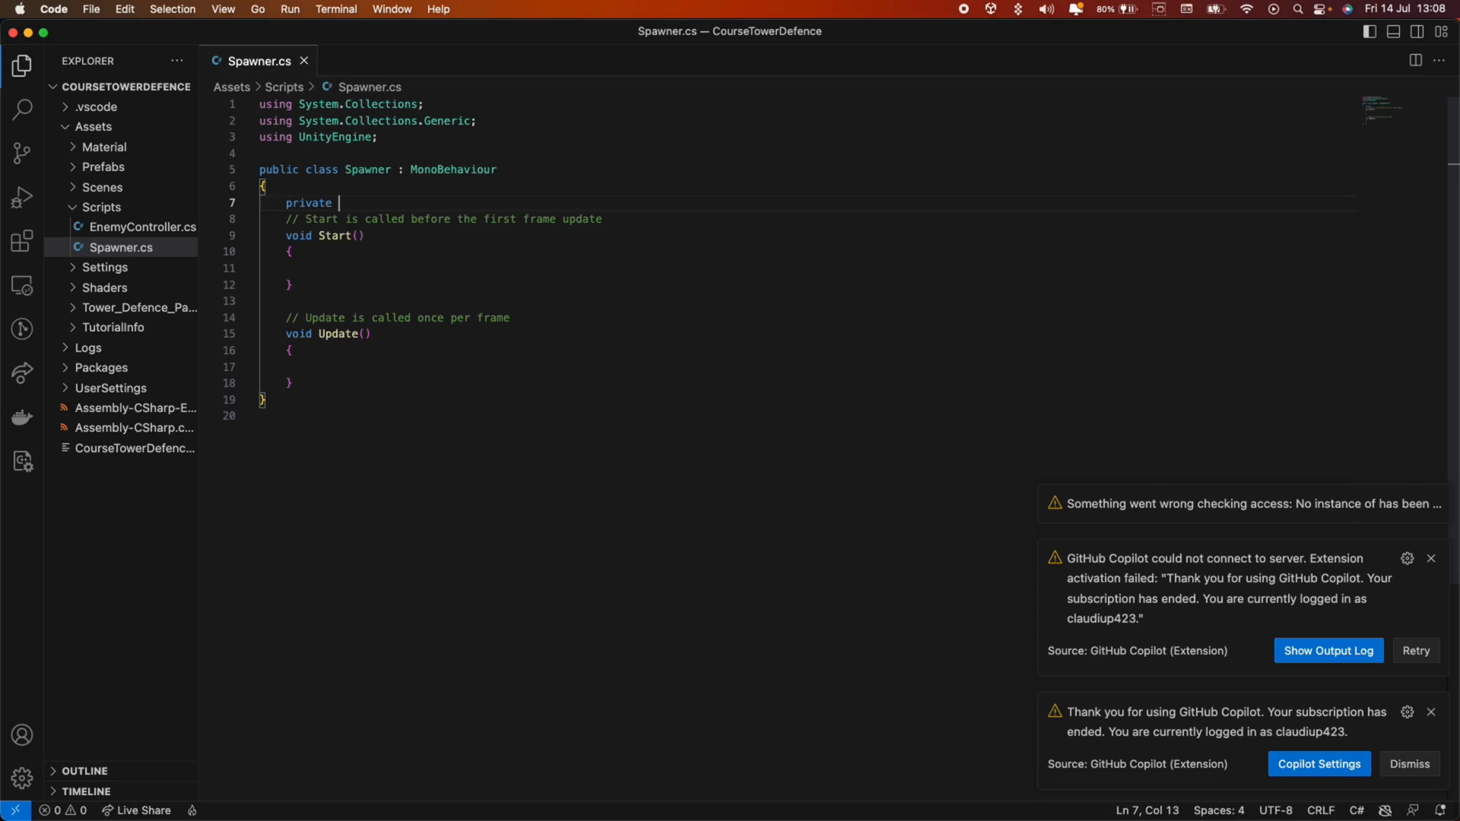
{"action": "key", "text": "Backspace"}
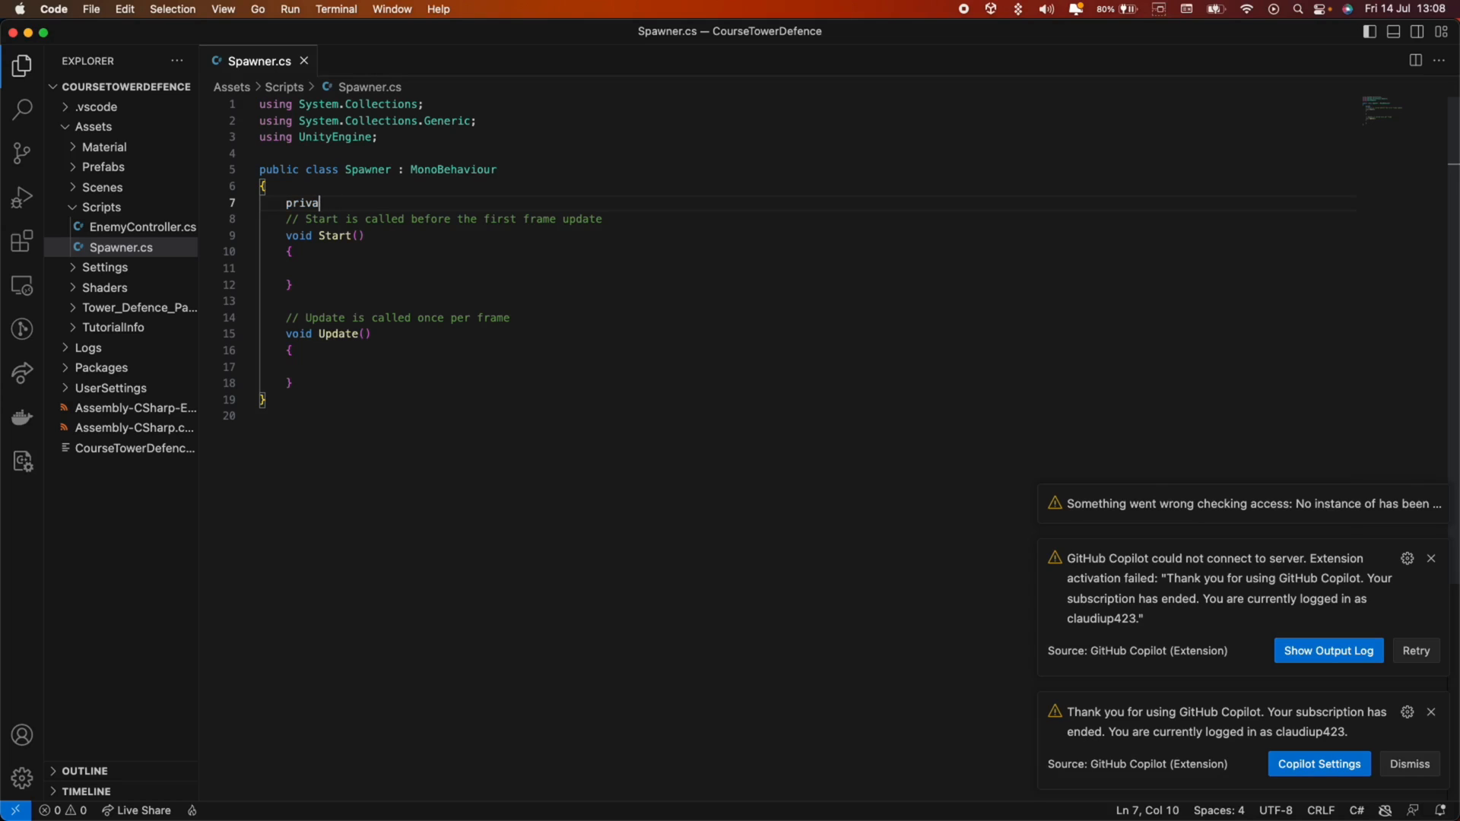
{"action": "type", "text": "public"}
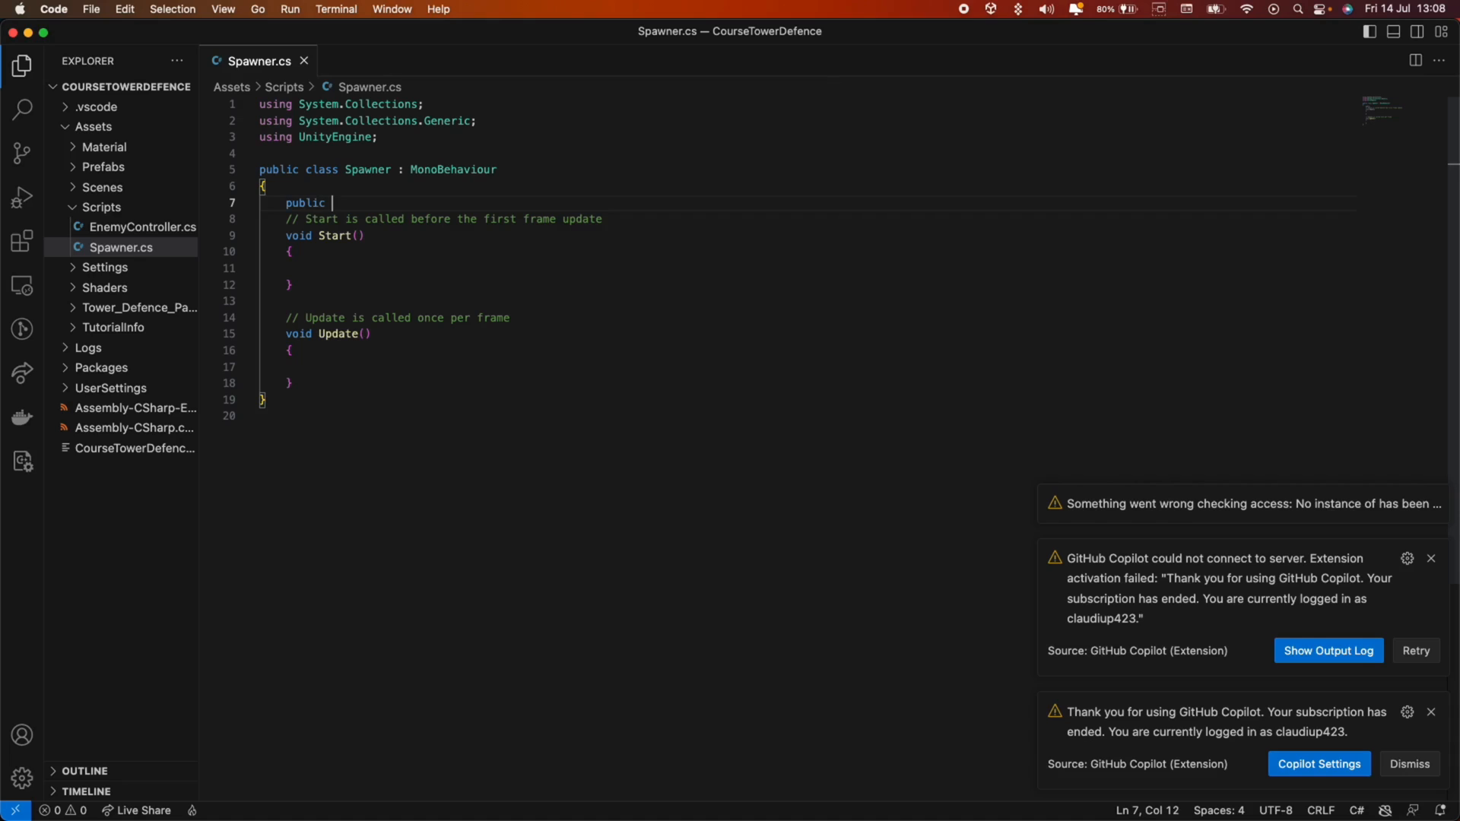
{"action": "type", "text": "Game"}
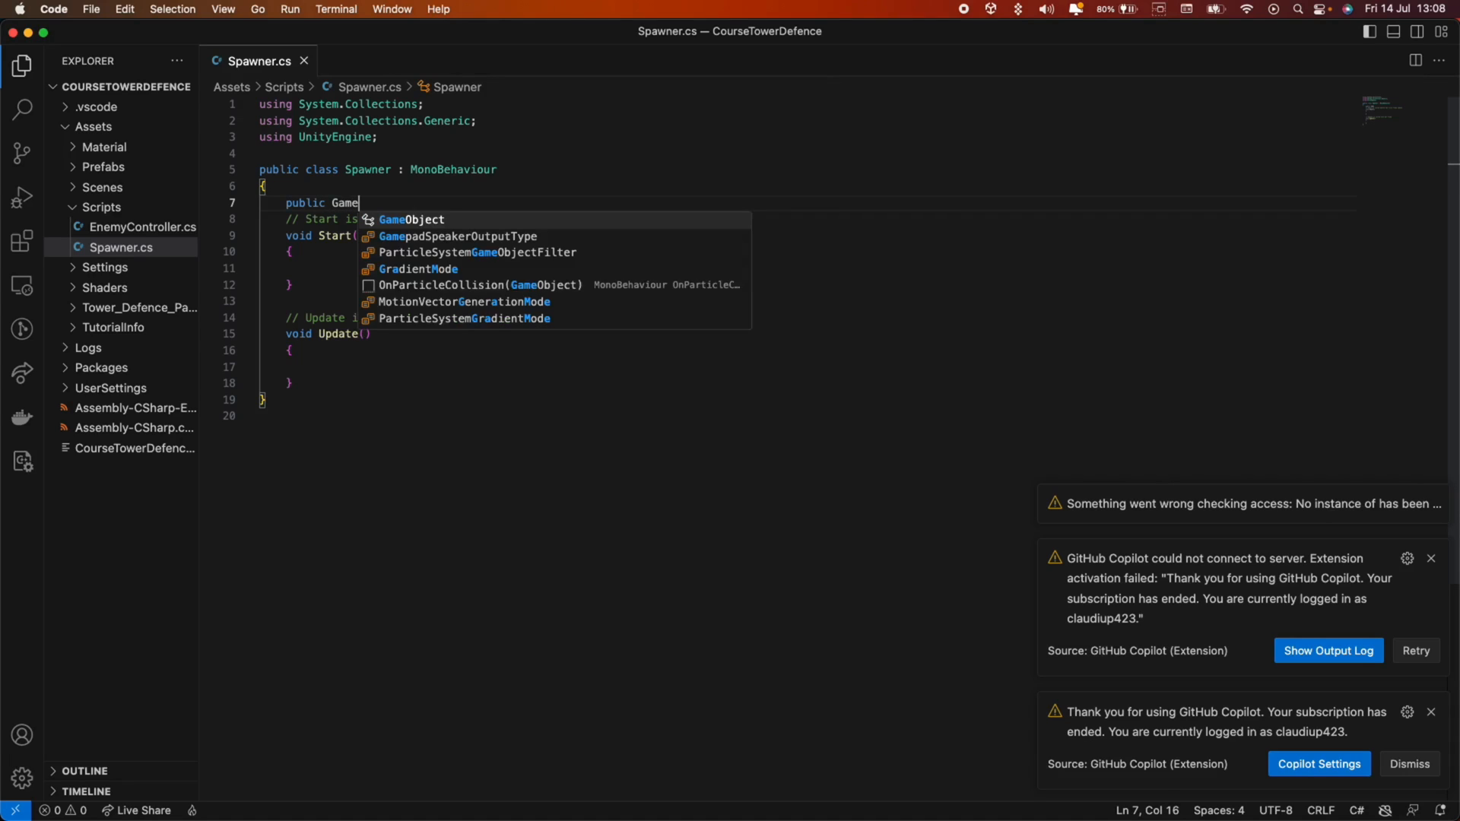
{"action": "key", "text": "Tab"}
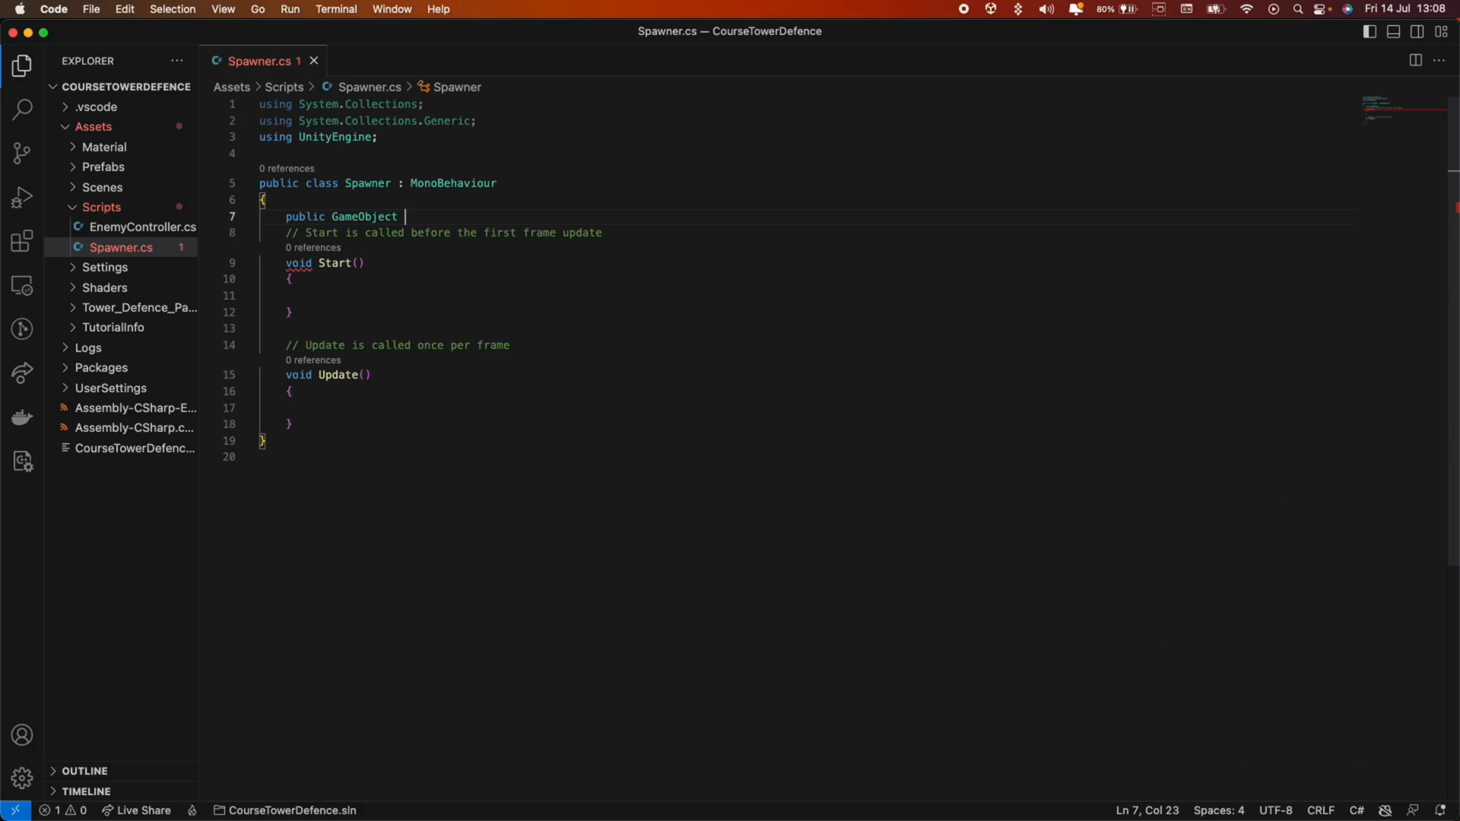
{"action": "type", "text": "enemyPrefab"}
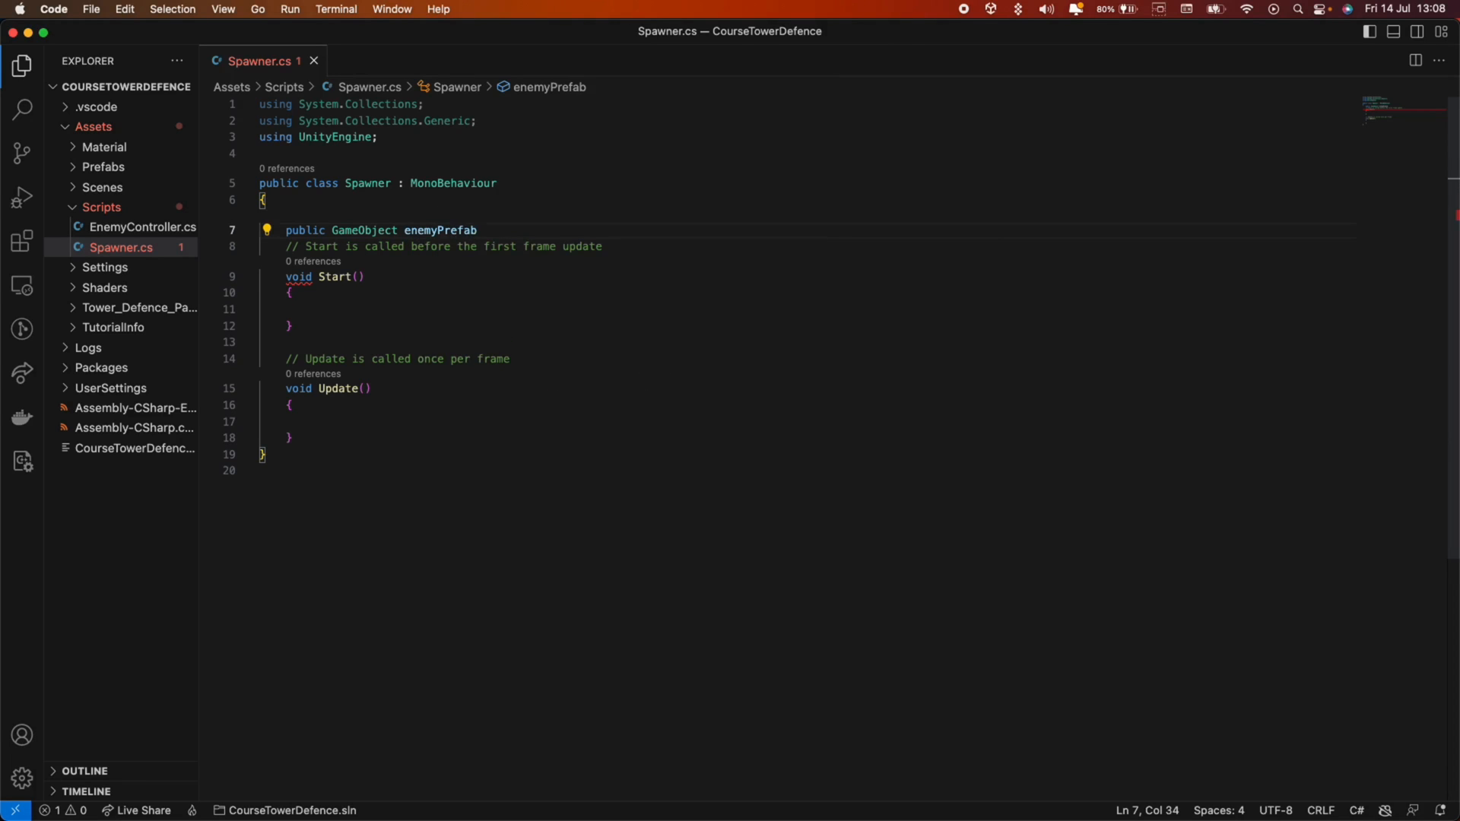
{"action": "type", "text": ";"}
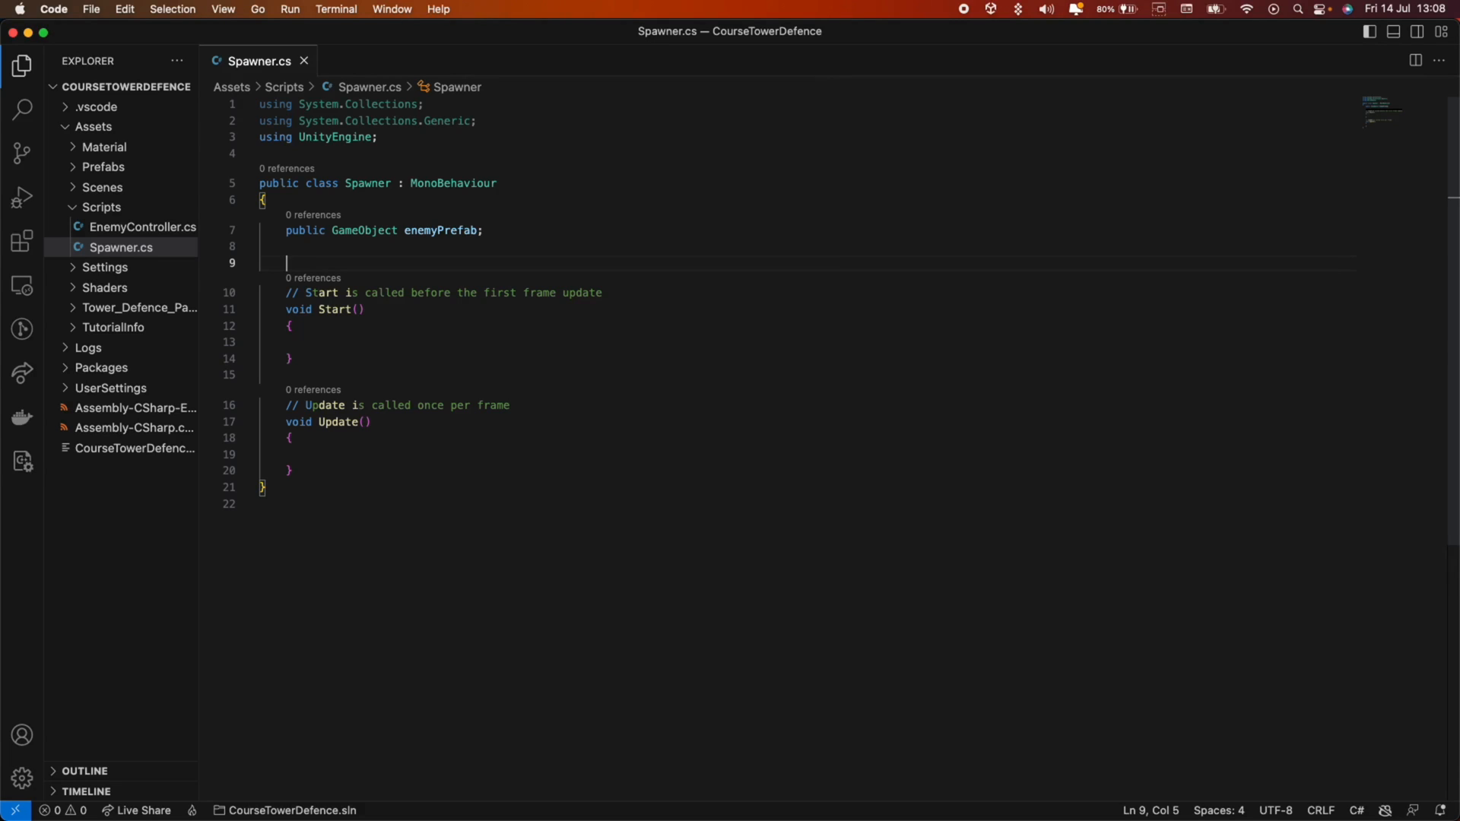
Add a public List<Transform> wayPoints field below enemyPrefab.
{"action": "type", "text": "public List"}
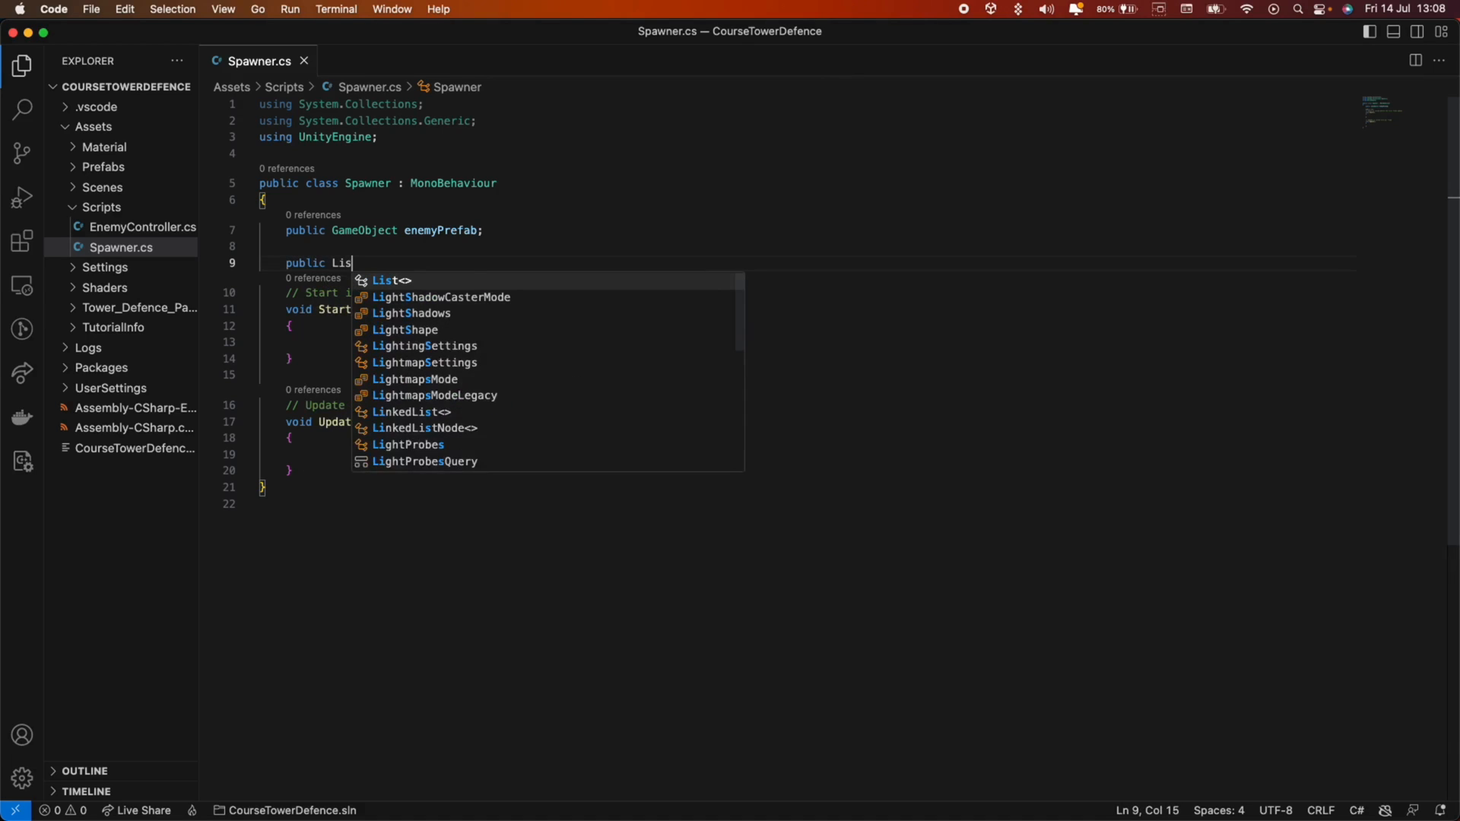
{"action": "type", "text": "<Transform>"}
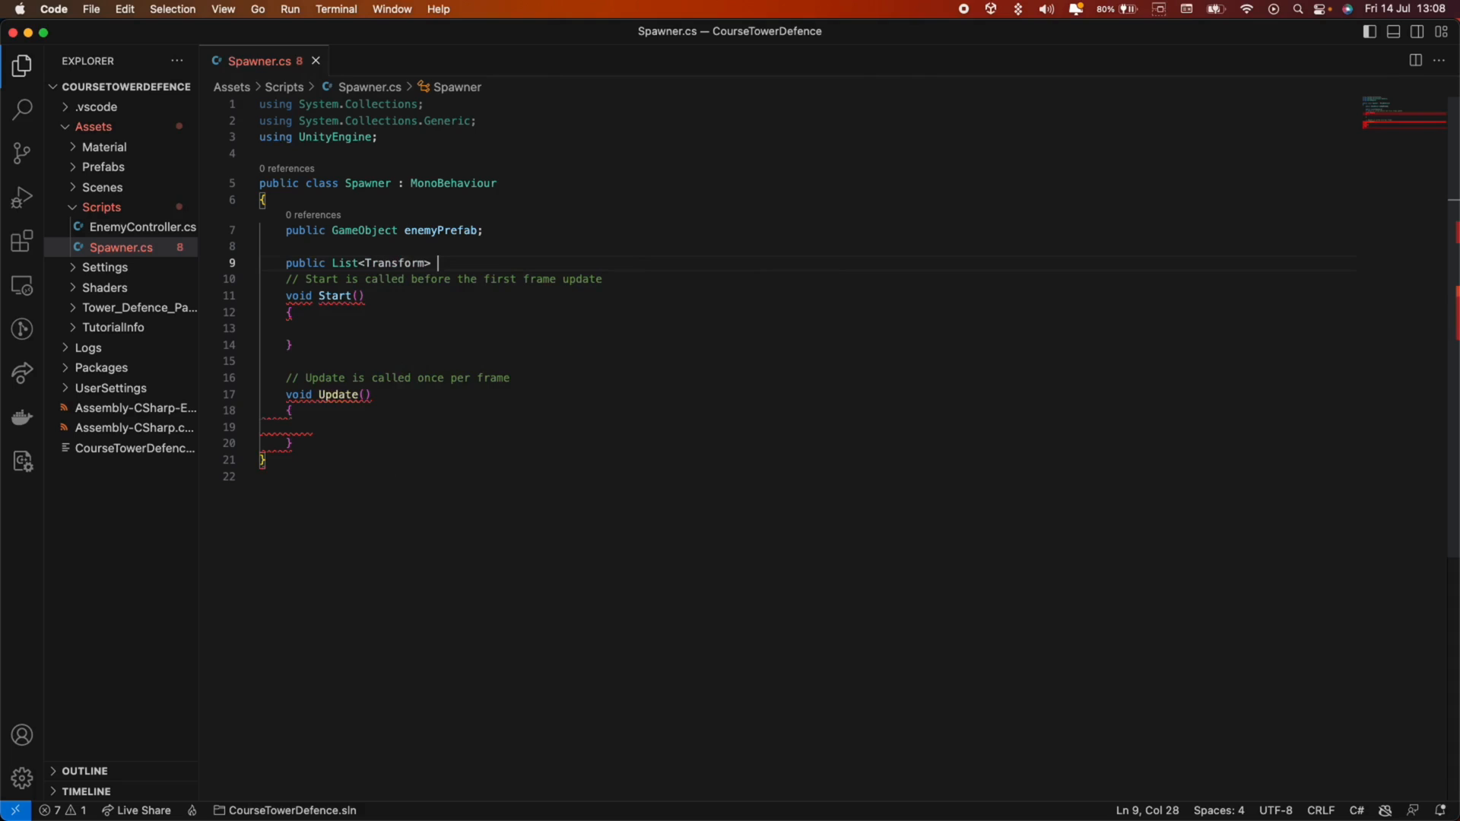
{"action": "type", "text": "wayPoints;"}
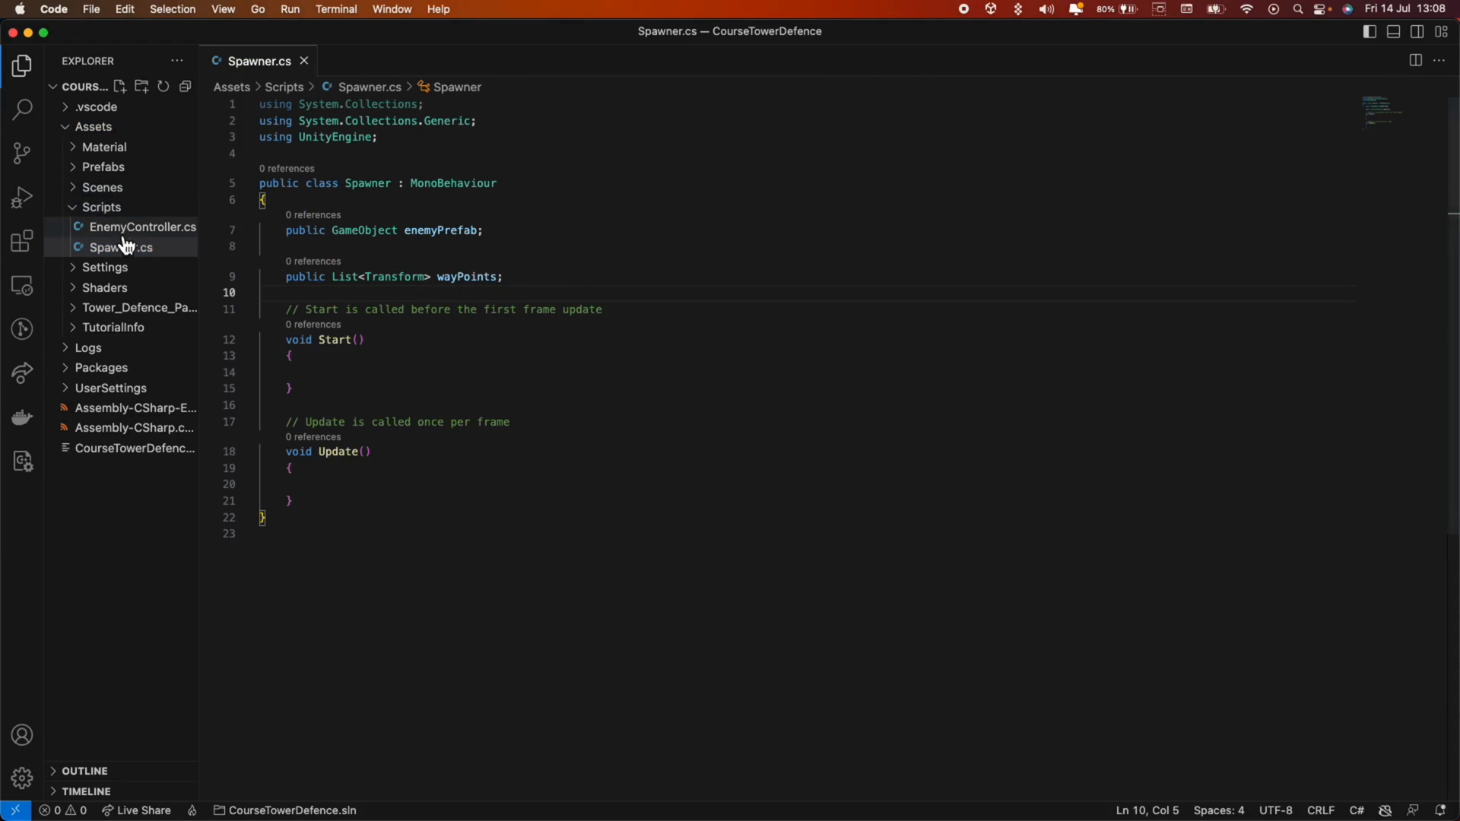
In EnemyController, make wayPoints private and delete the empty-waypoints check from Start.
{"action": "left_click", "coordinate": [142, 227]}
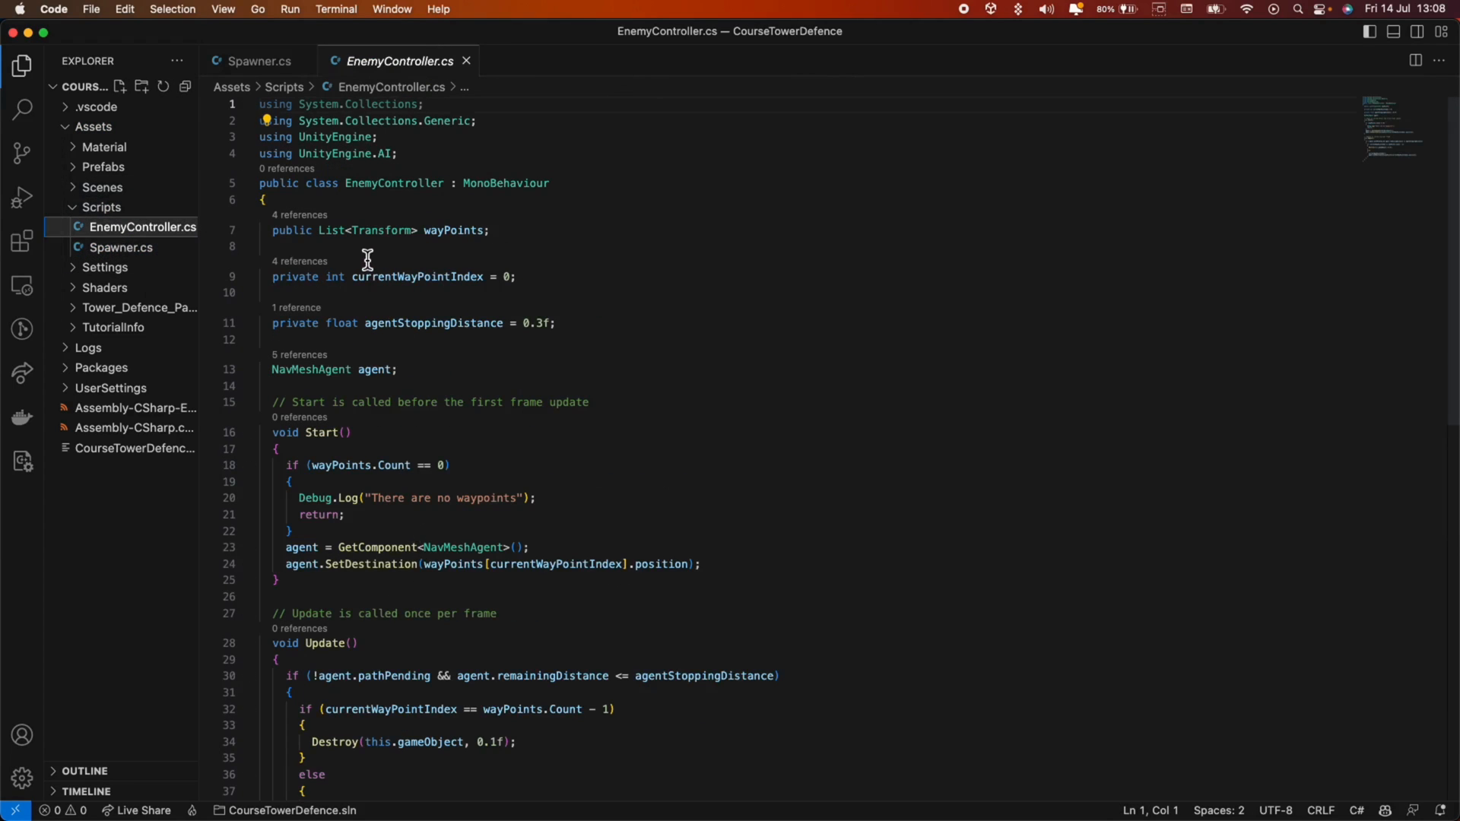
{"action": "double_click", "coordinate": [289, 230]}
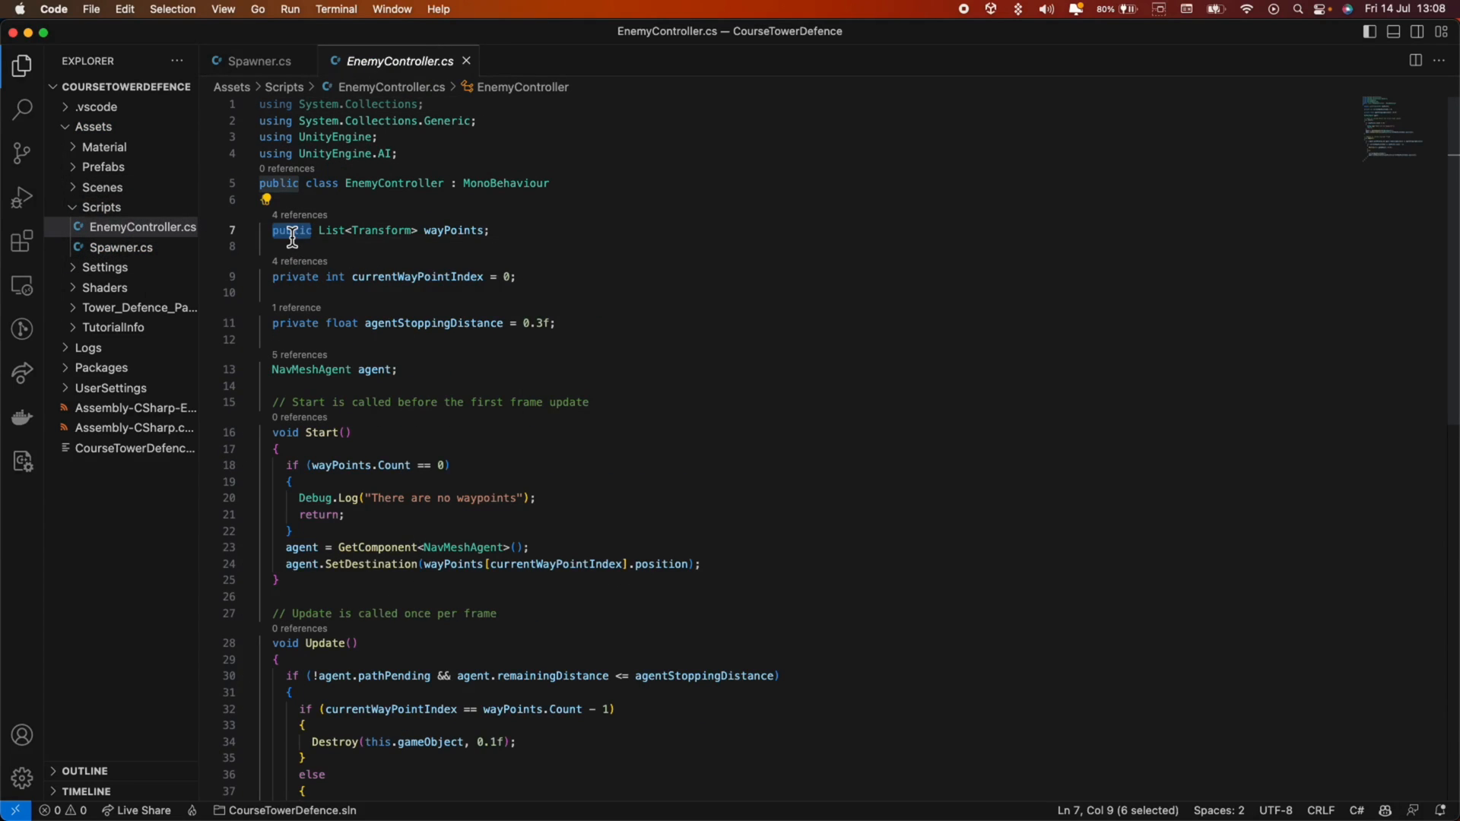
{"action": "type", "text": "private"}
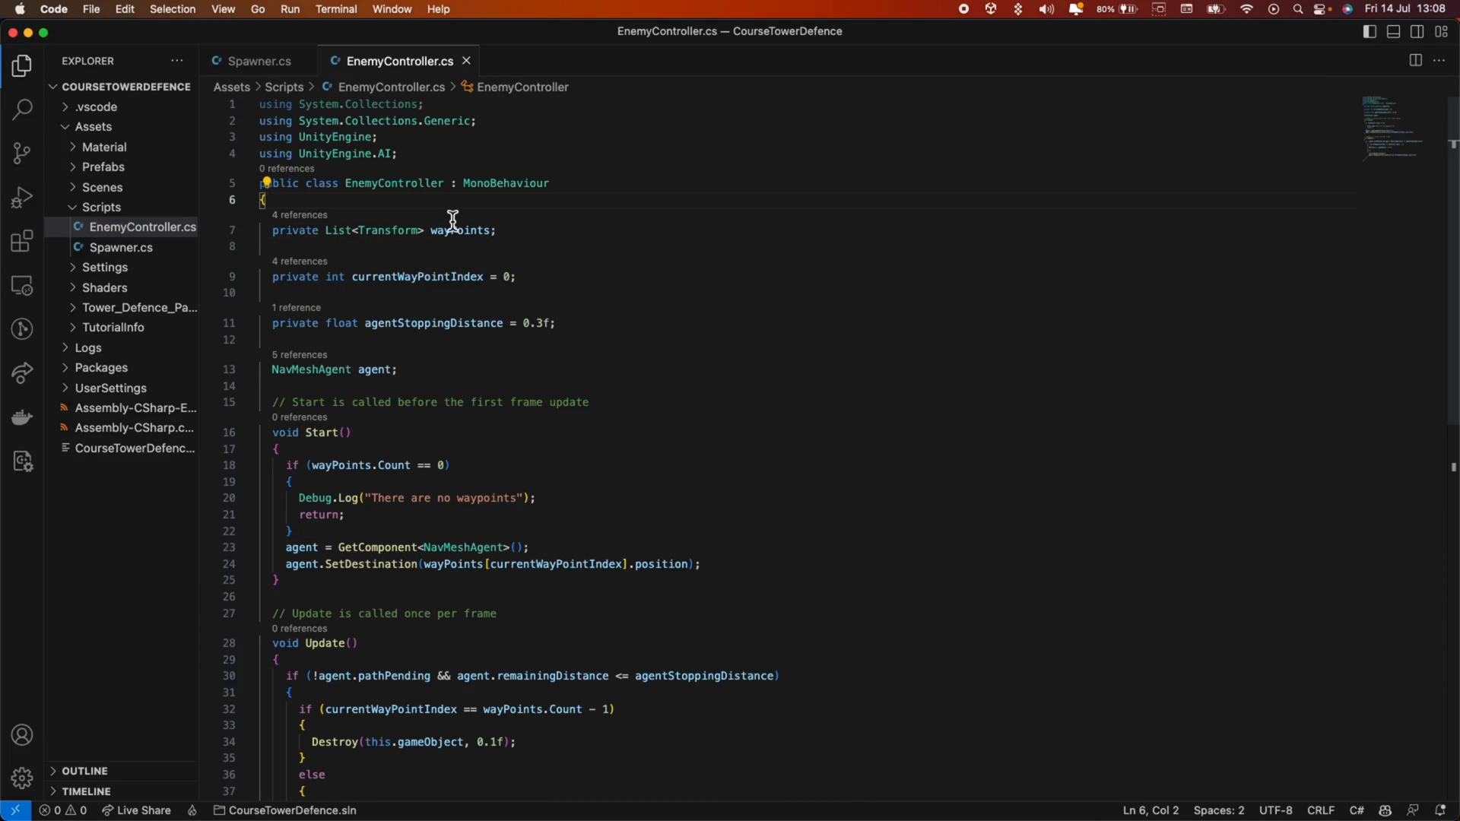
{"action": "scroll", "scroll_direction": "down", "scroll_amount": 3}
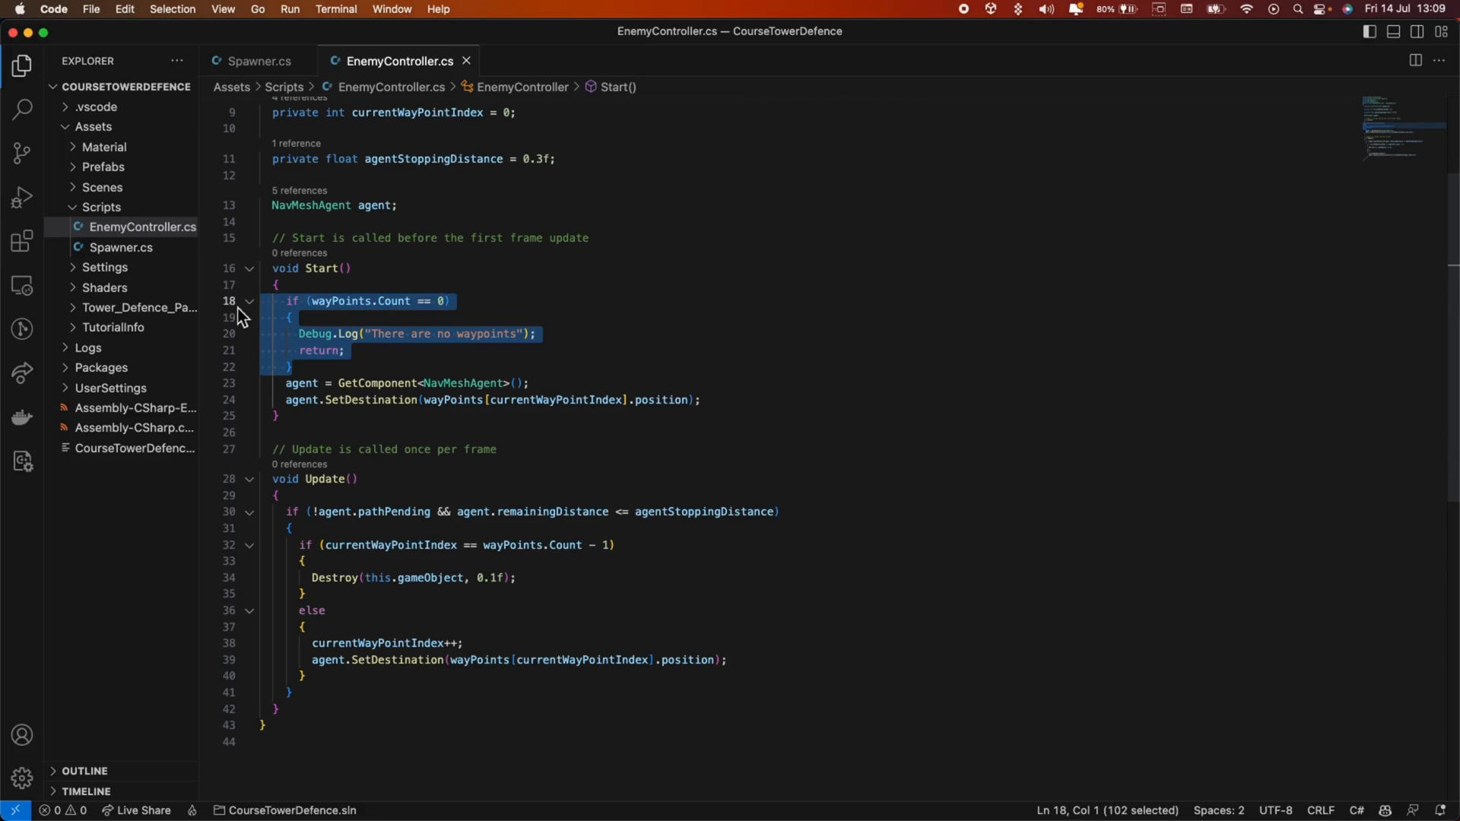
{"action": "key", "text": "Delete"}
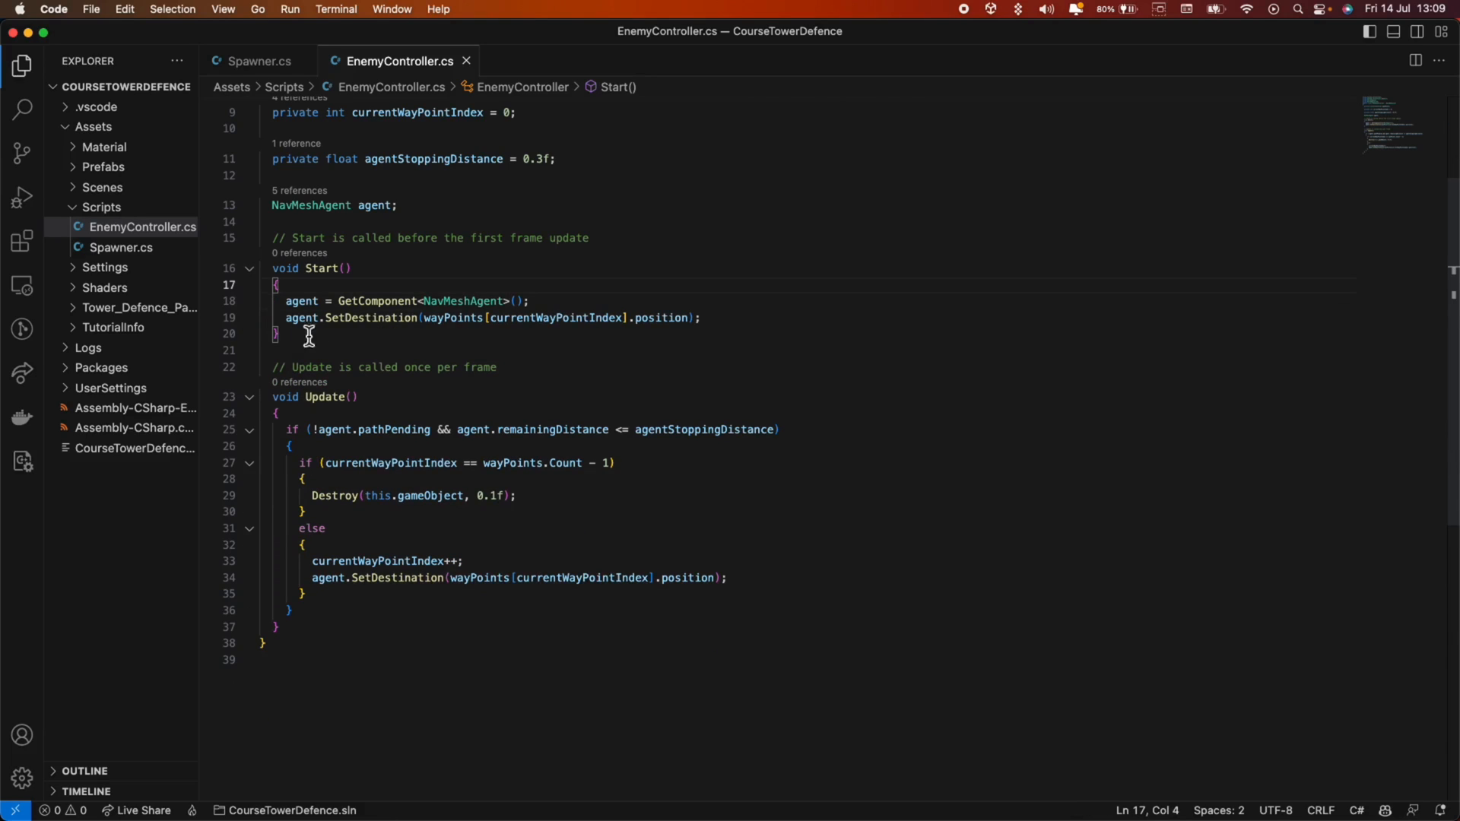
{"action": "mouse_move", "coordinate": [744, 318]}
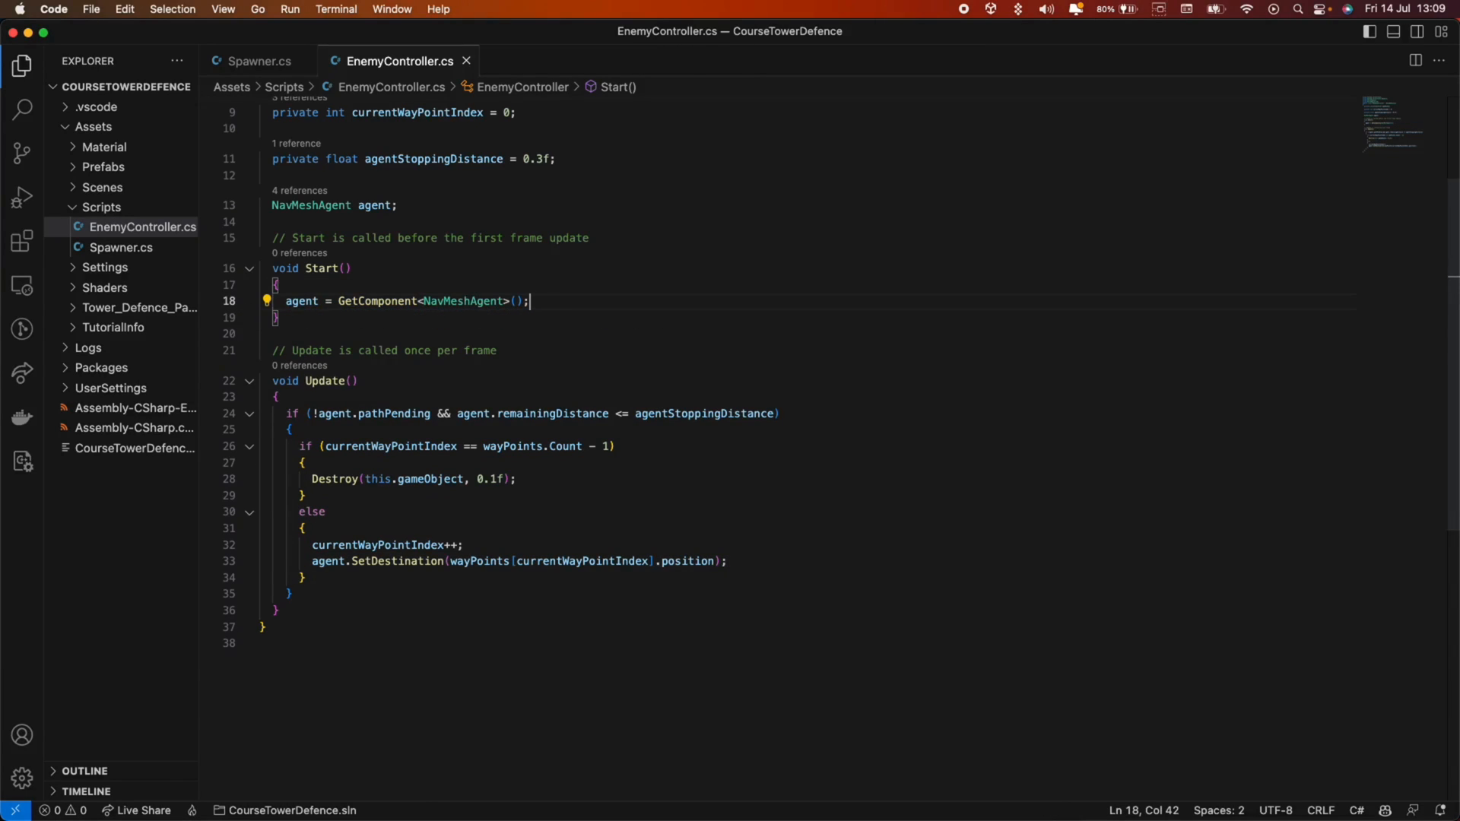
{"action": "mouse_move", "coordinate": [551, 498]}
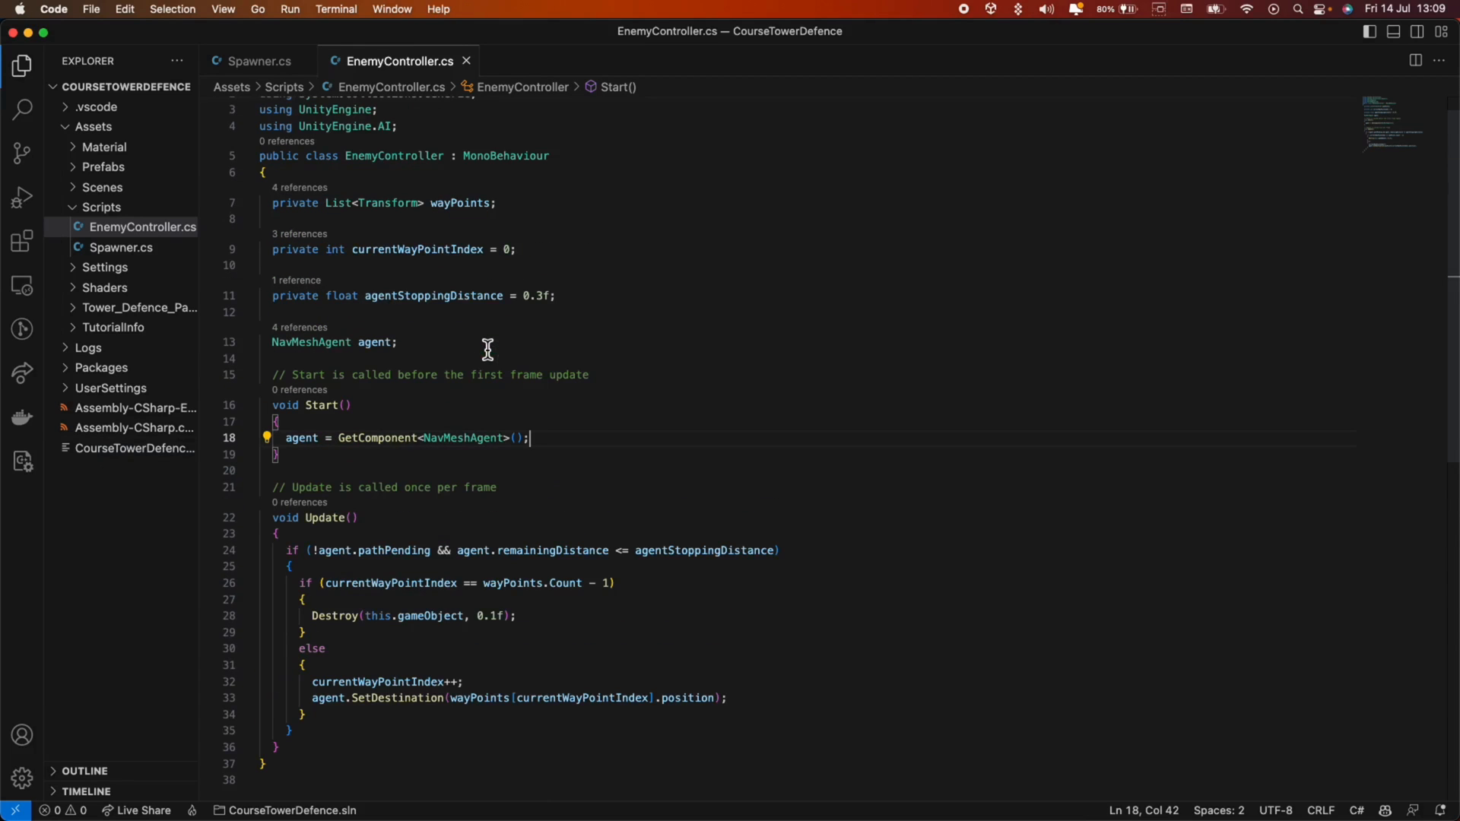
In Spawner's Start, call InvokeRepeating("Spawn", 1, 0.5f).
{"action": "left_click", "coordinate": [259, 61]}
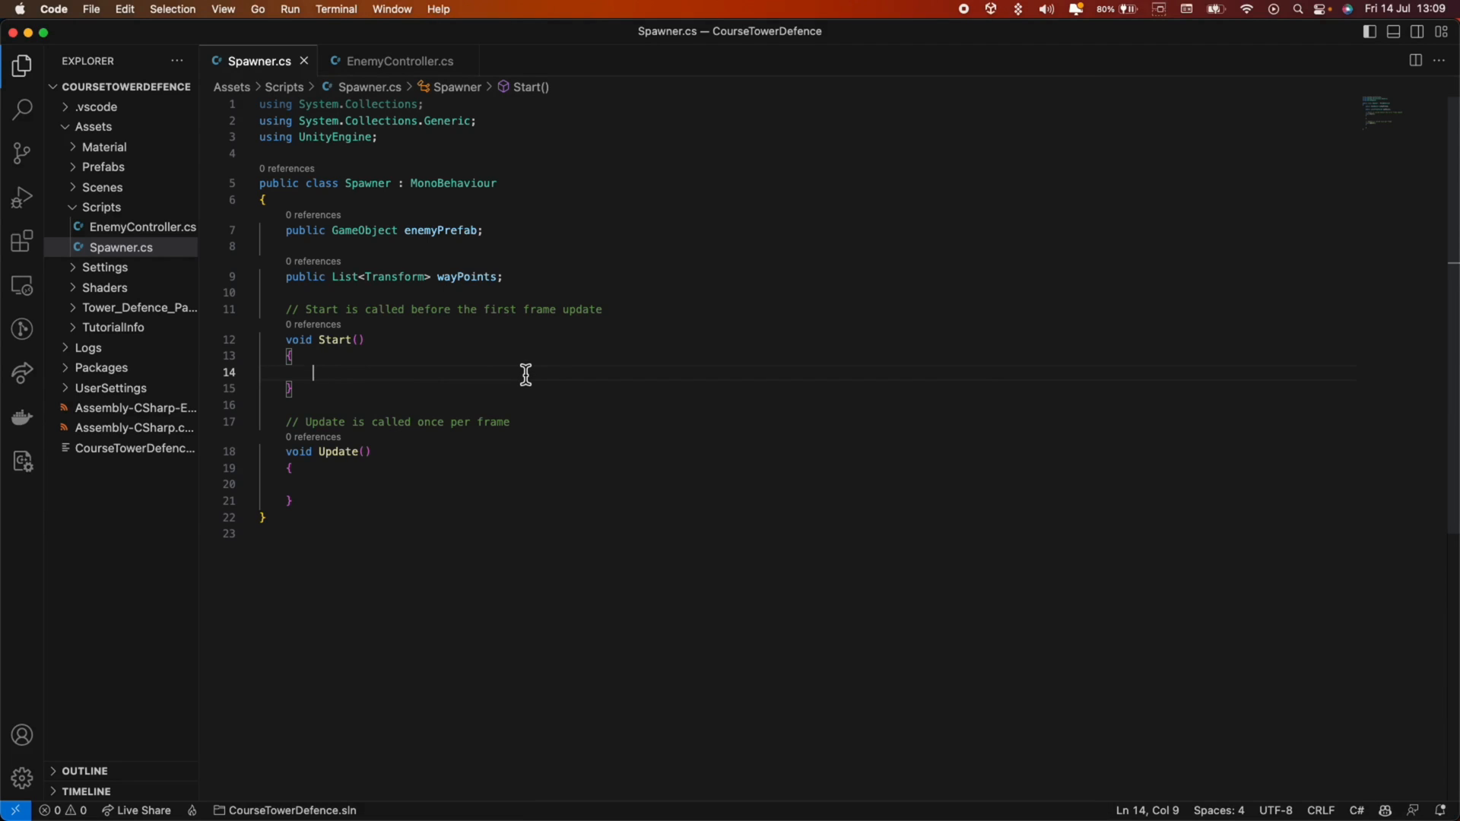
{"action": "type", "text": "InvokeRepeating();"}
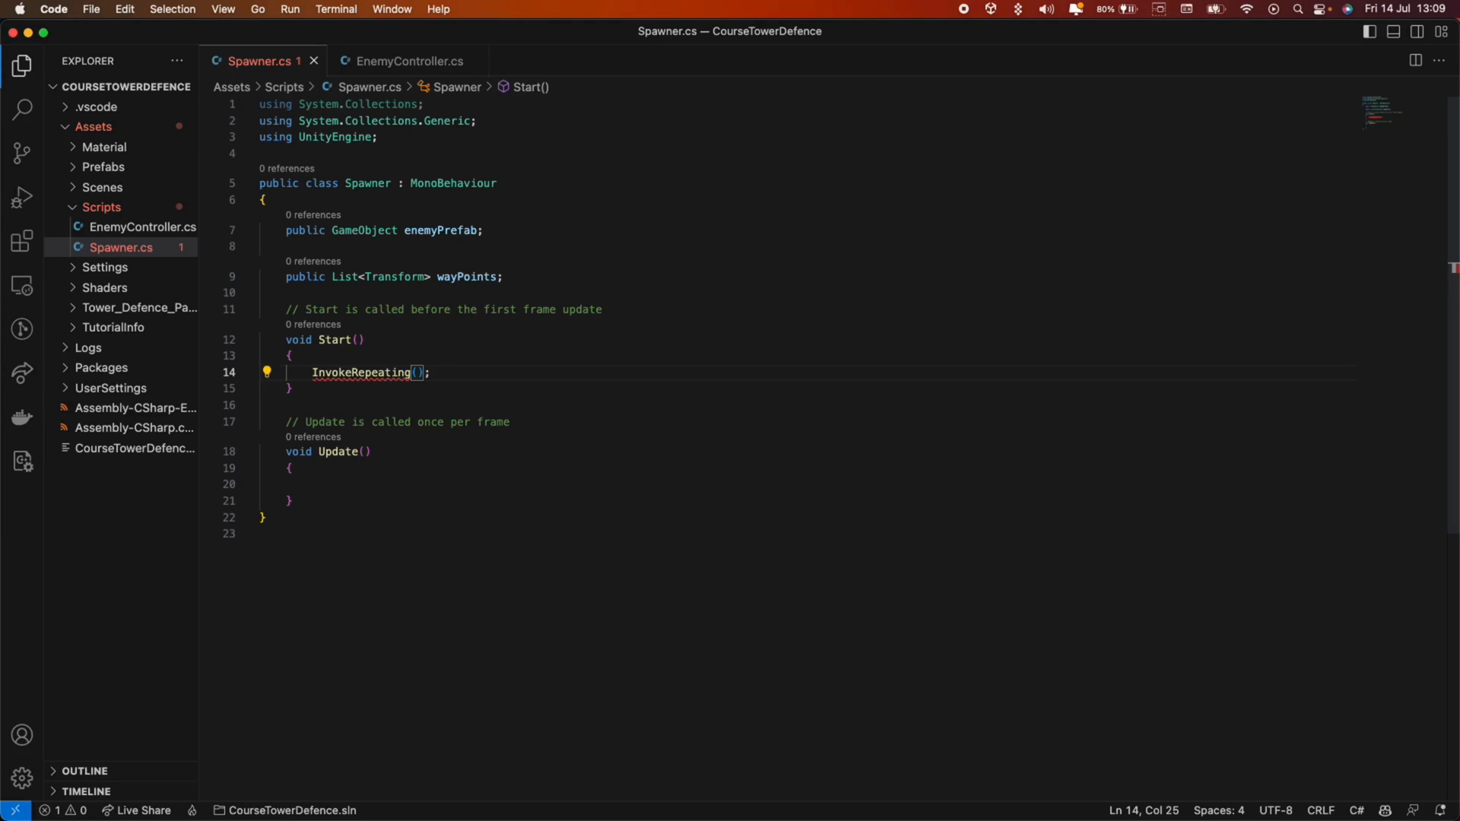
{"action": "type", "text": "\"Spawn\","}
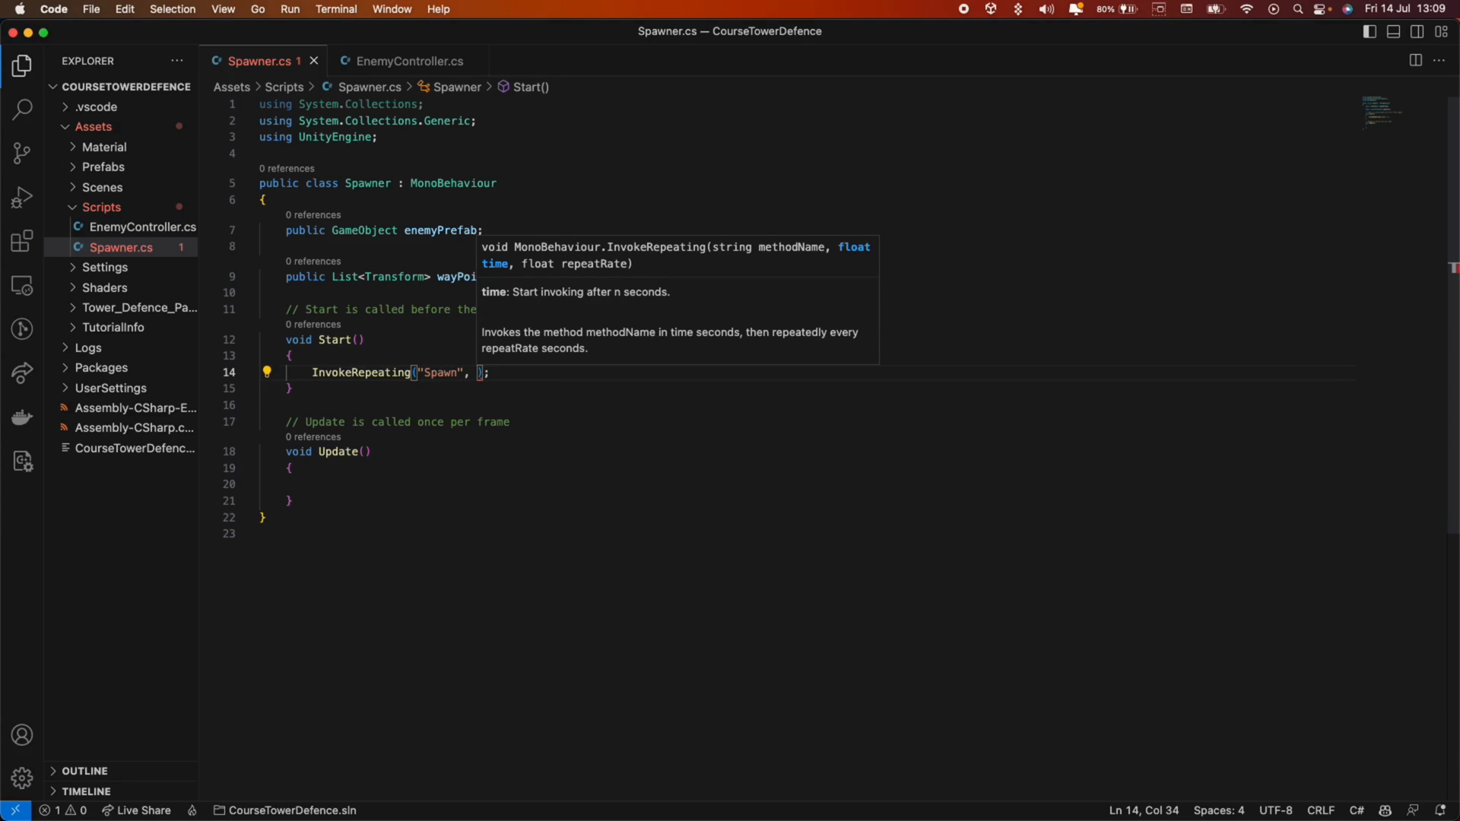
{"action": "type", "text": "1"}
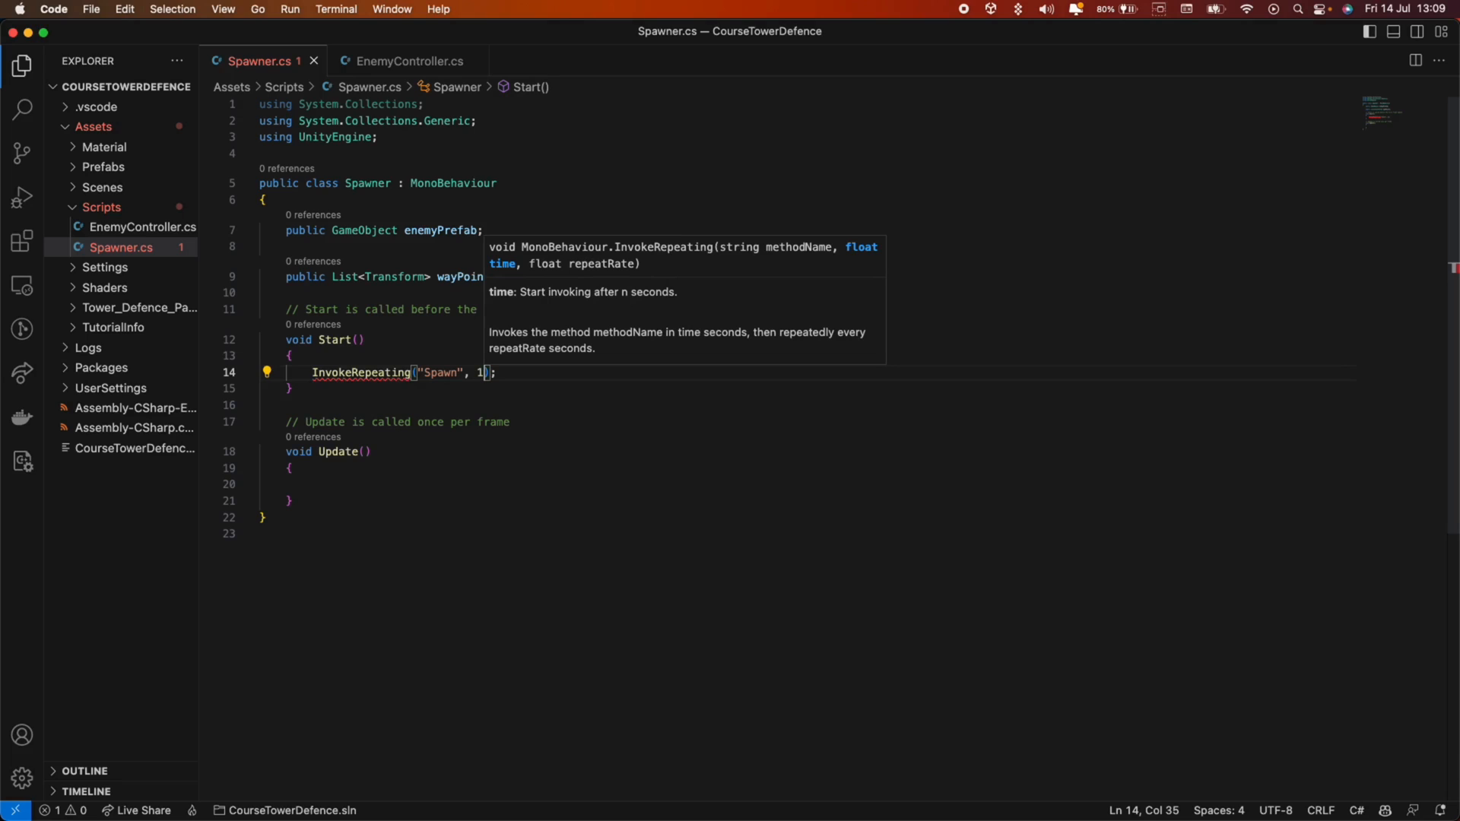
{"action": "type", "text": ","}
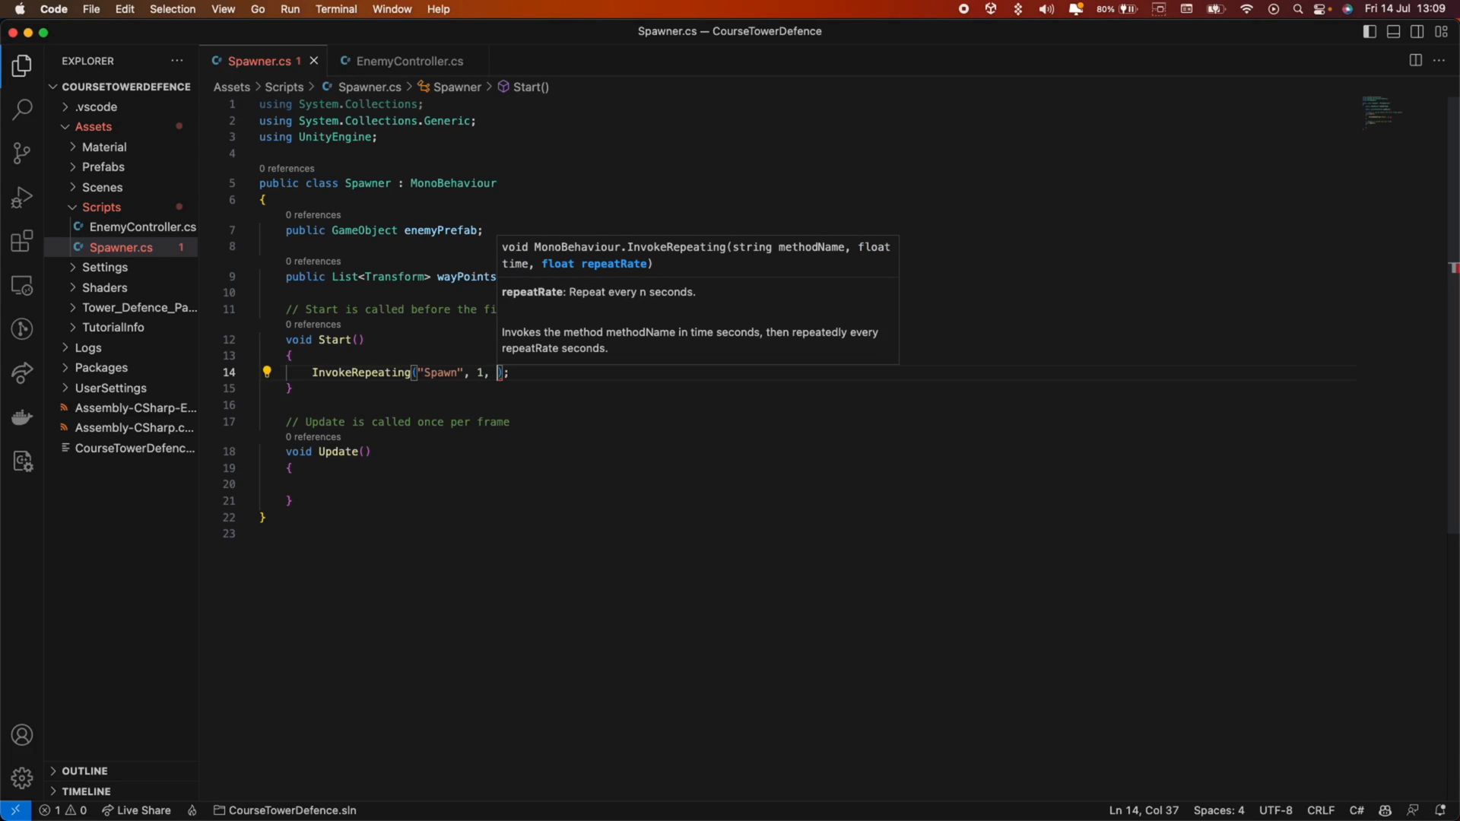
{"action": "type", "text": "0.5f"}
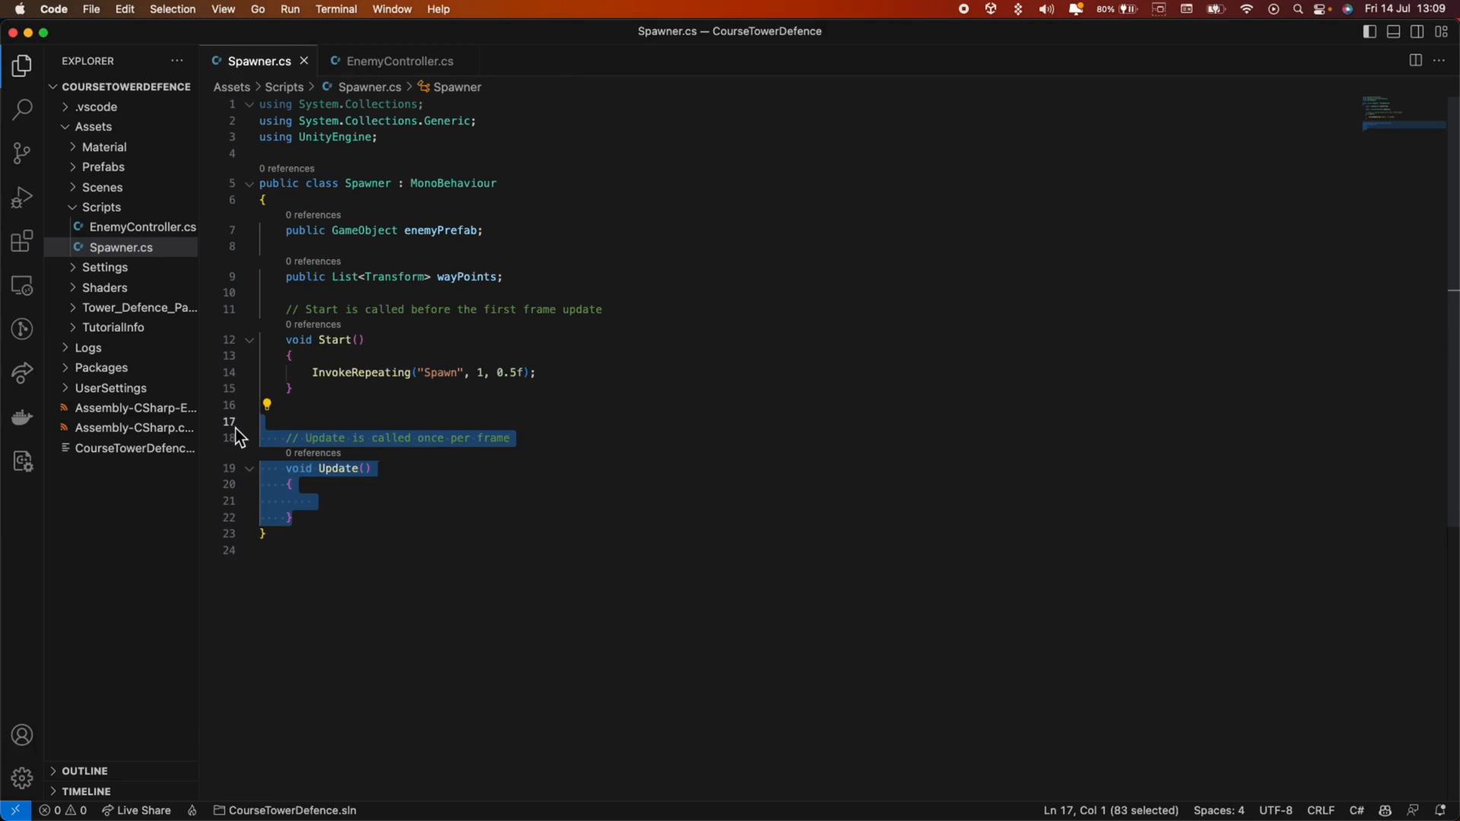
Replace Update with an empty void Spawn() method and save the script.
{"action": "key", "text": "Delete"}
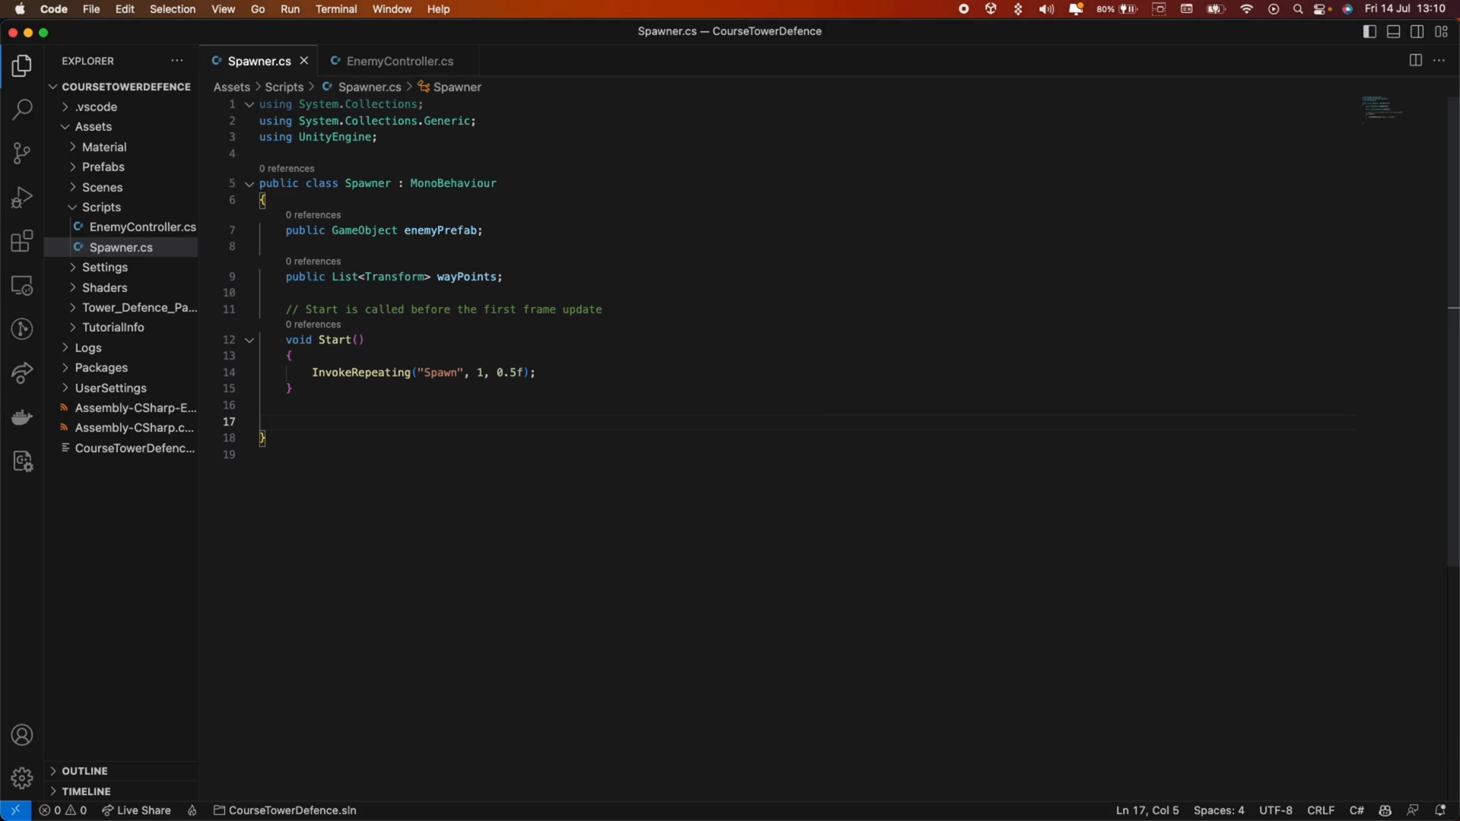
{"action": "type", "text": "void Spawn("}
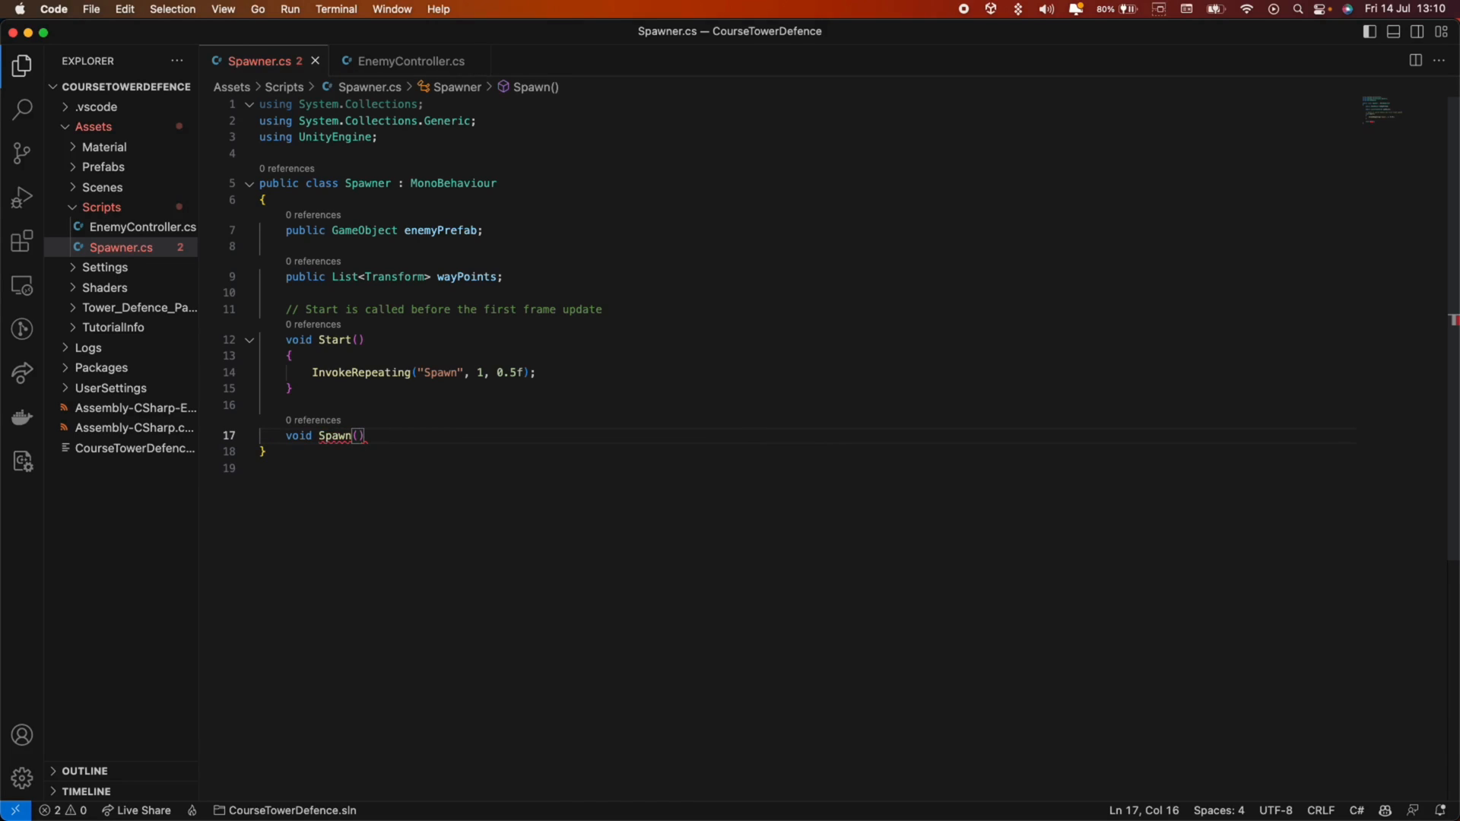
{"action": "type", "text": "{"}
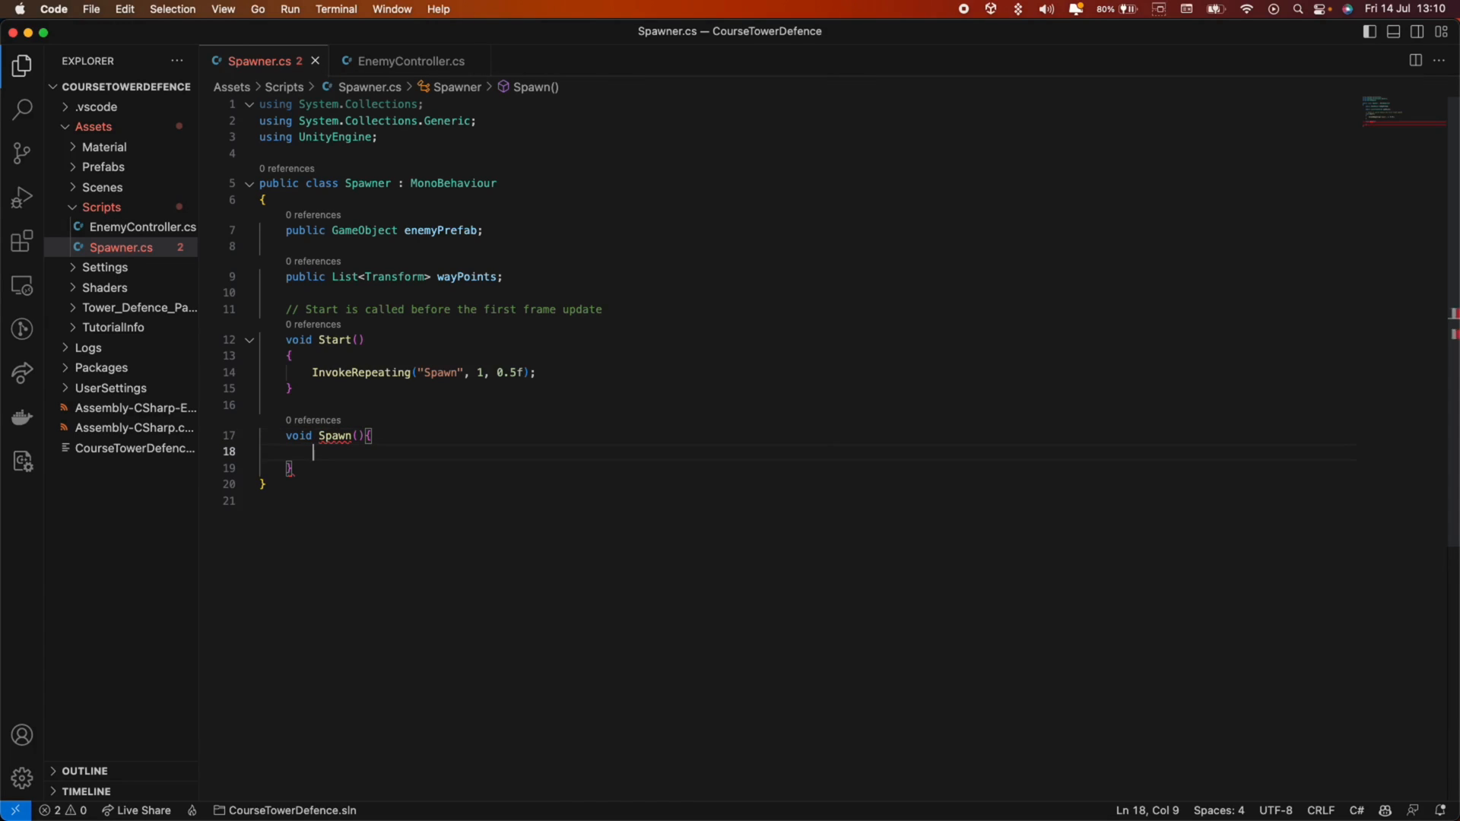
{"action": "key", "text": "cmd+s"}
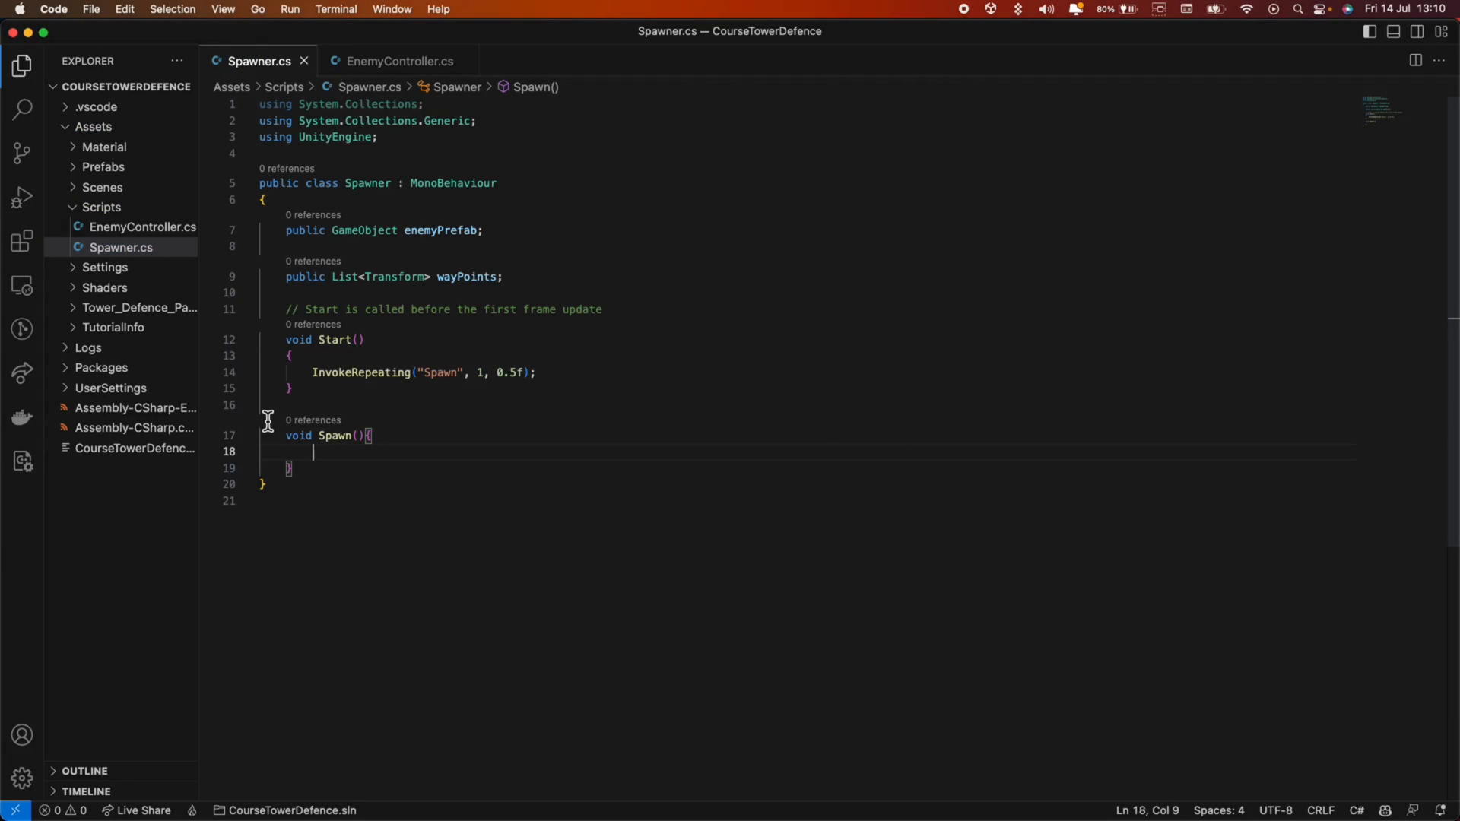
In Spawn, write GameObject enemy = Instantiate(enemyPrefab, transform.position, Quaternion.identity);.
{"action": "type", "text": "Ga"}
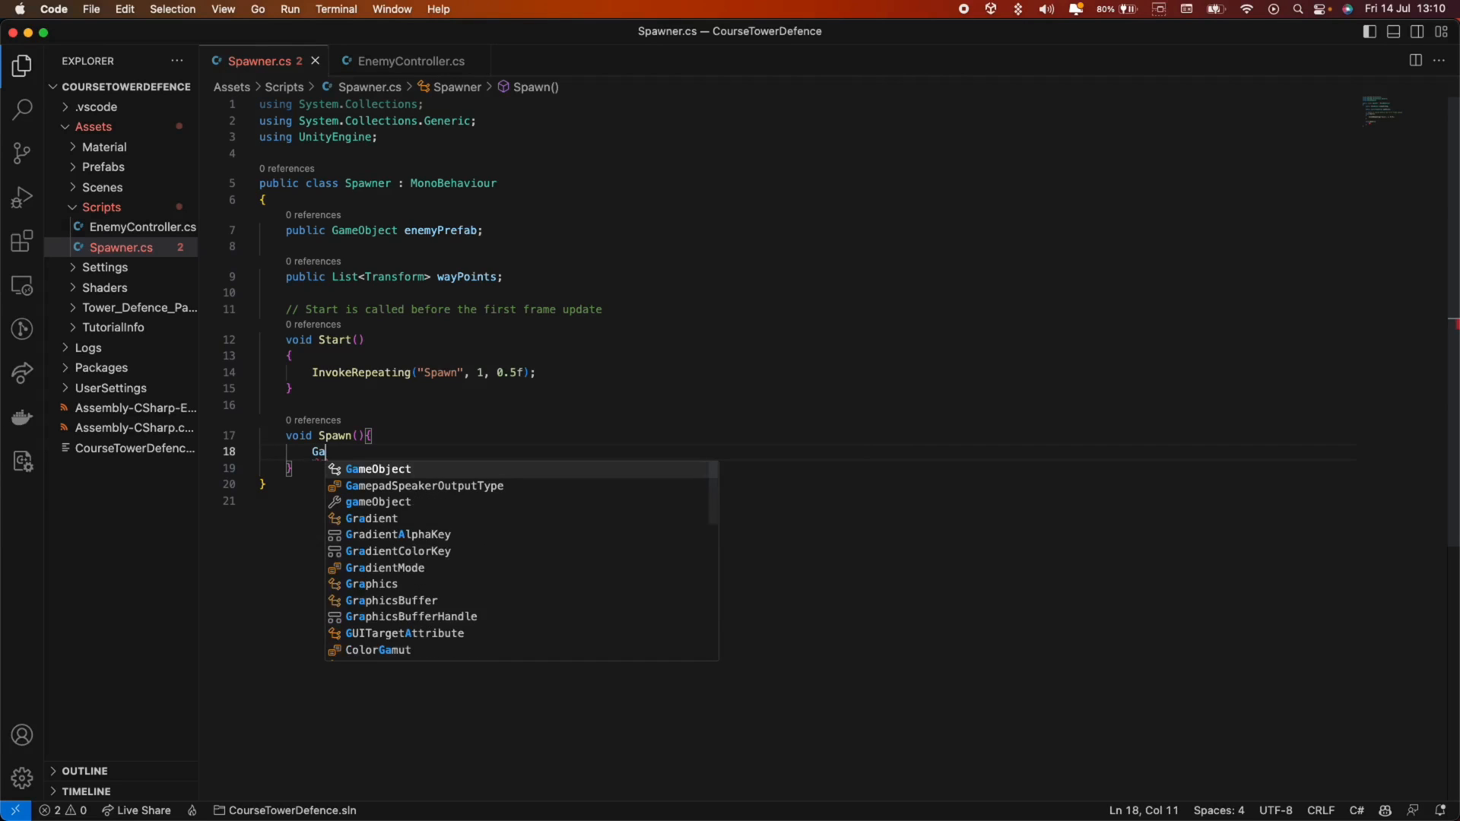
{"action": "key", "text": "Tab"}
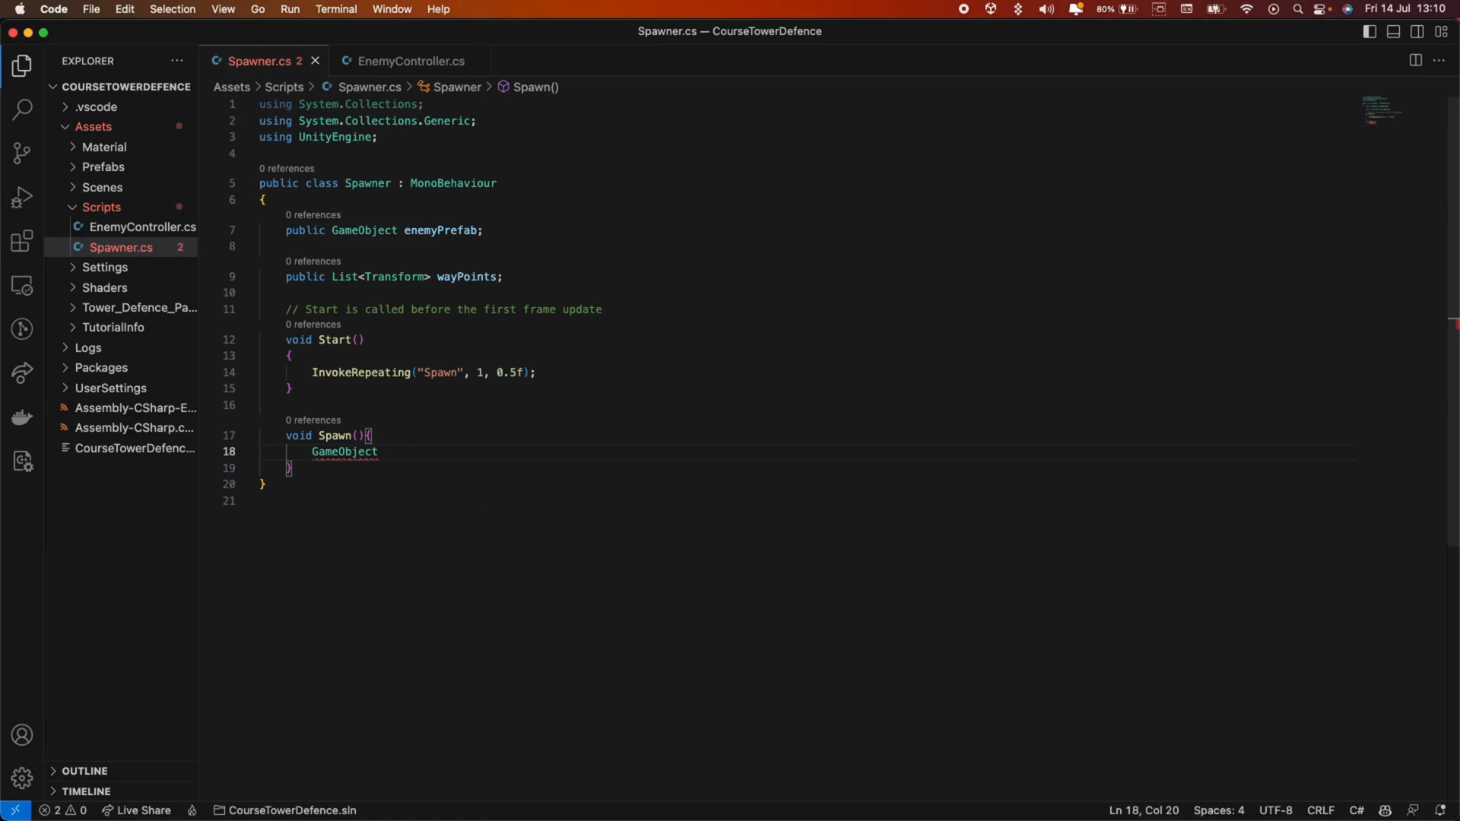
{"action": "type", "text": "enemy ="}
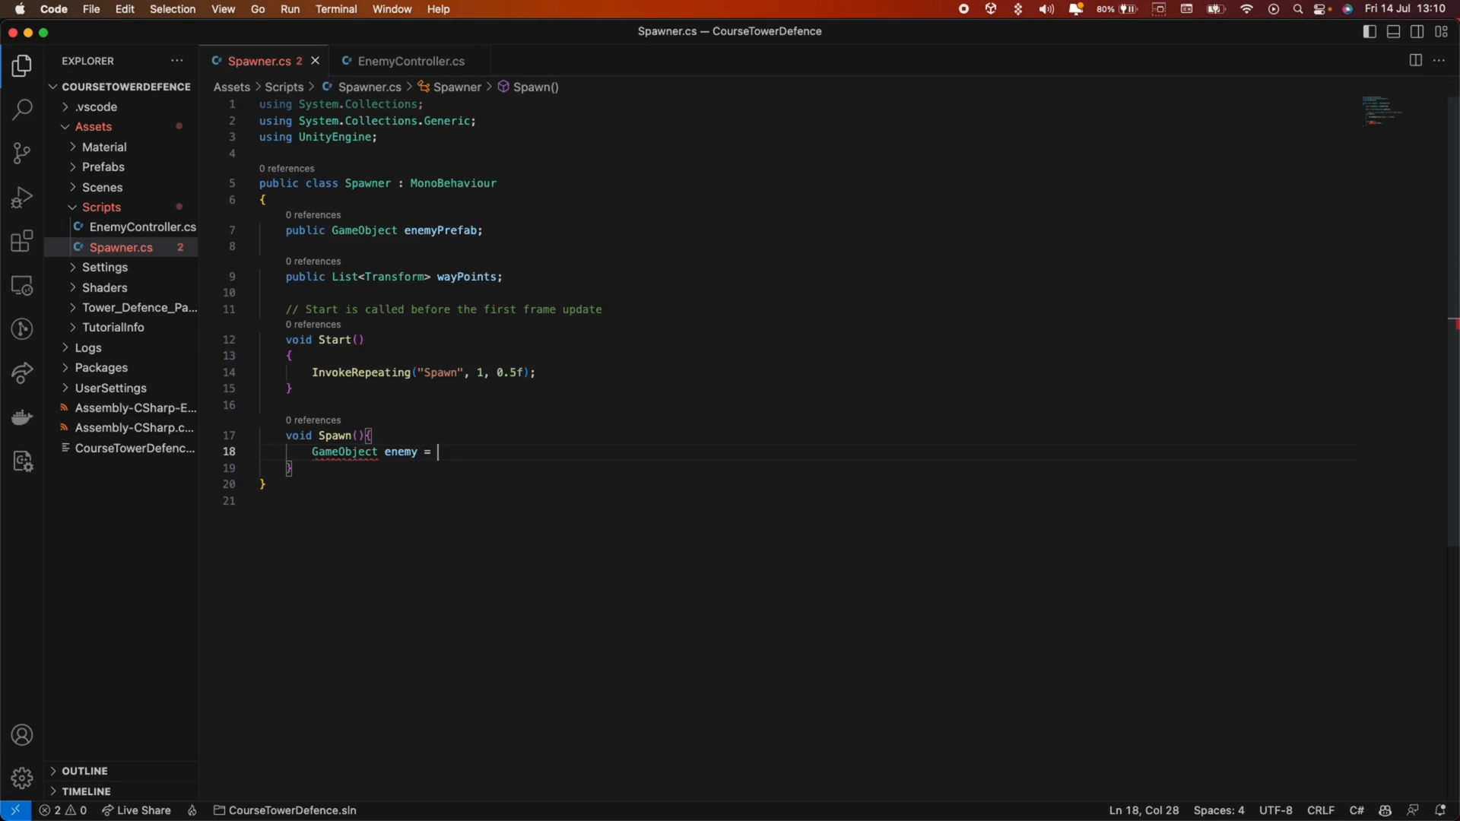
{"action": "type", "text": "Instantiate"}
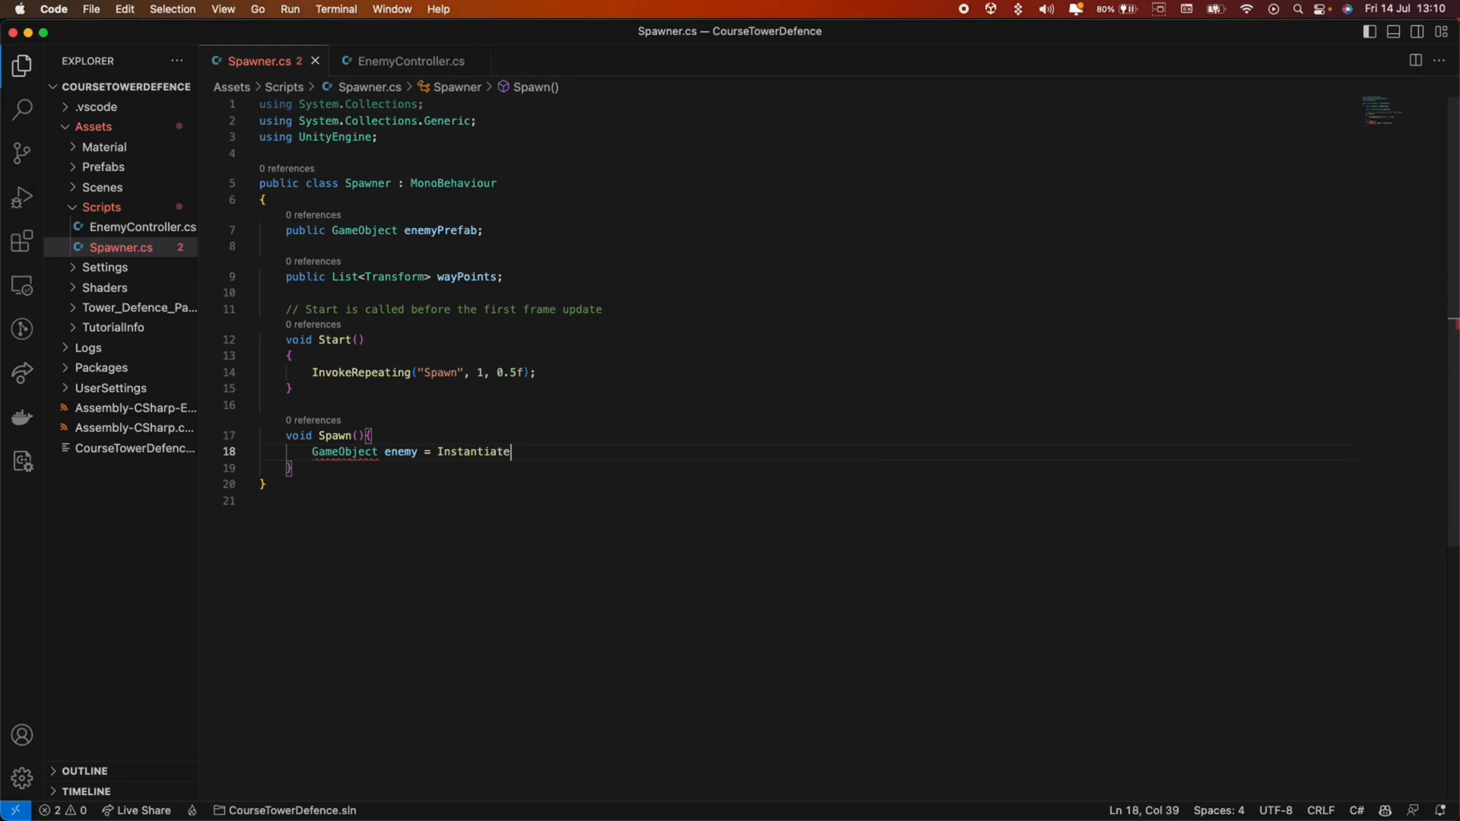
{"action": "type", "text": "("}
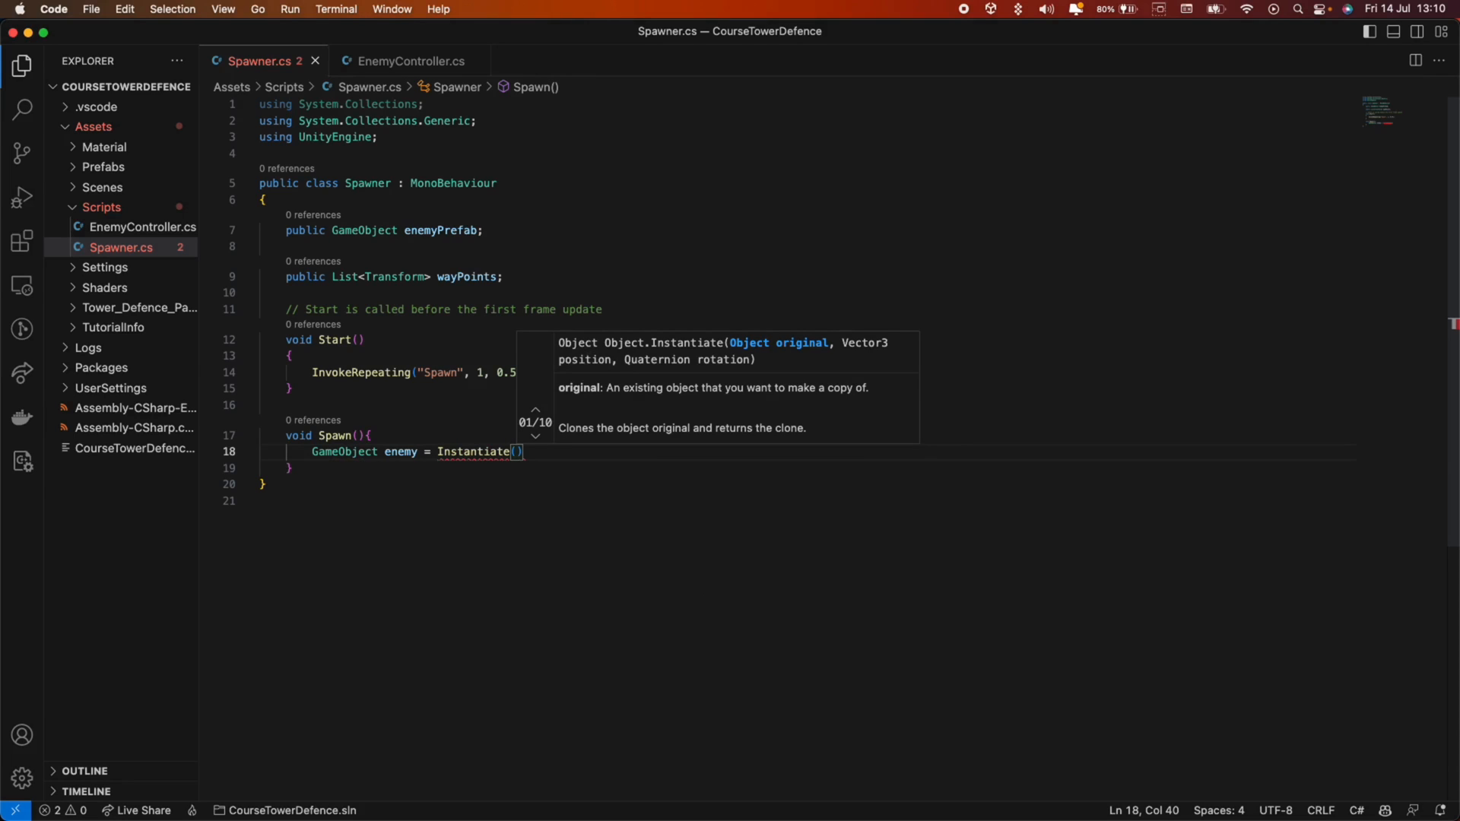
{"action": "type", "text": "enemyPrefab"}
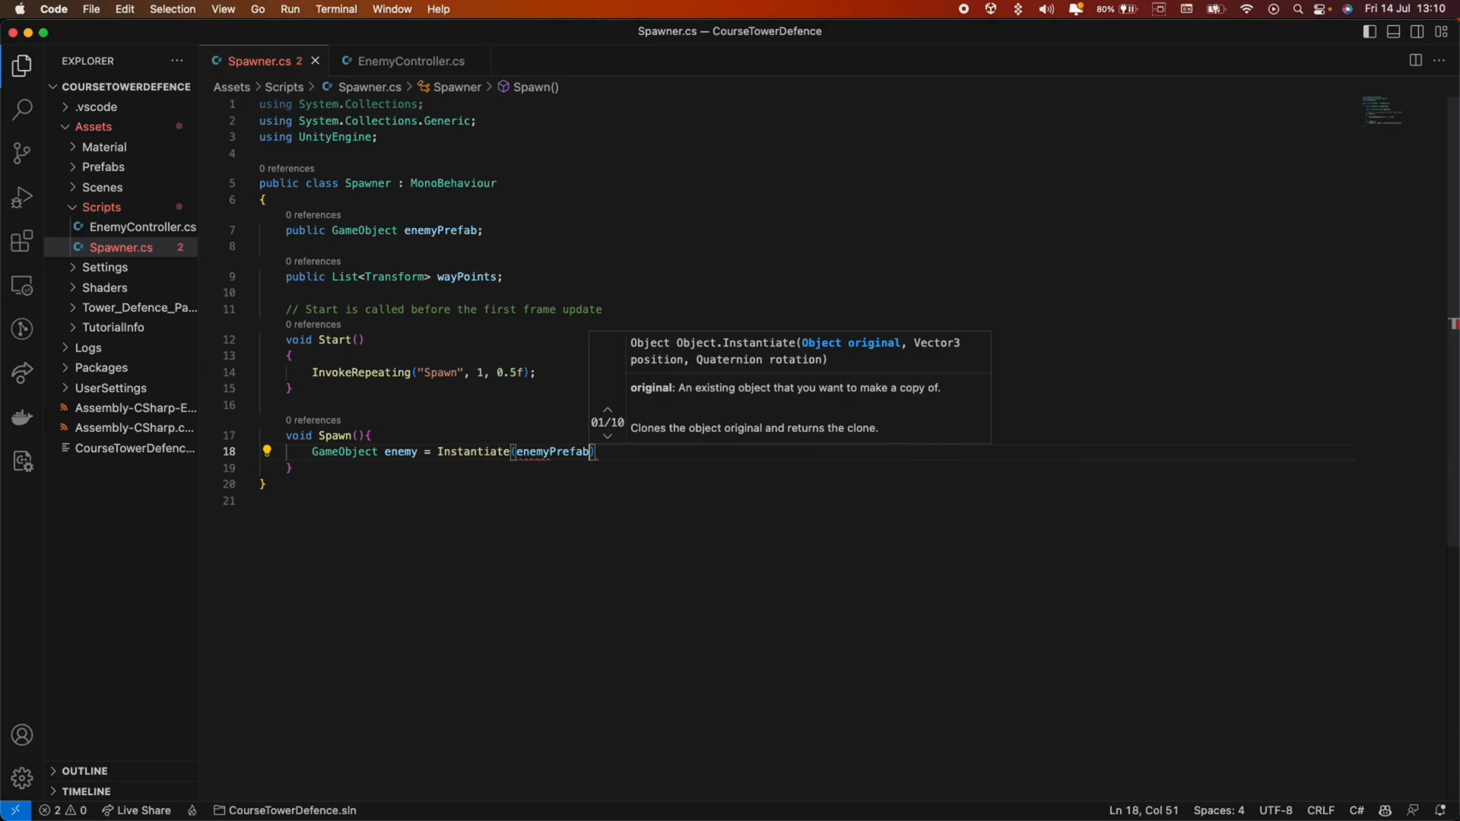
{"action": "type", "text": ","}
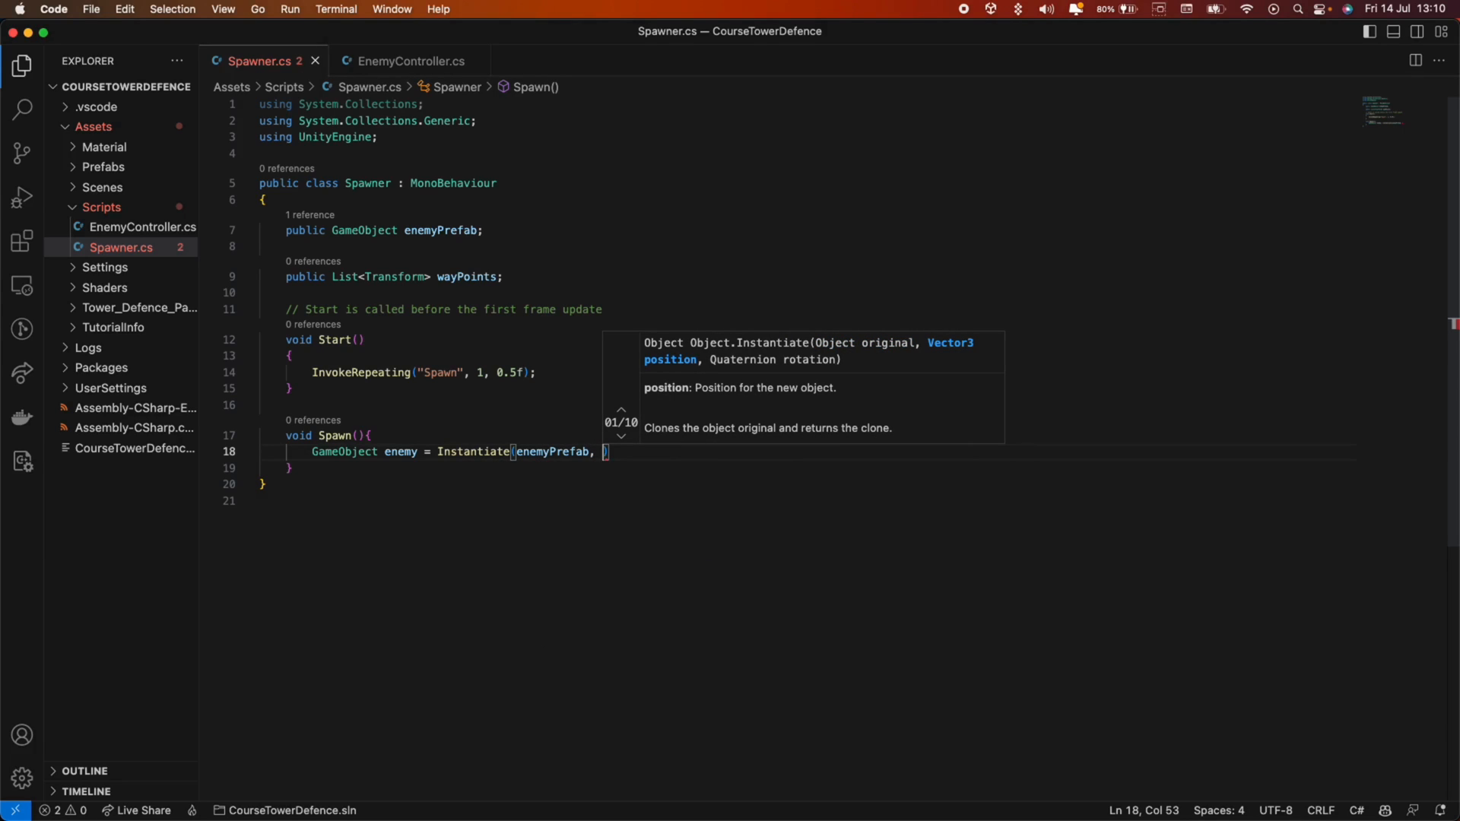
{"action": "type", "text": "transform.position"}
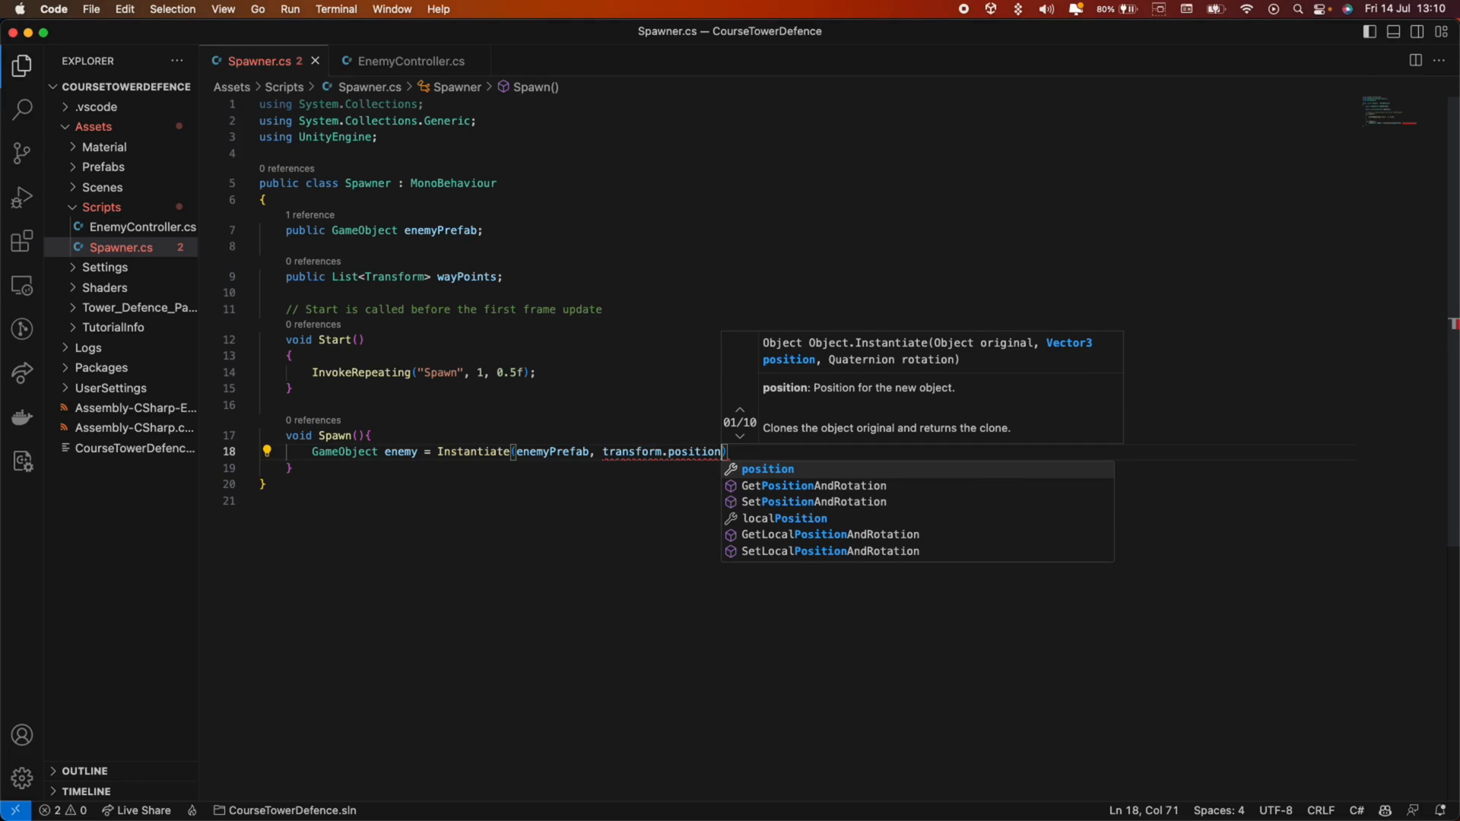
{"action": "type", "text": ","}
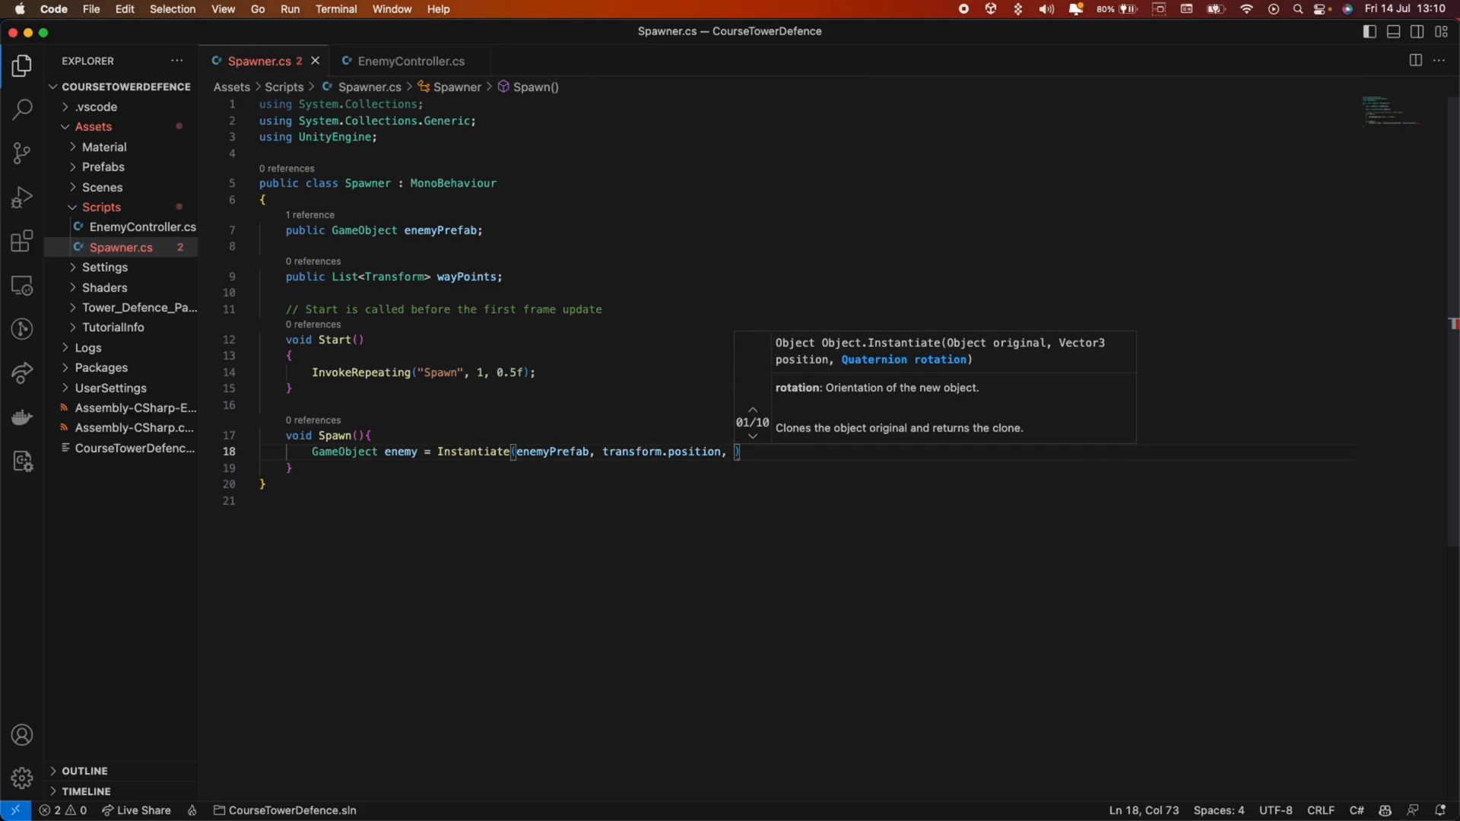
{"action": "type", "text": "Quaternion.identity"}
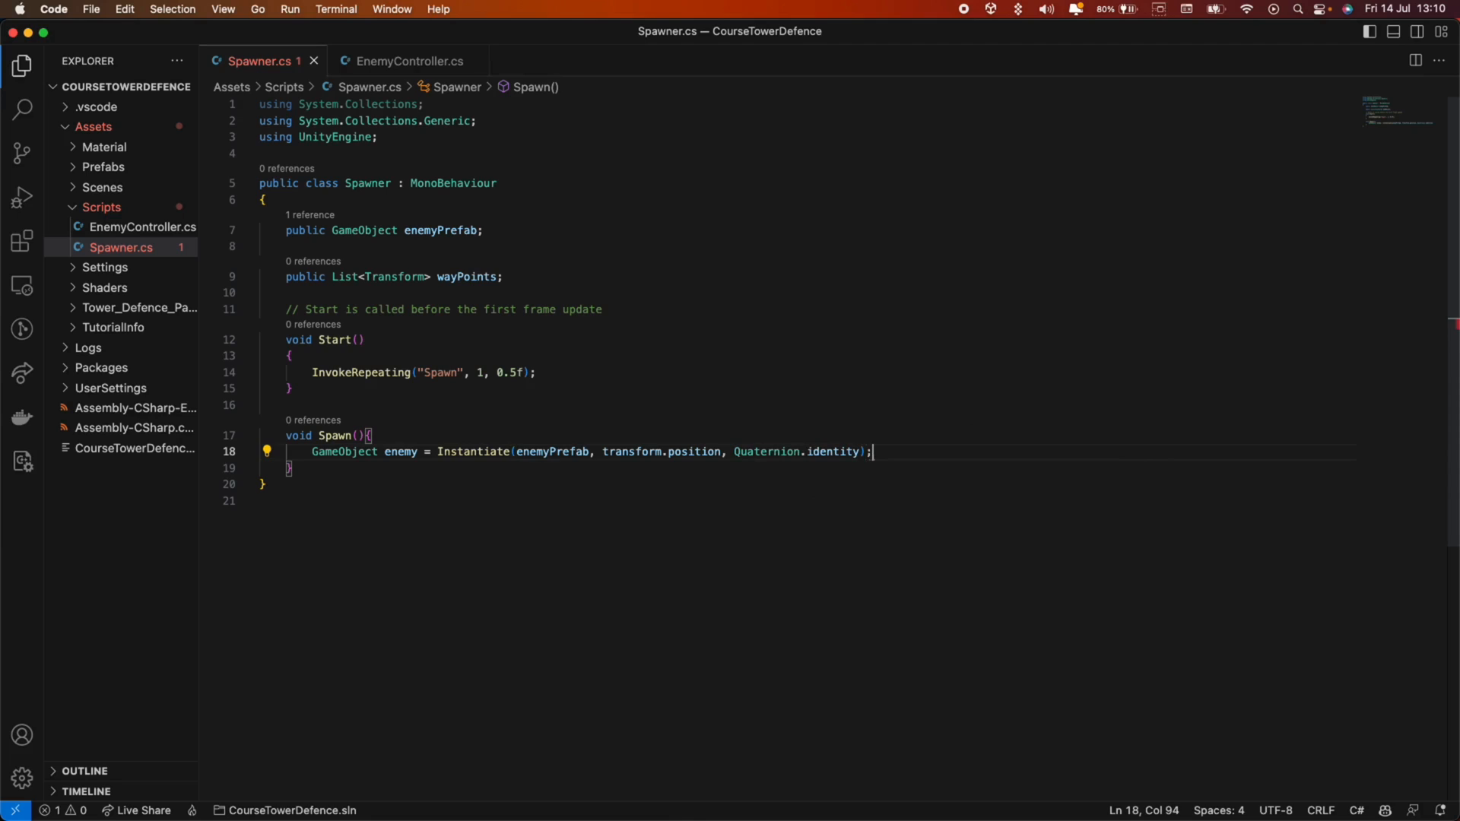
{"action": "key", "text": "Return"}
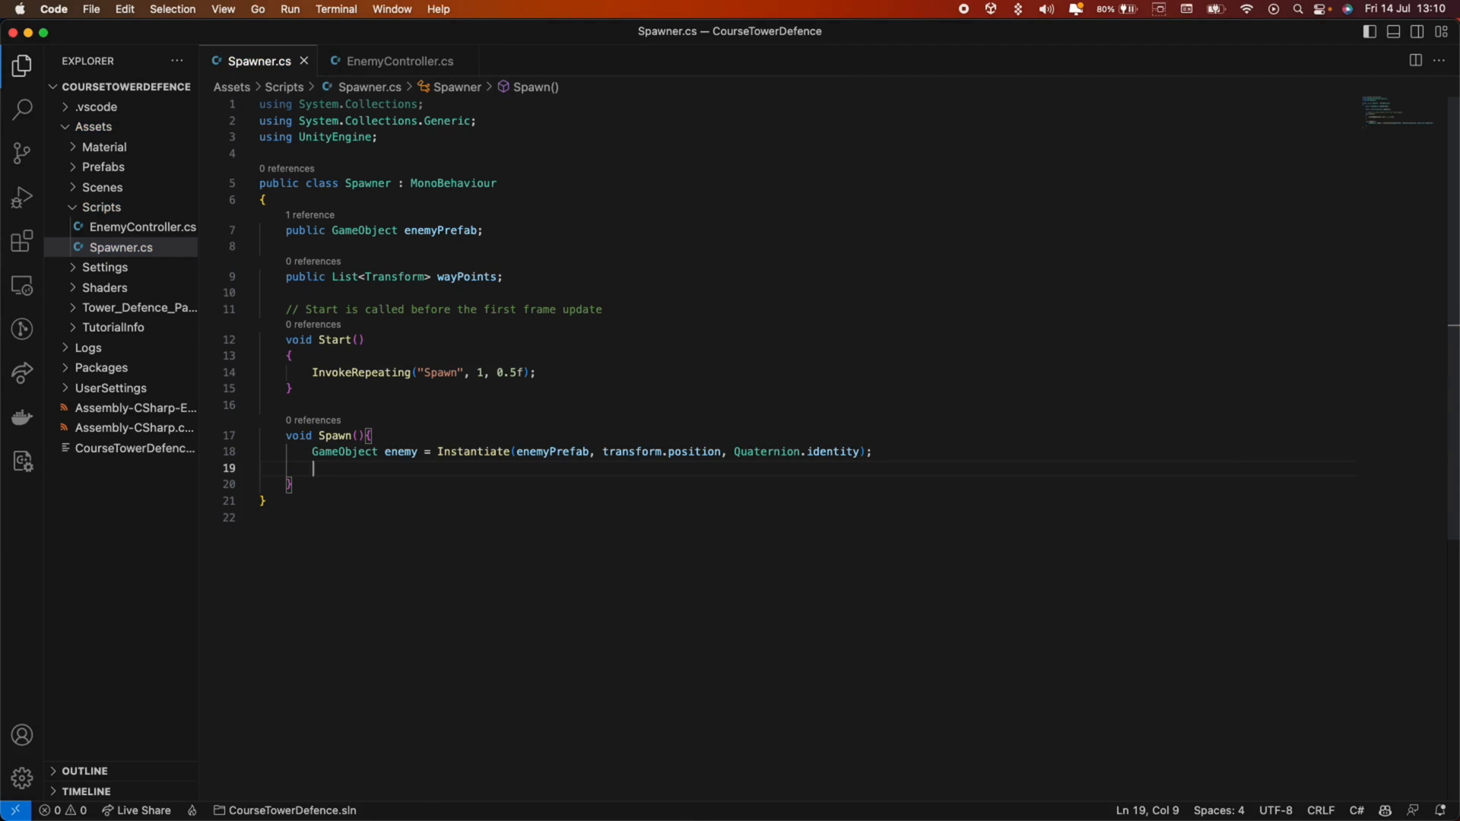
Add enemy.GetComponent<EnemyController>().SetDestination(wayPoints); below the Instantiate line.
{"action": "type", "text": "enemy."}
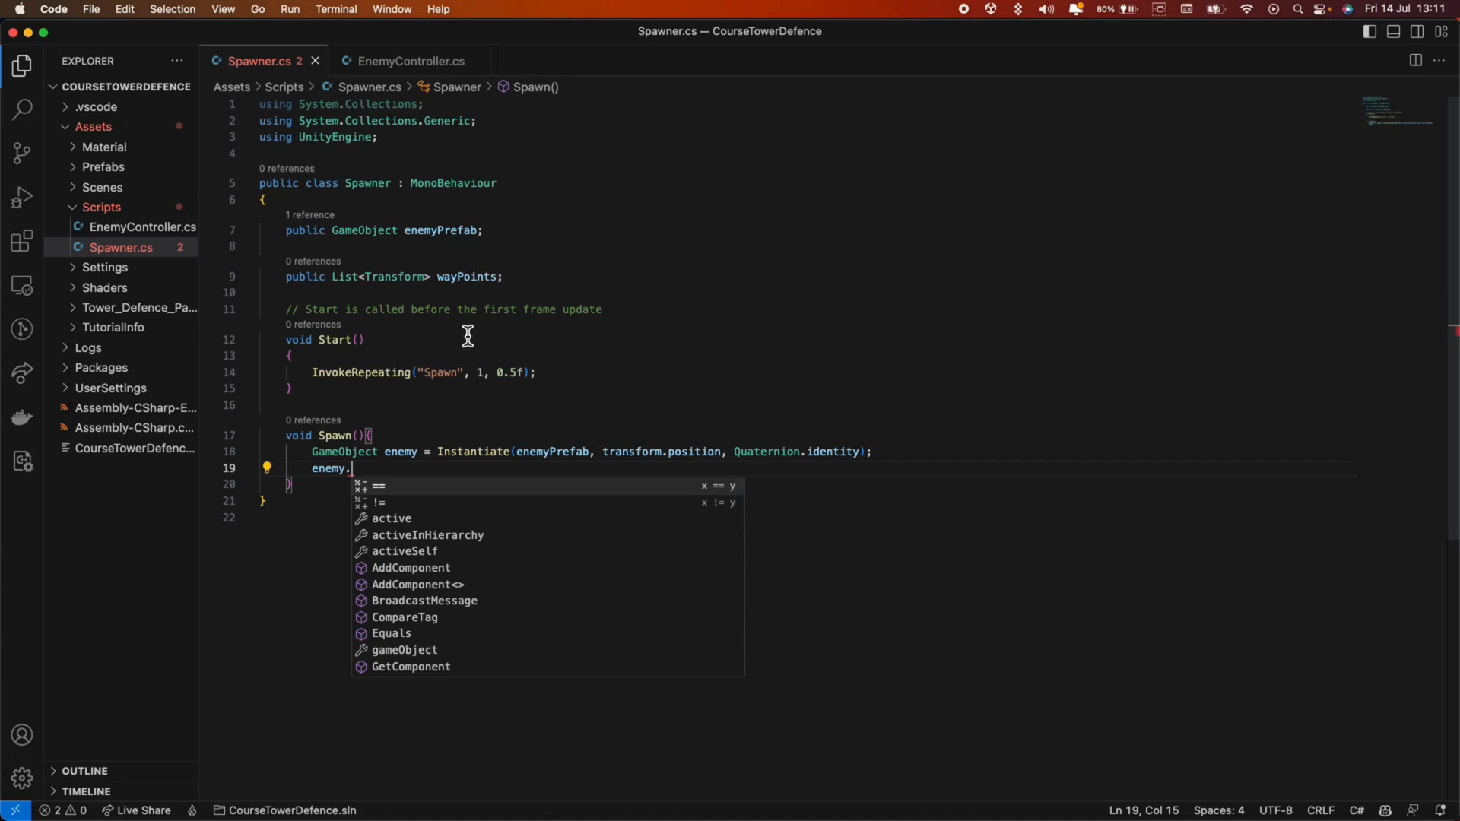
{"action": "mouse_move", "coordinate": [461, 413]}
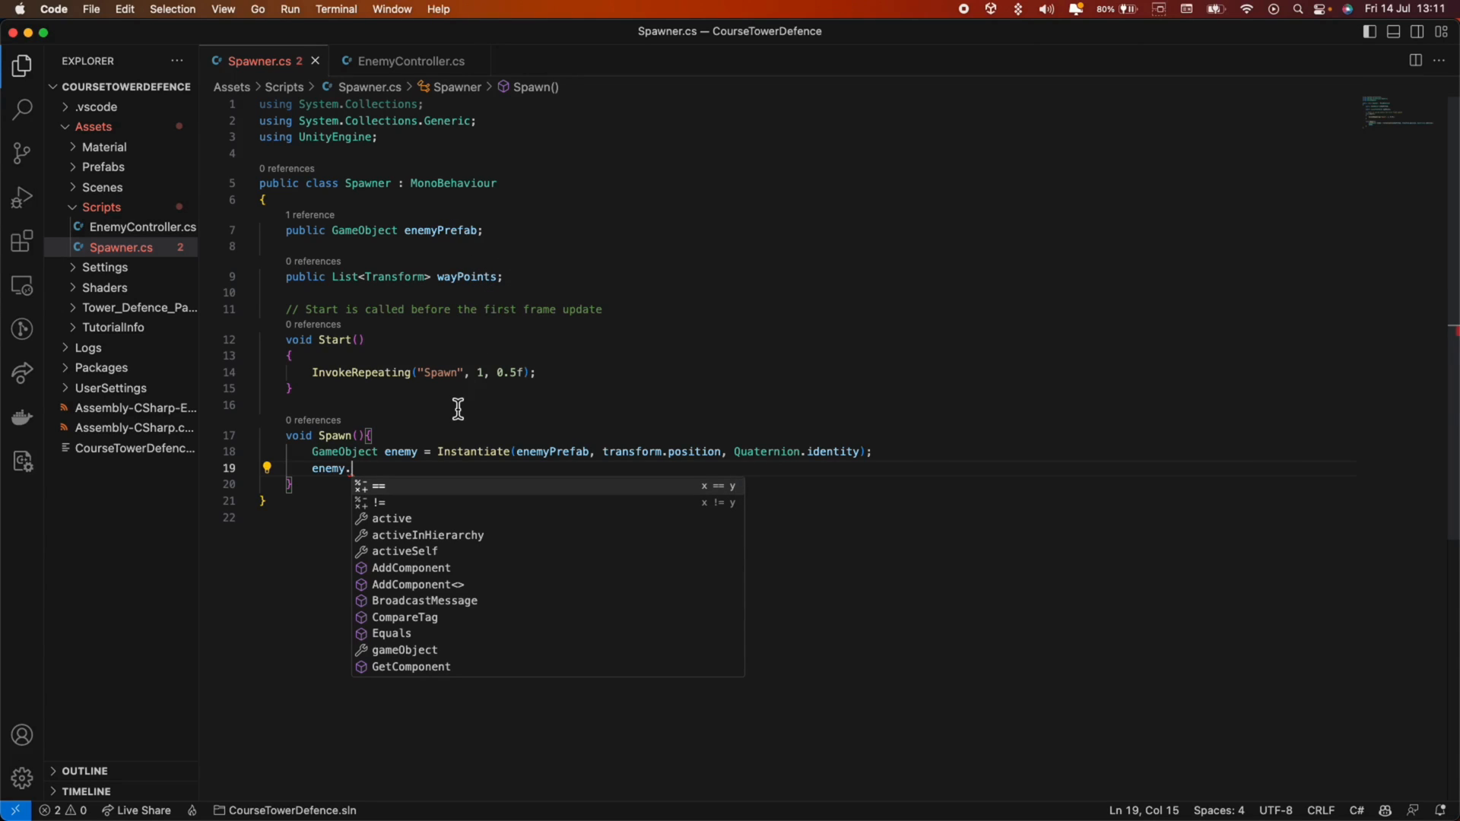
{"action": "type", "text": "SetD"}
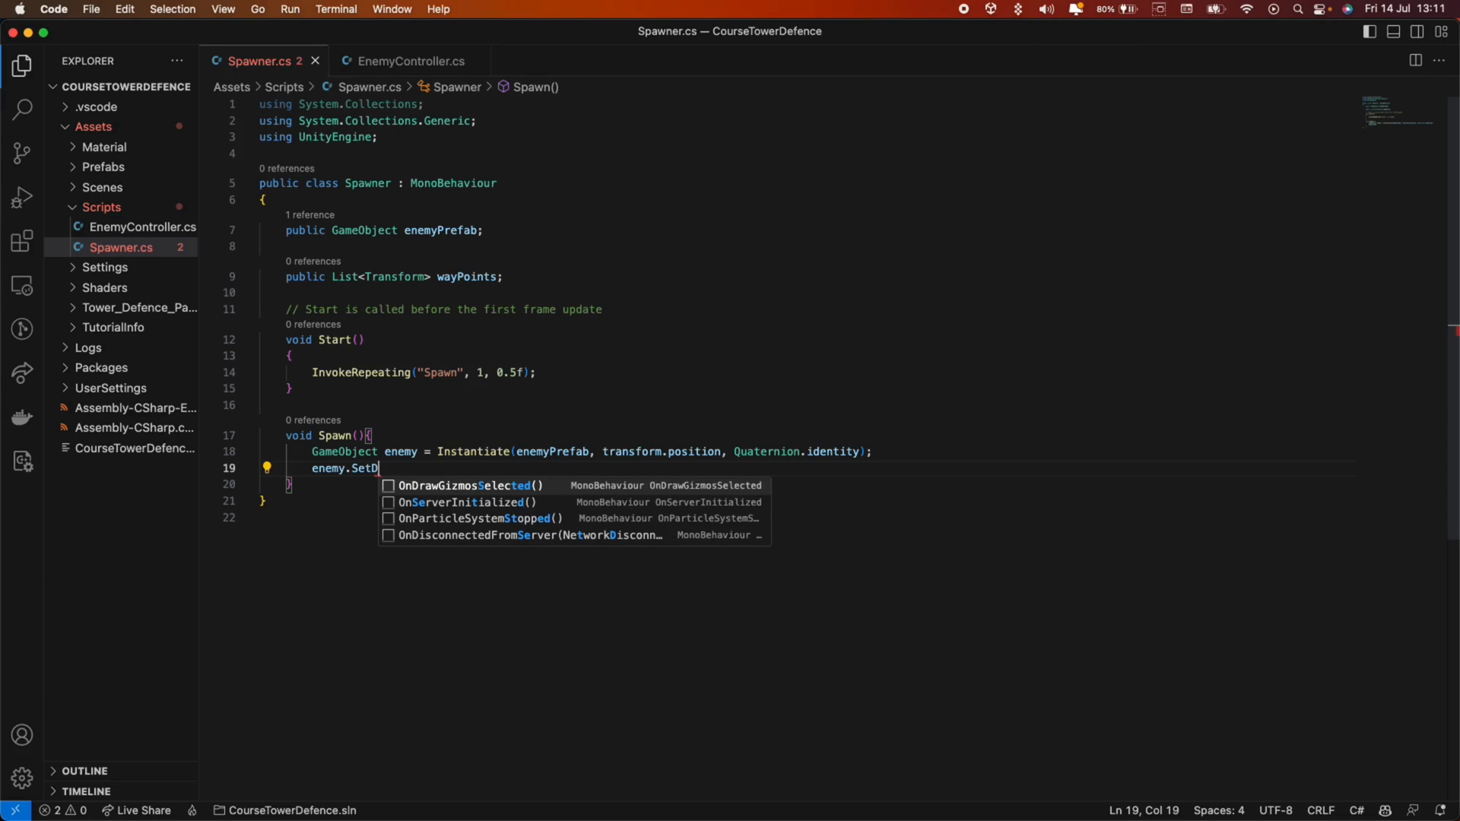
{"action": "key", "text": "backspace"}
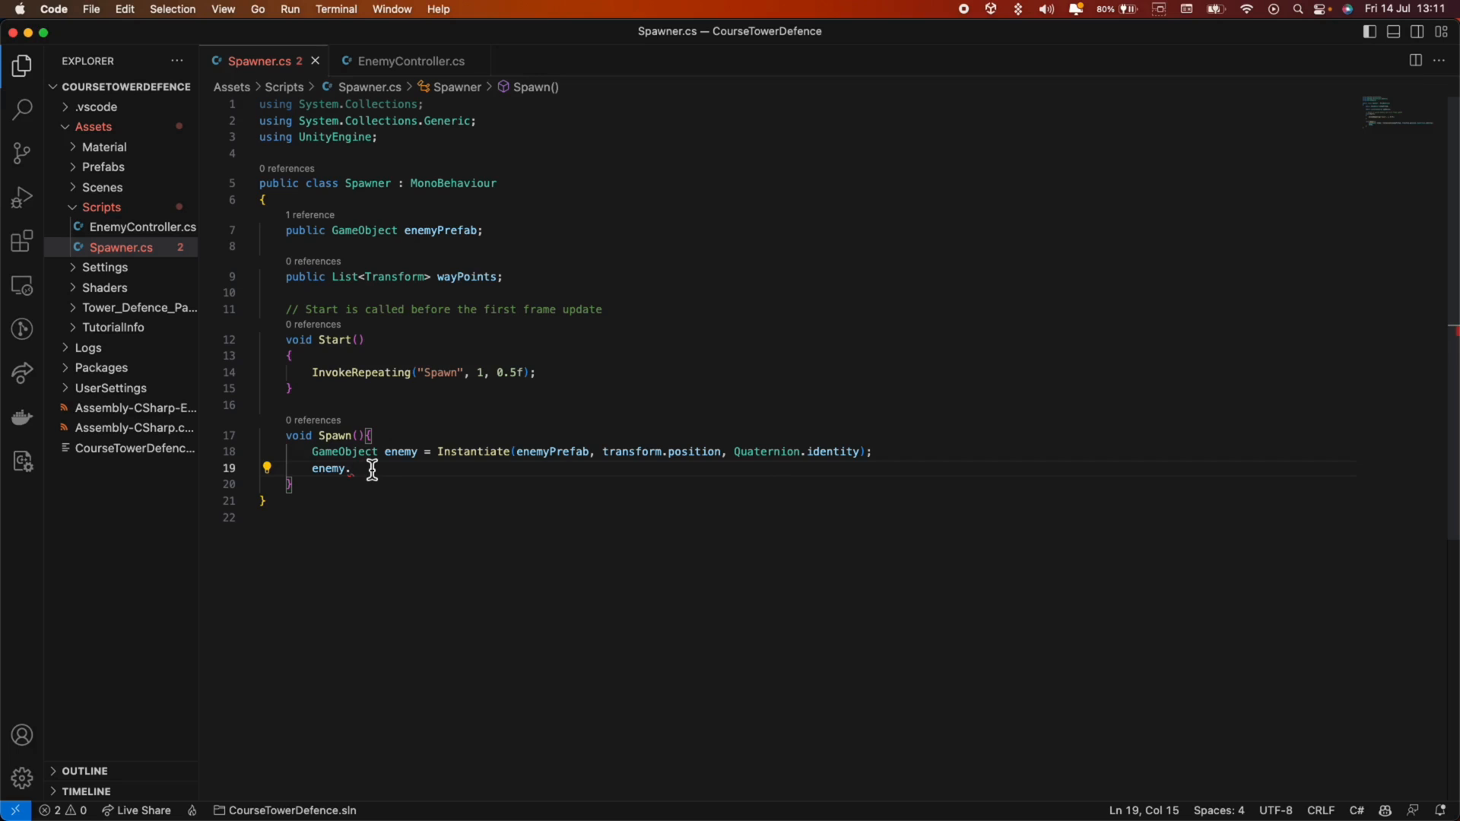
{"action": "type", "text": "GetComponent<"}
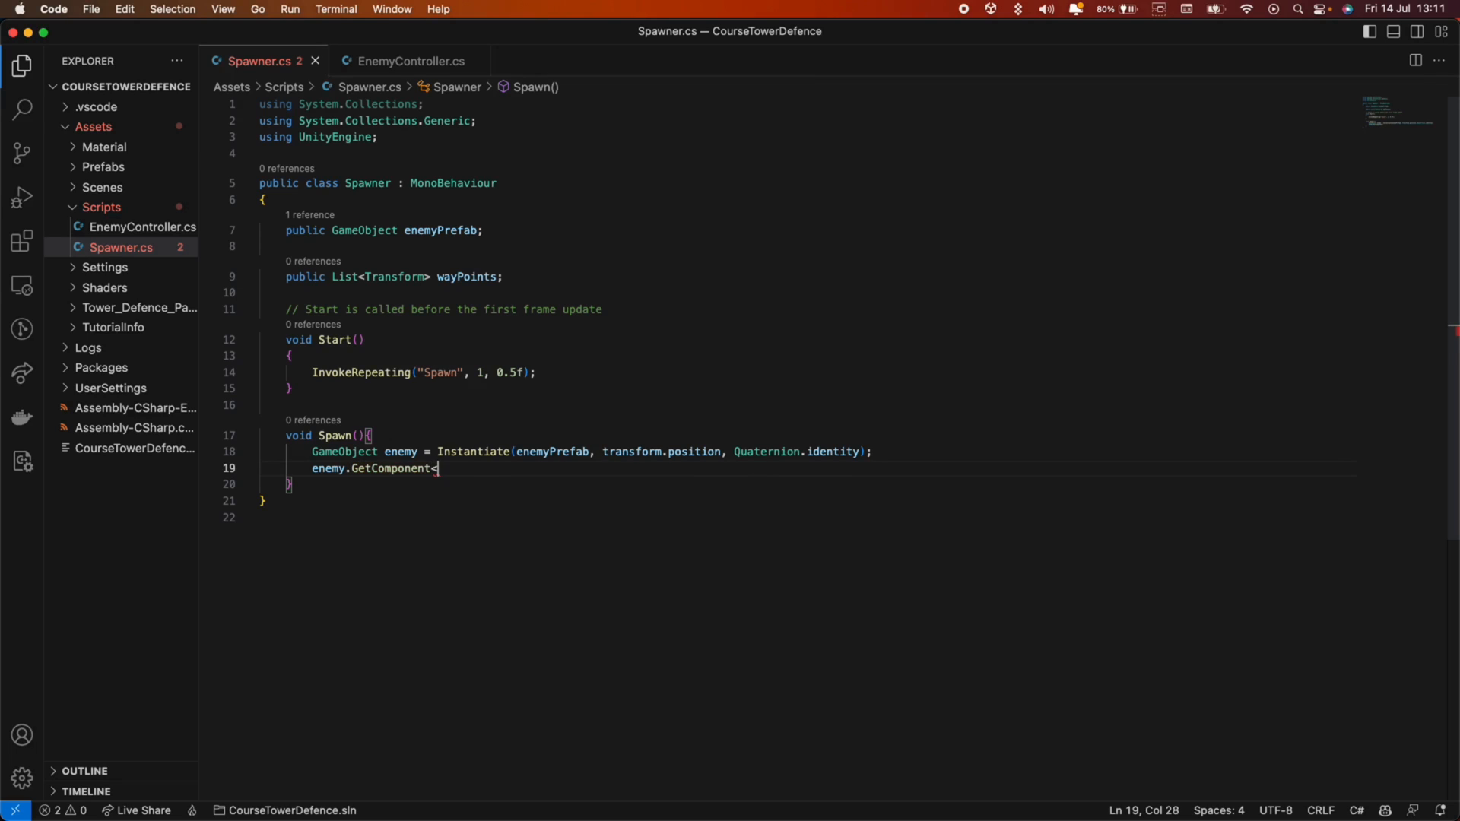
{"action": "type", "text": "EnemyController>"}
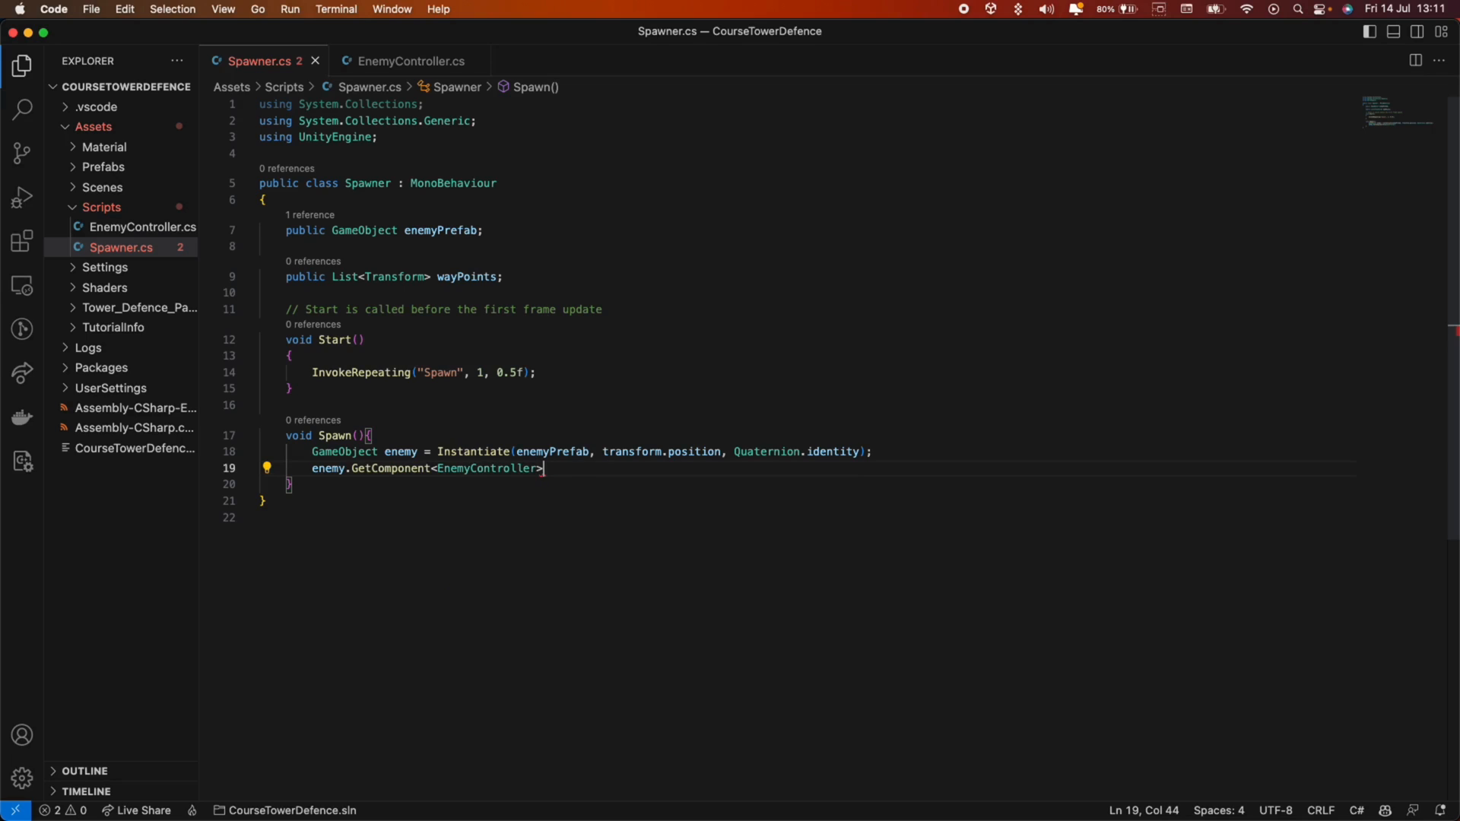
{"action": "type", "text": "()"}
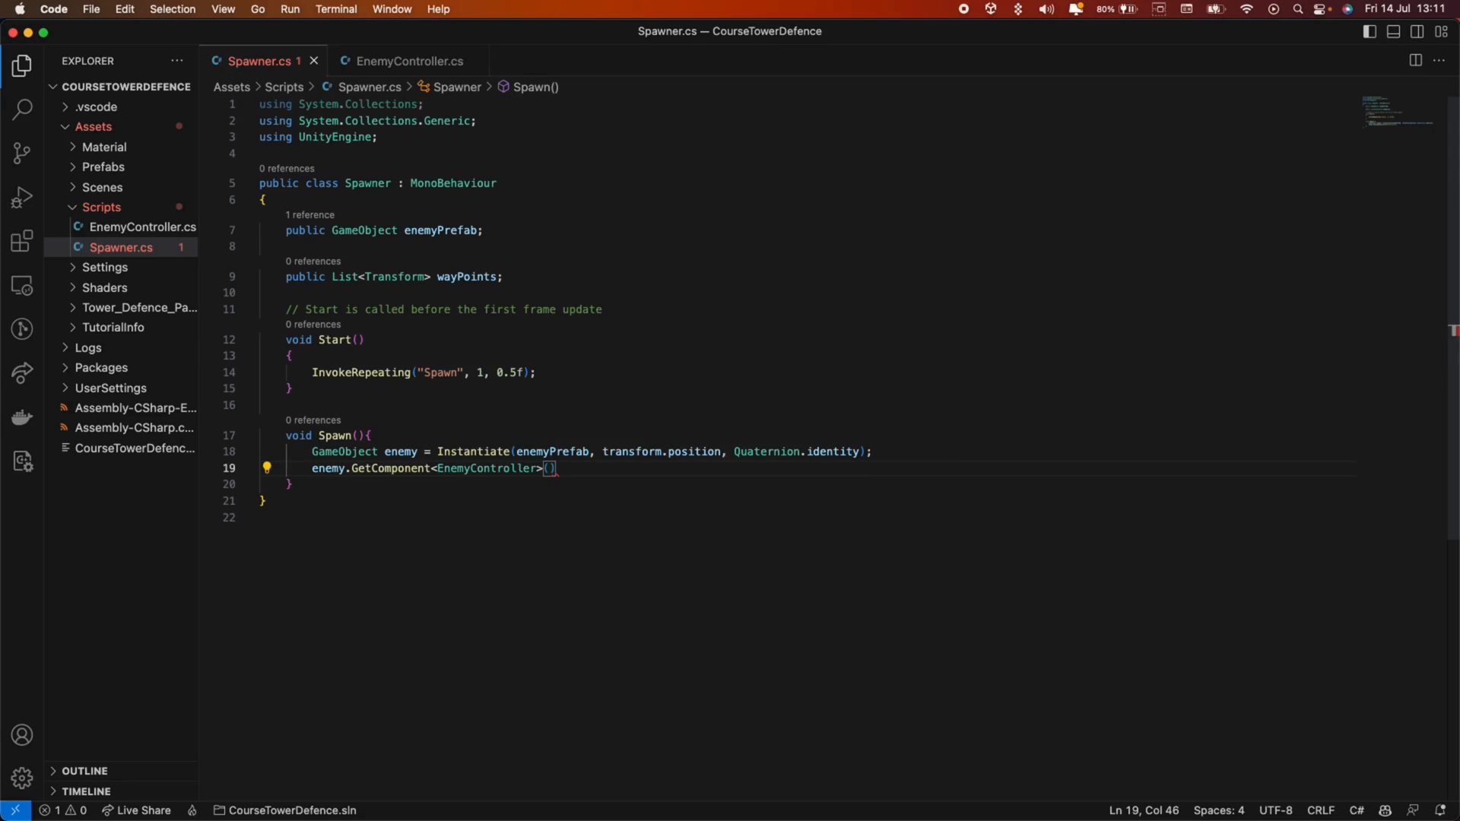
{"action": "type", "text": "."}
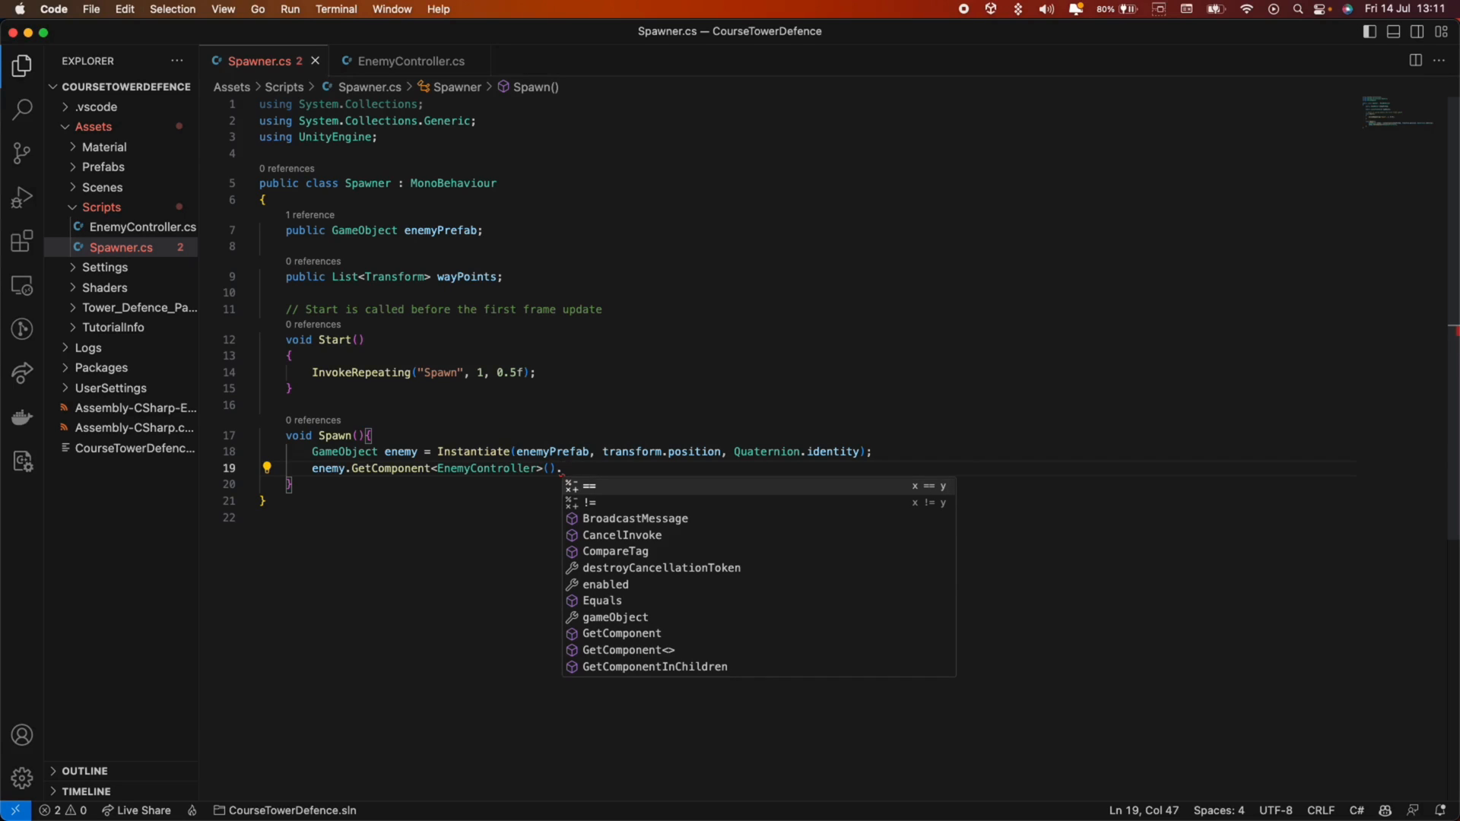
{"action": "type", "text": "S"}
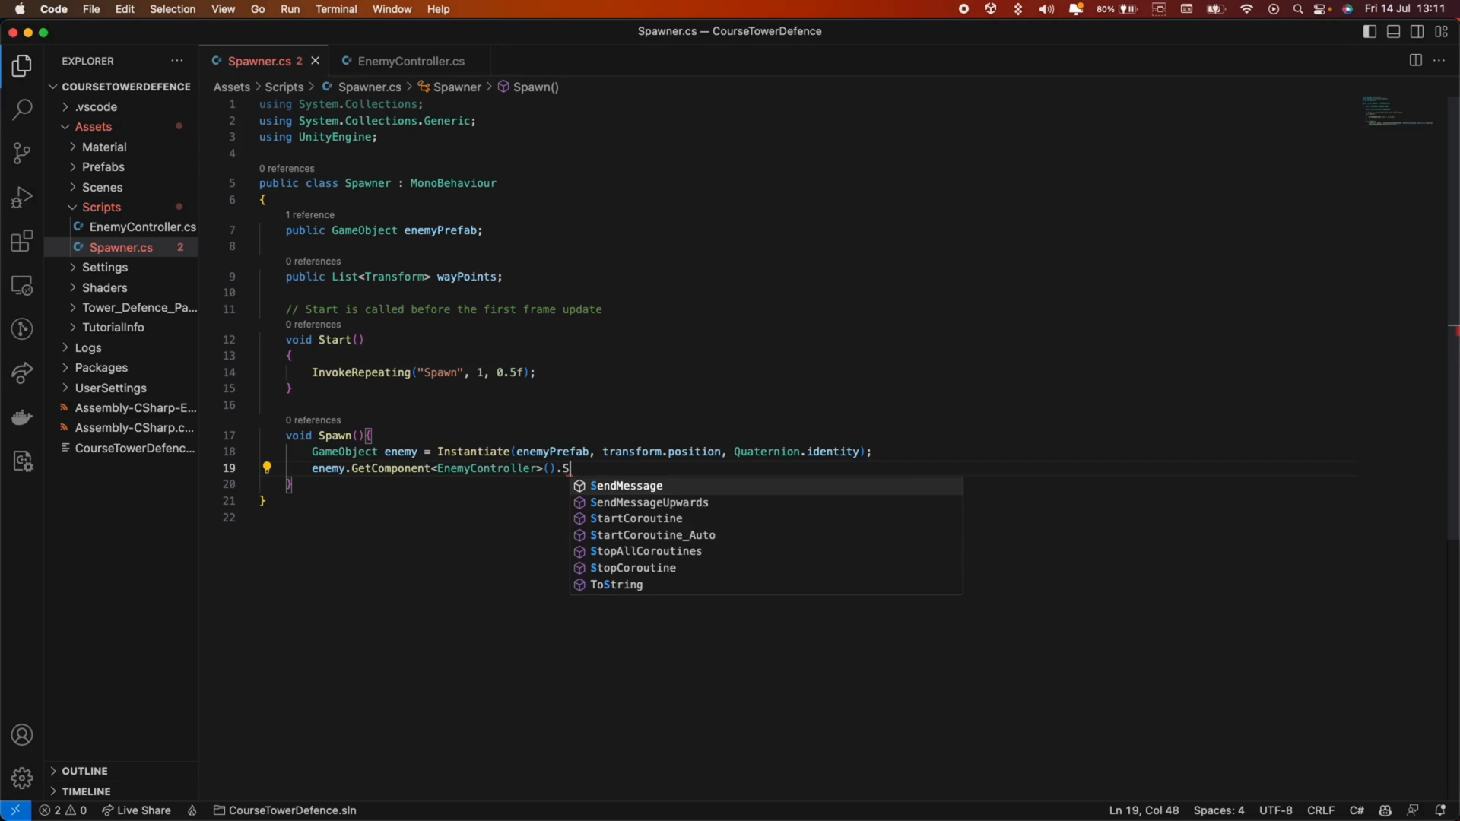
{"action": "type", "text": "etDes"}
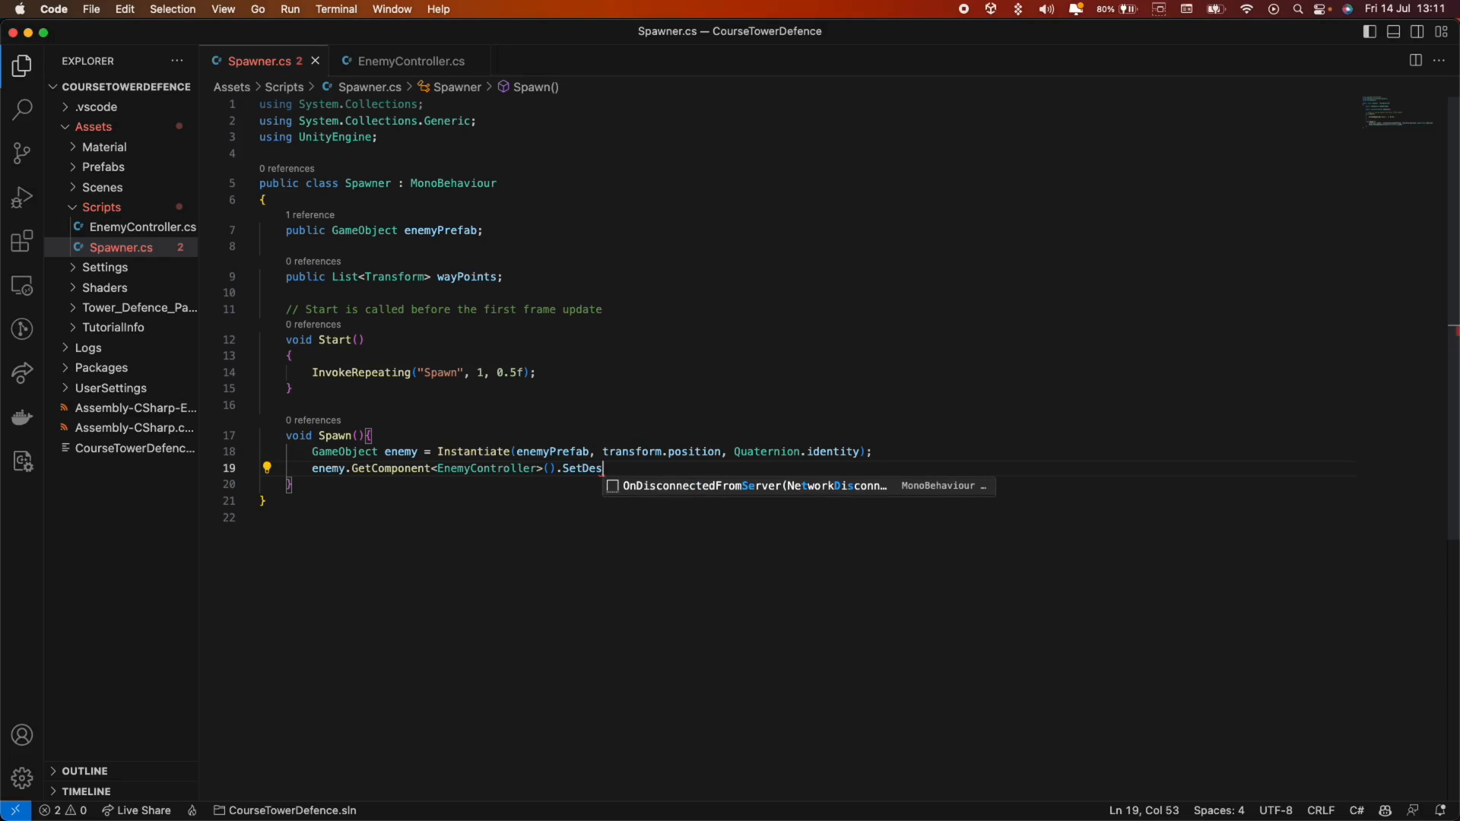
{"action": "type", "text": "tination()"}
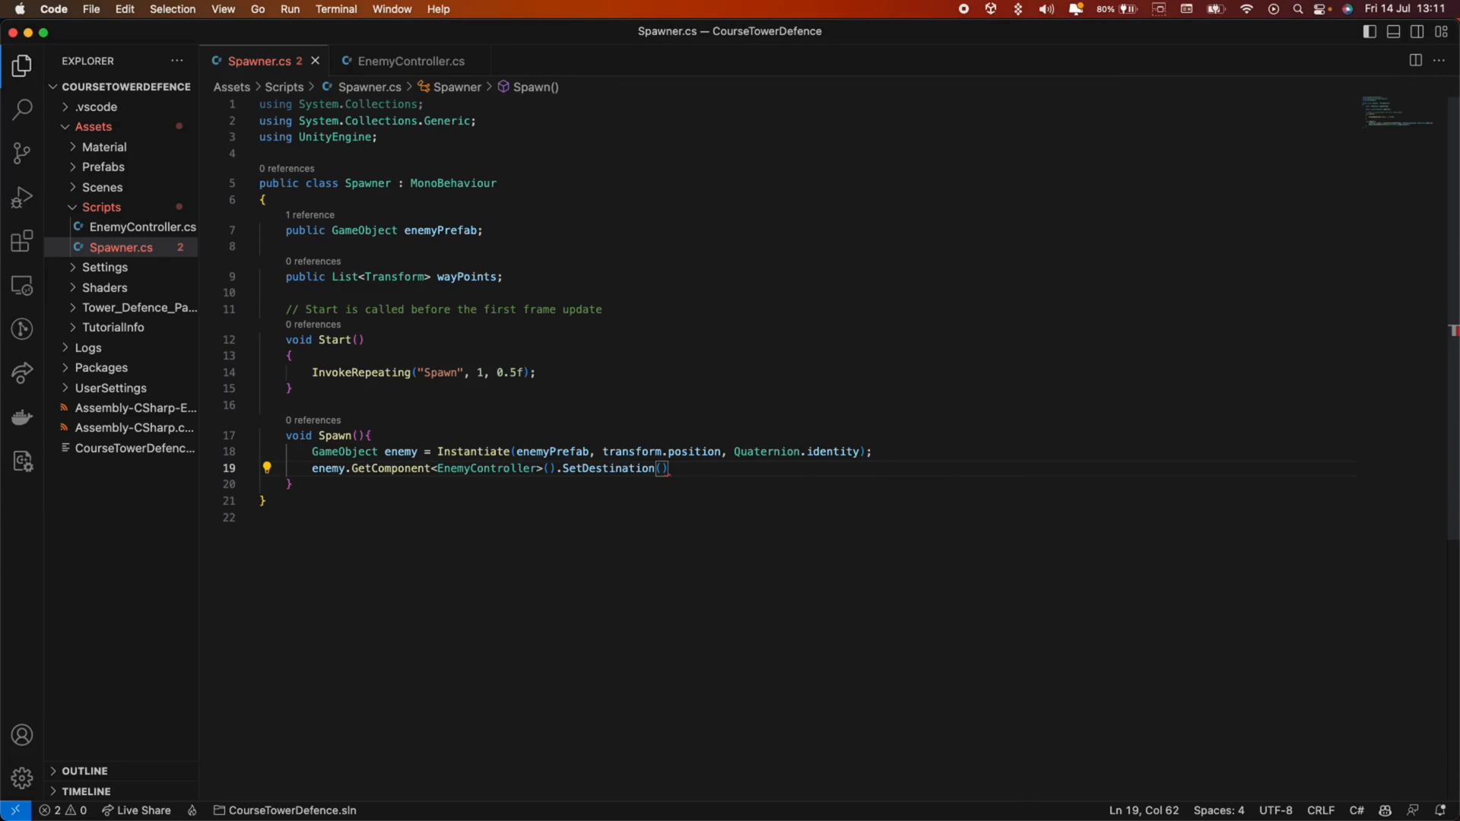
{"action": "type", "text": "wayPoints"}
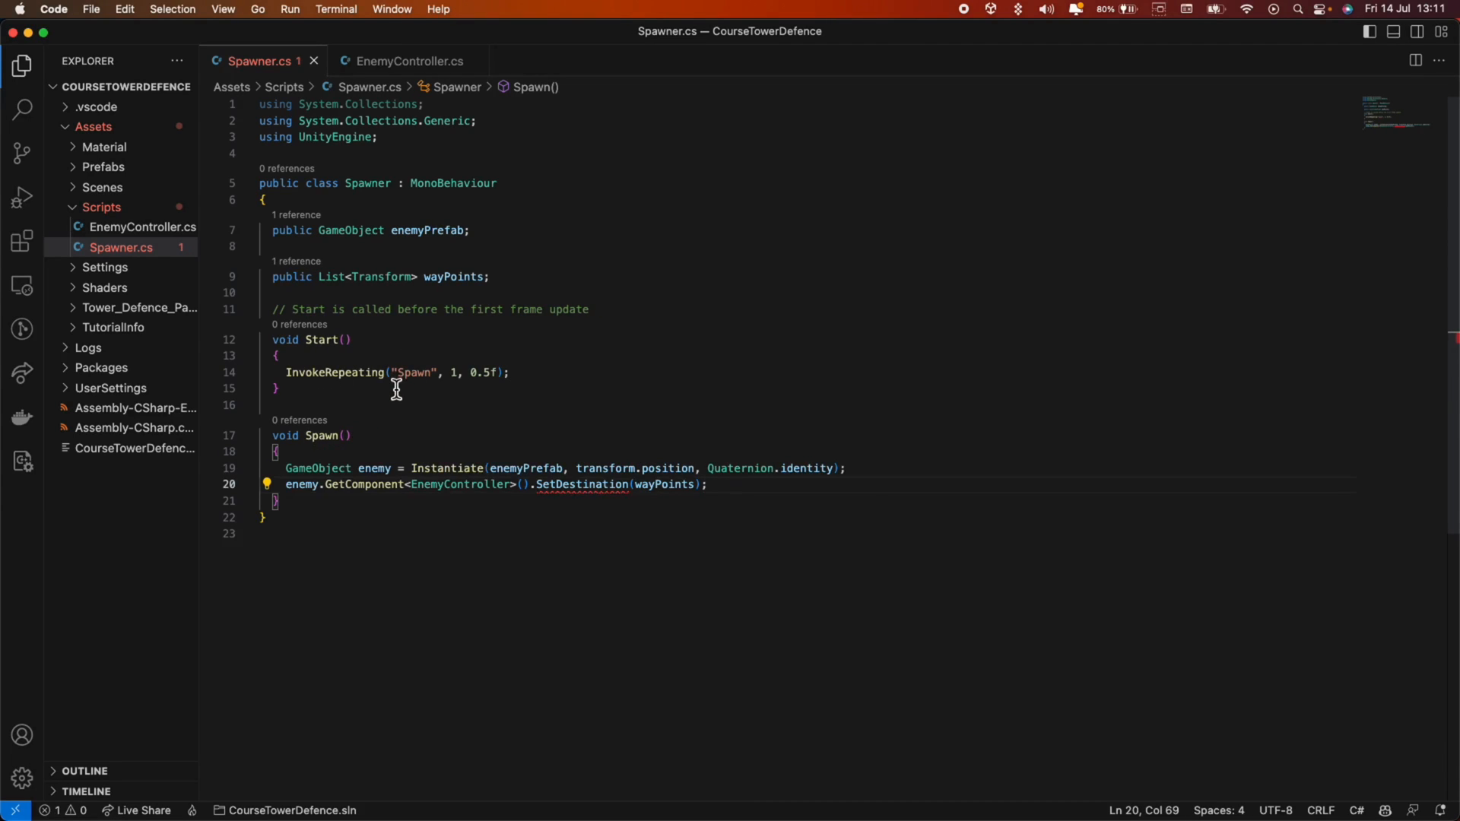
In EnemyController, write a public SetDestination(List<Transform> wayPoints) method signature.
{"action": "left_click", "coordinate": [410, 61]}
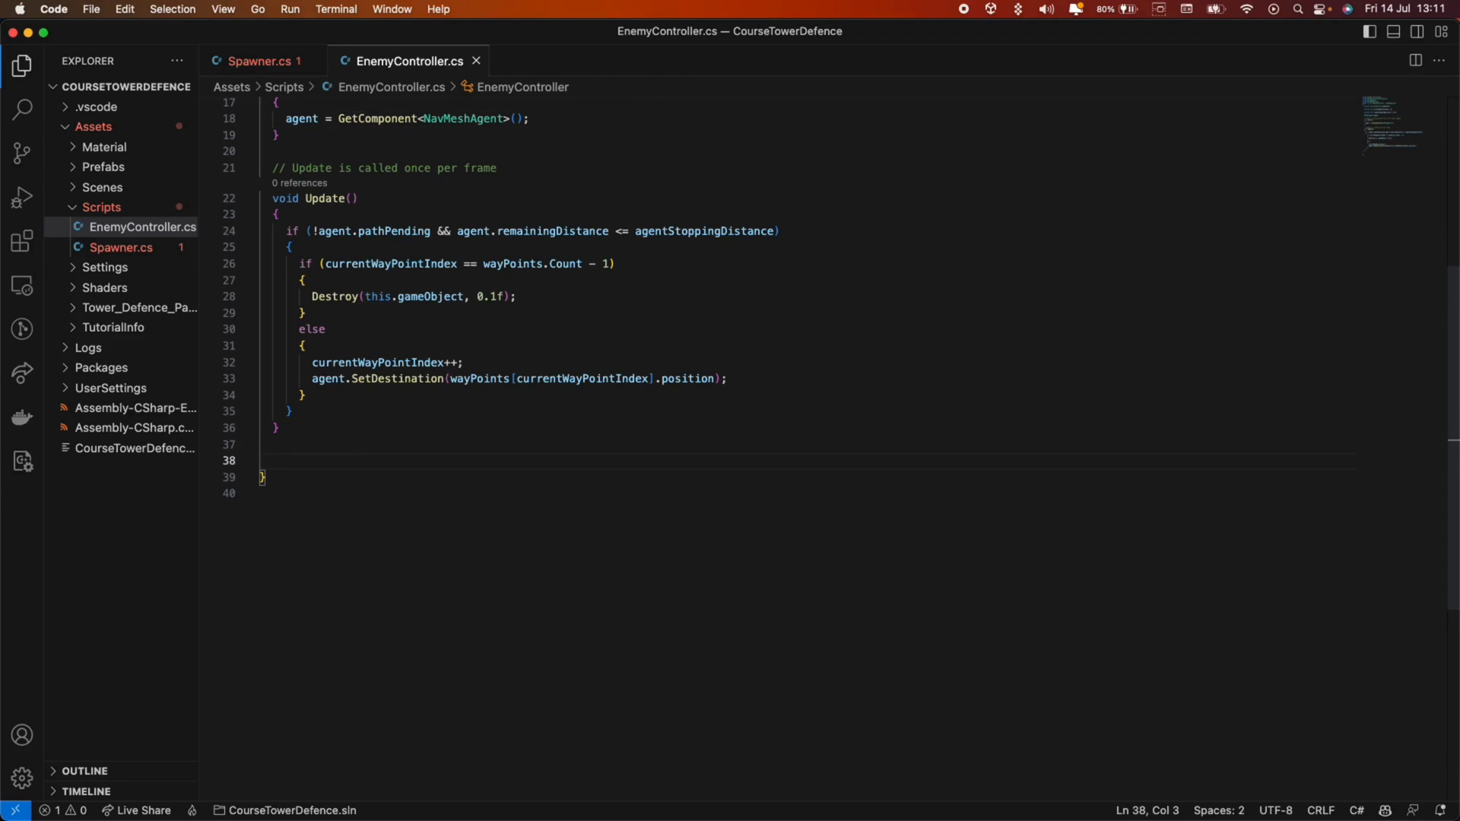
{"action": "type", "text": "PU"}
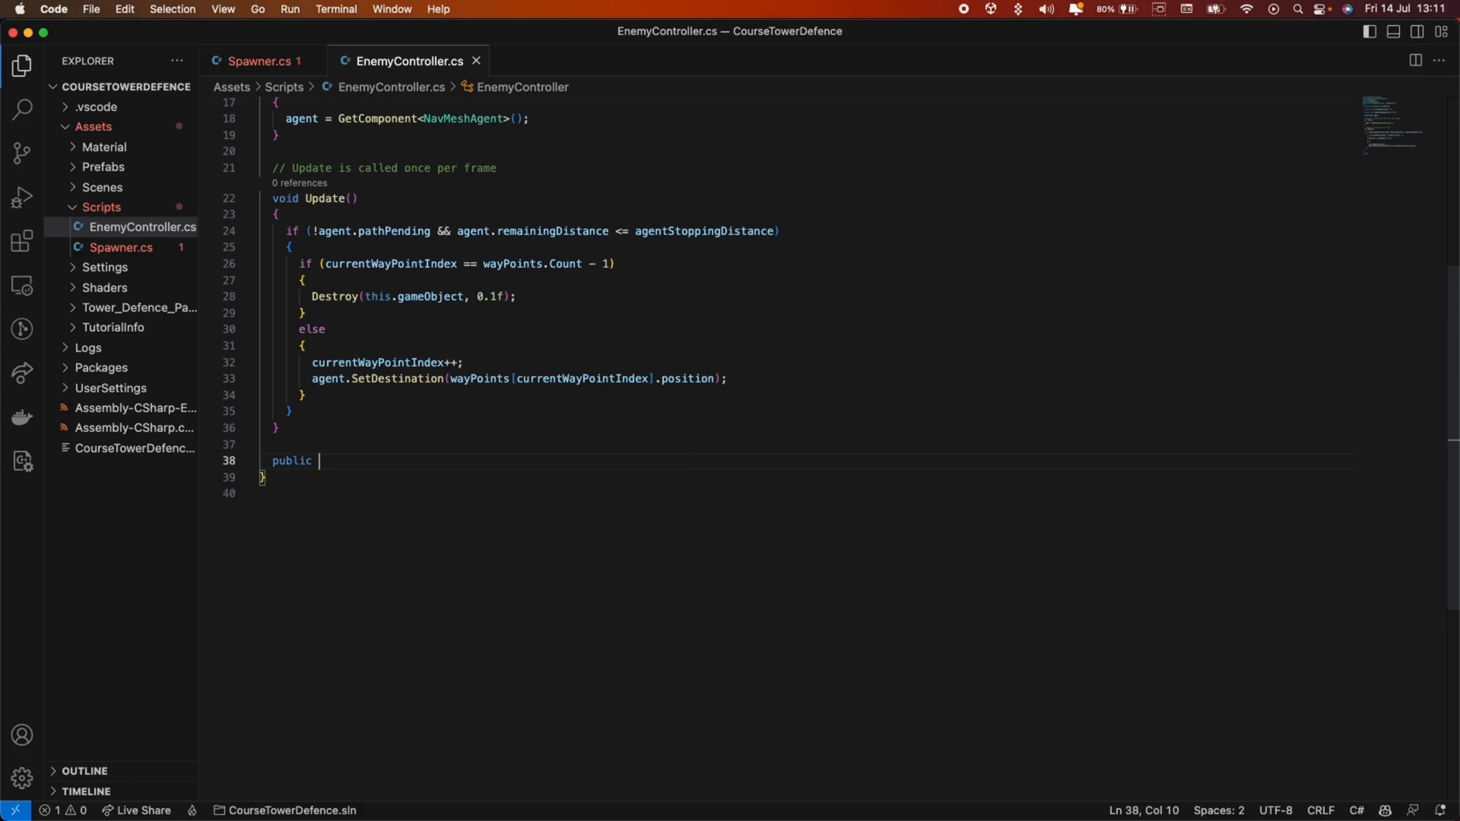
{"action": "type", "text": "SetD"}
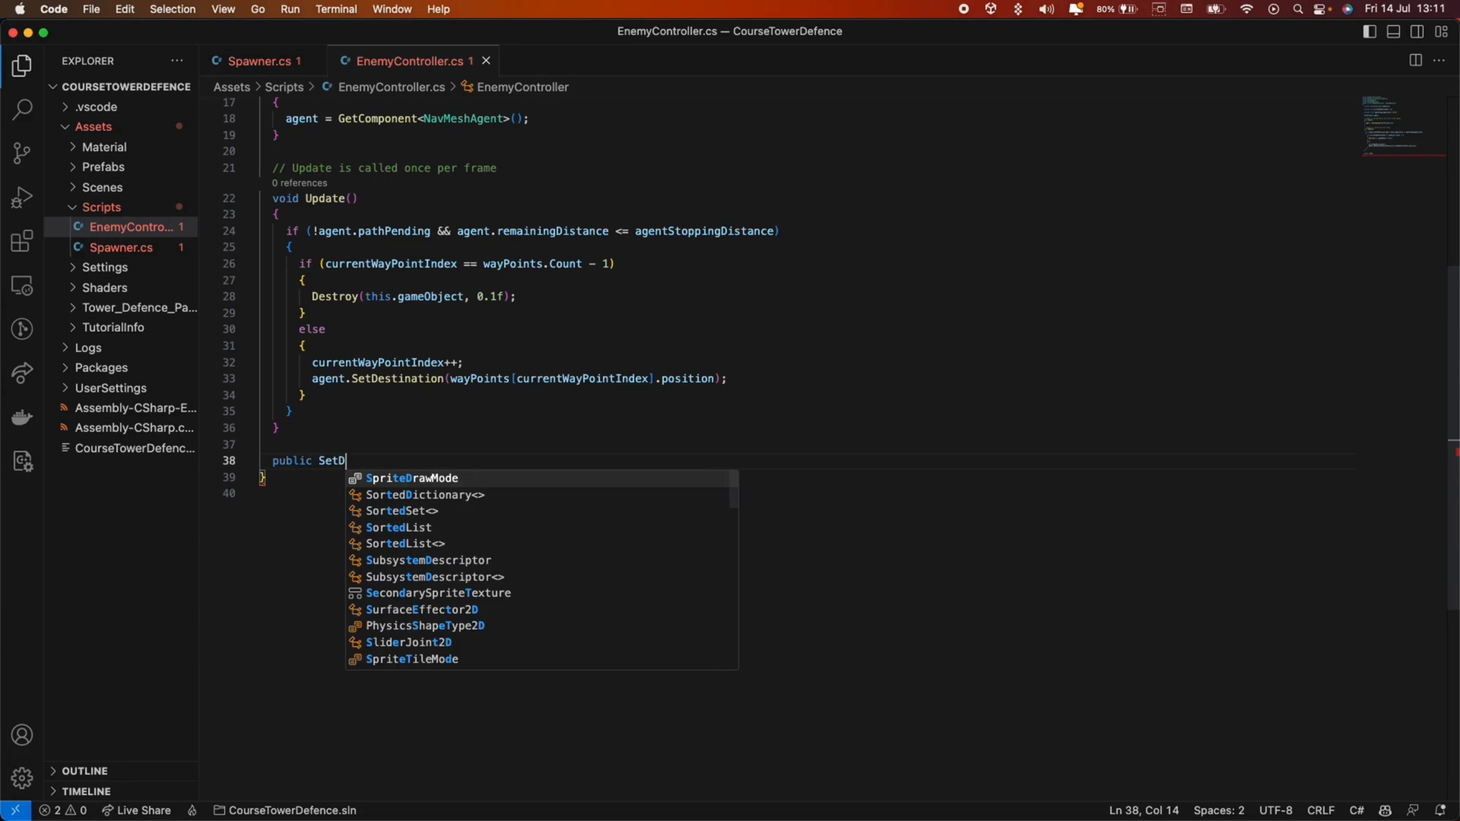
{"action": "type", "text": "estination"}
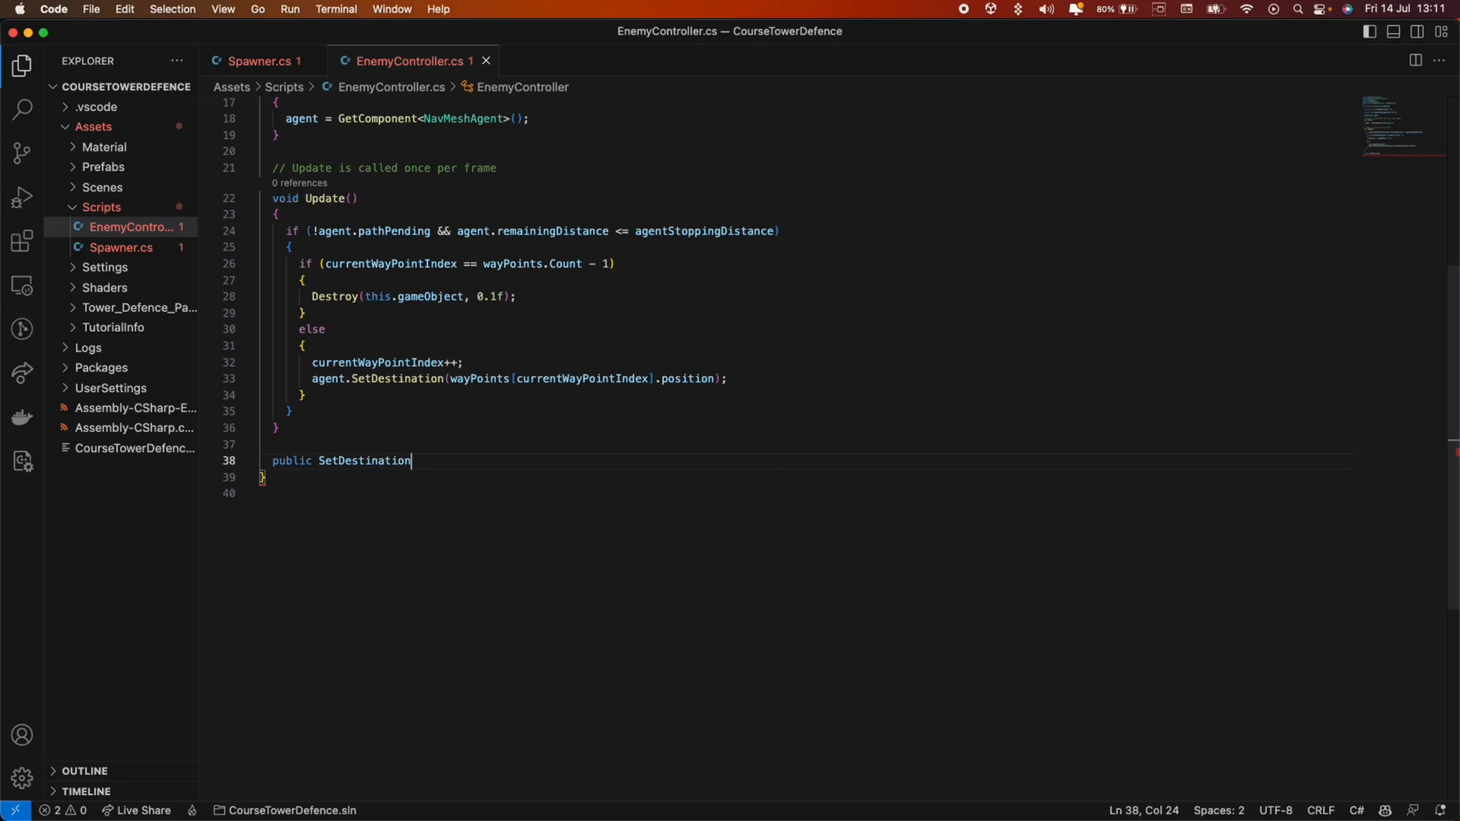
{"action": "type", "text": "()"}
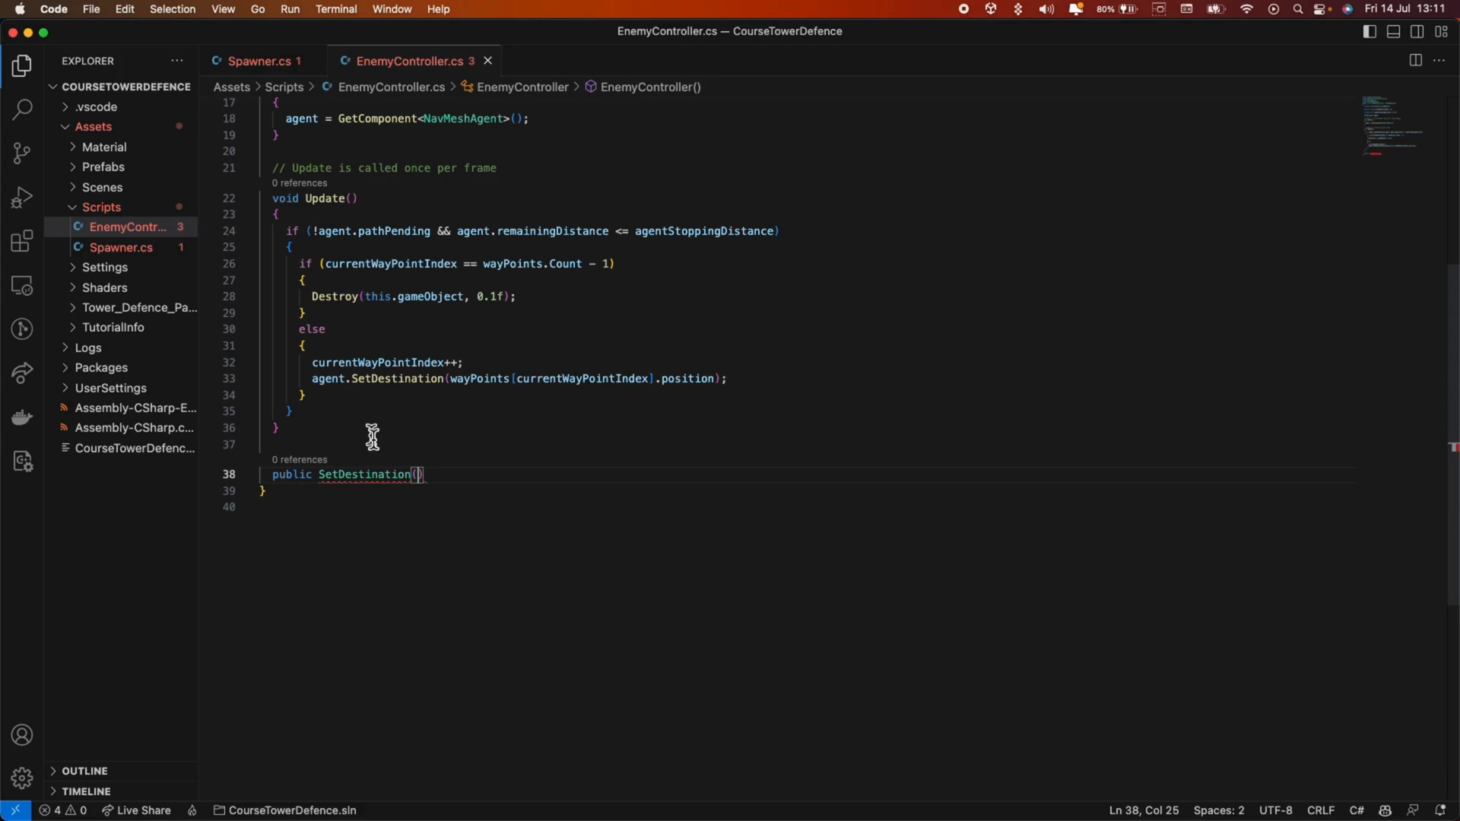
{"action": "mouse_move", "coordinate": [375, 419]}
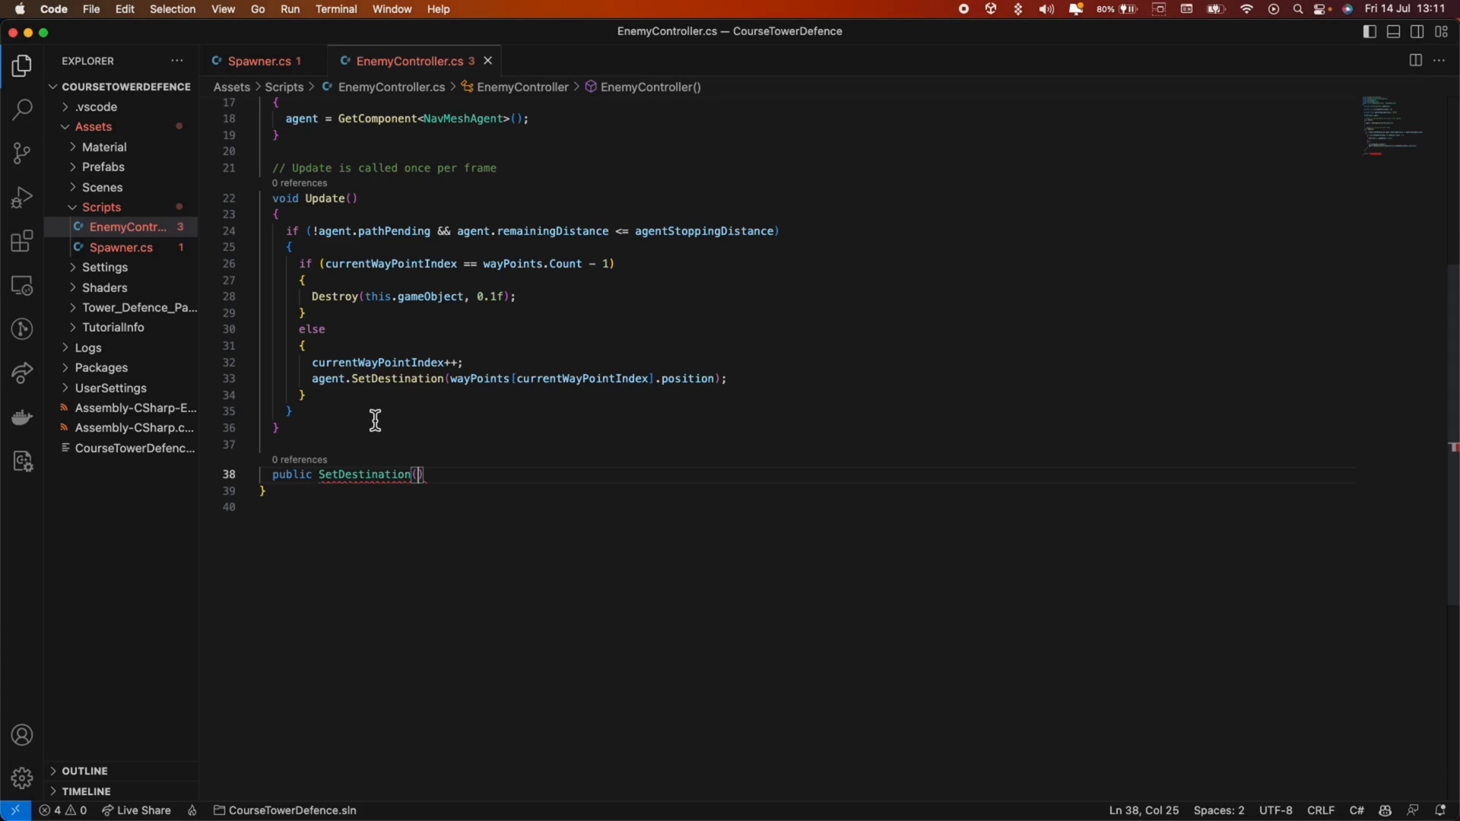
{"action": "type", "text": "List<t"}
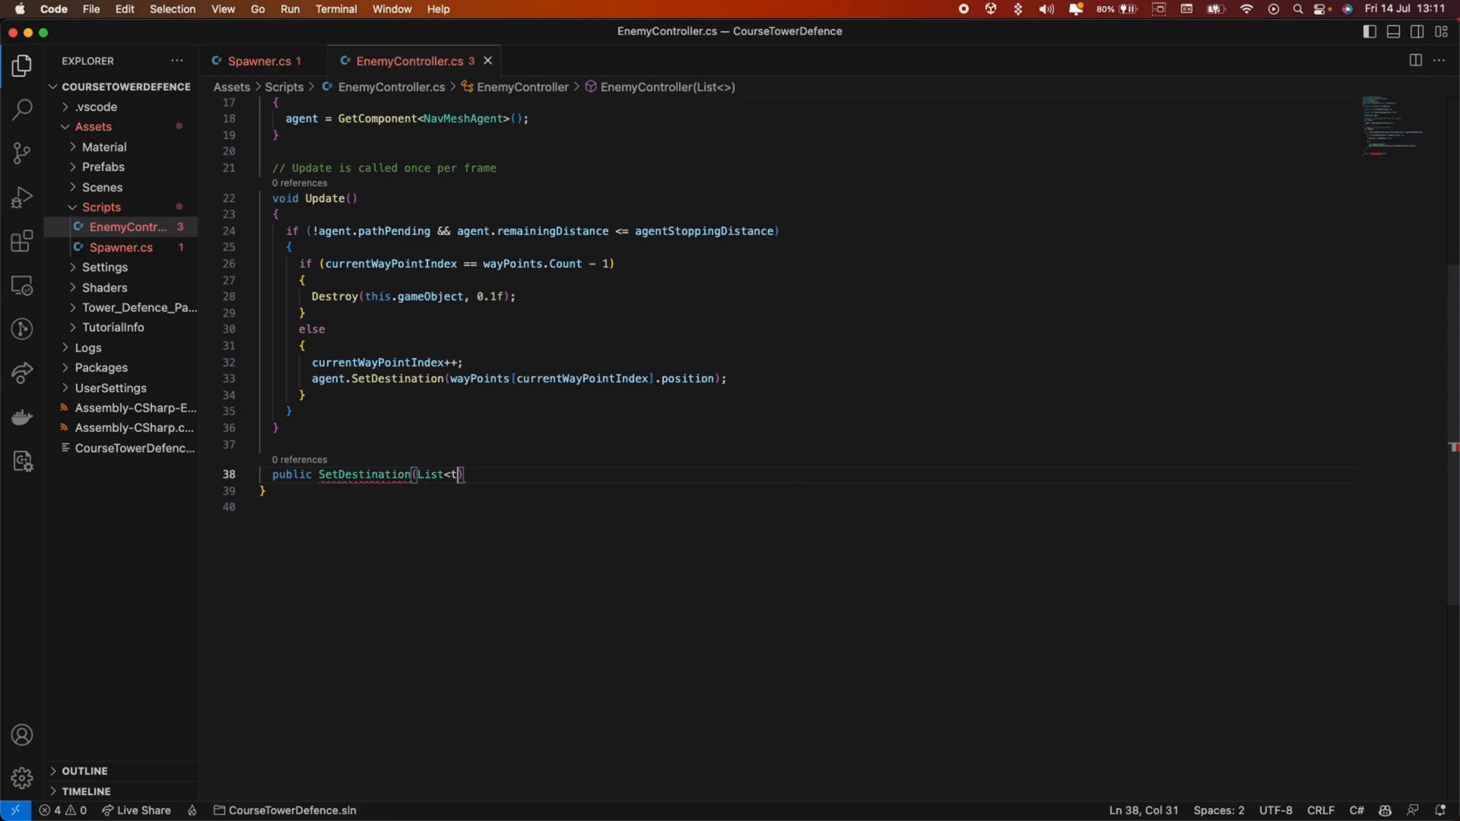
{"action": "type", "text": "ransform>"}
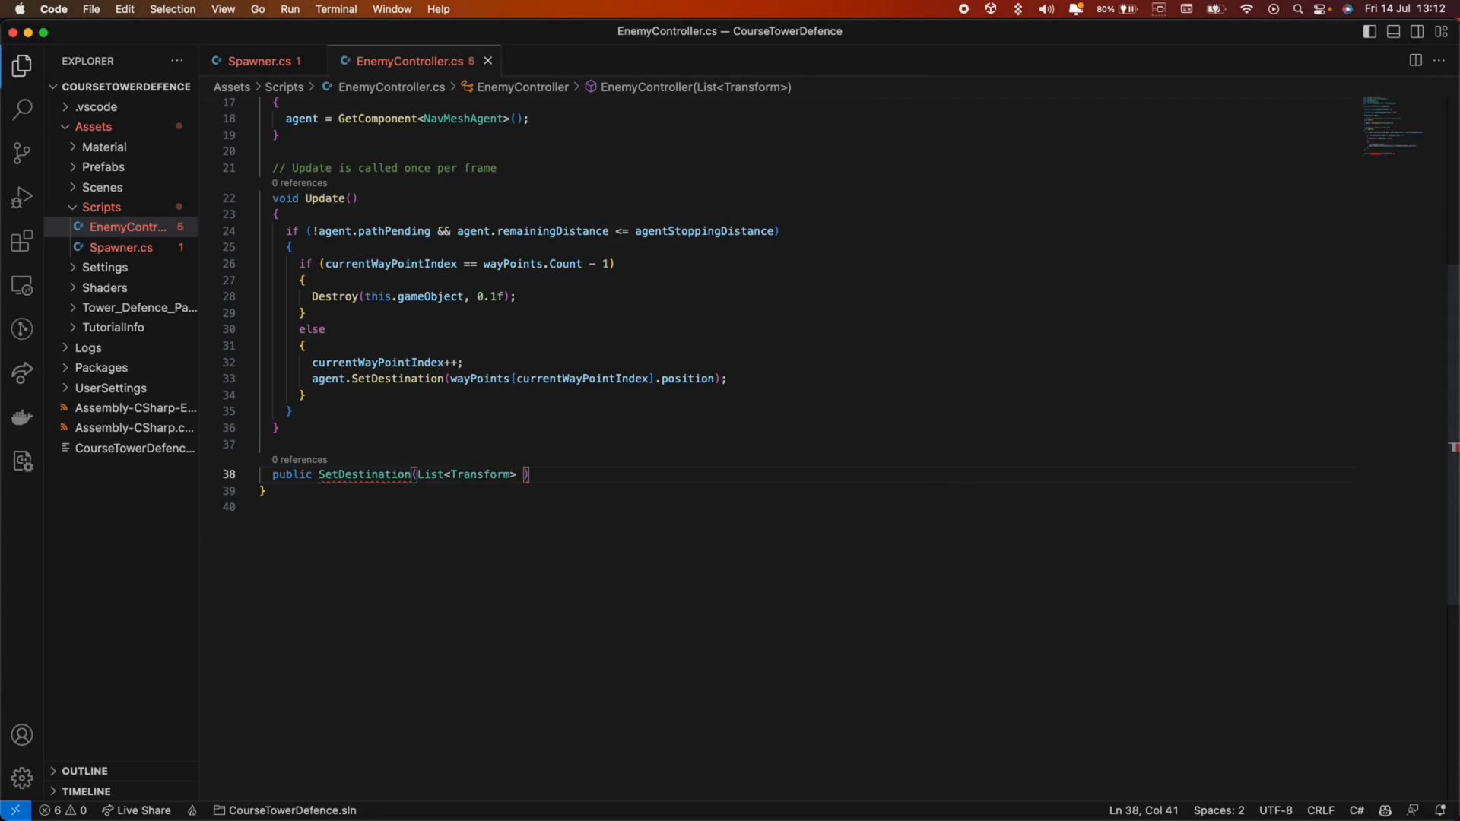
{"action": "type", "text": "wayPoints"}
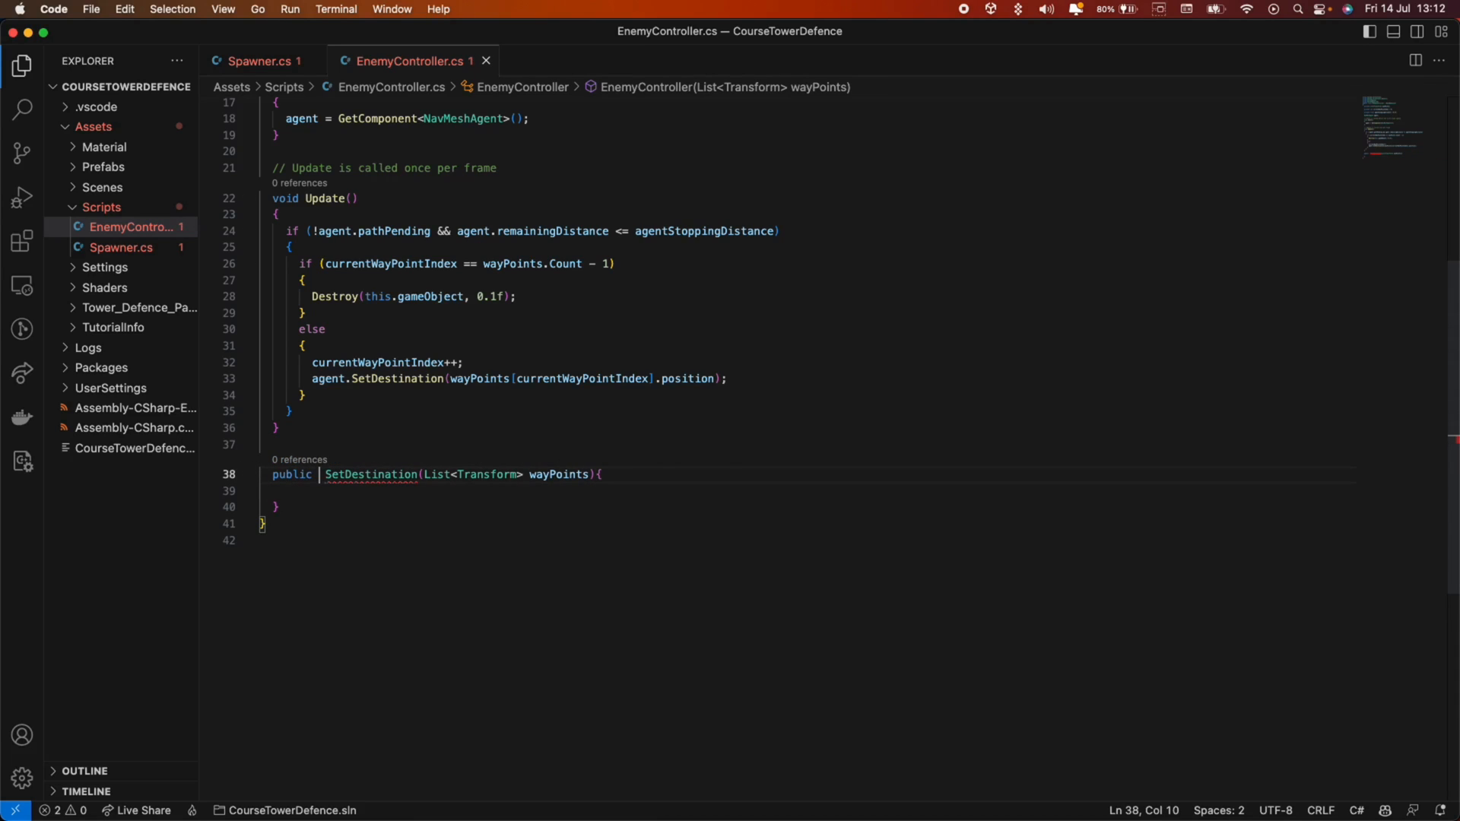
Complete the method as void, with body this.wayPoints = wayPoints.
{"action": "type", "text": "void"}
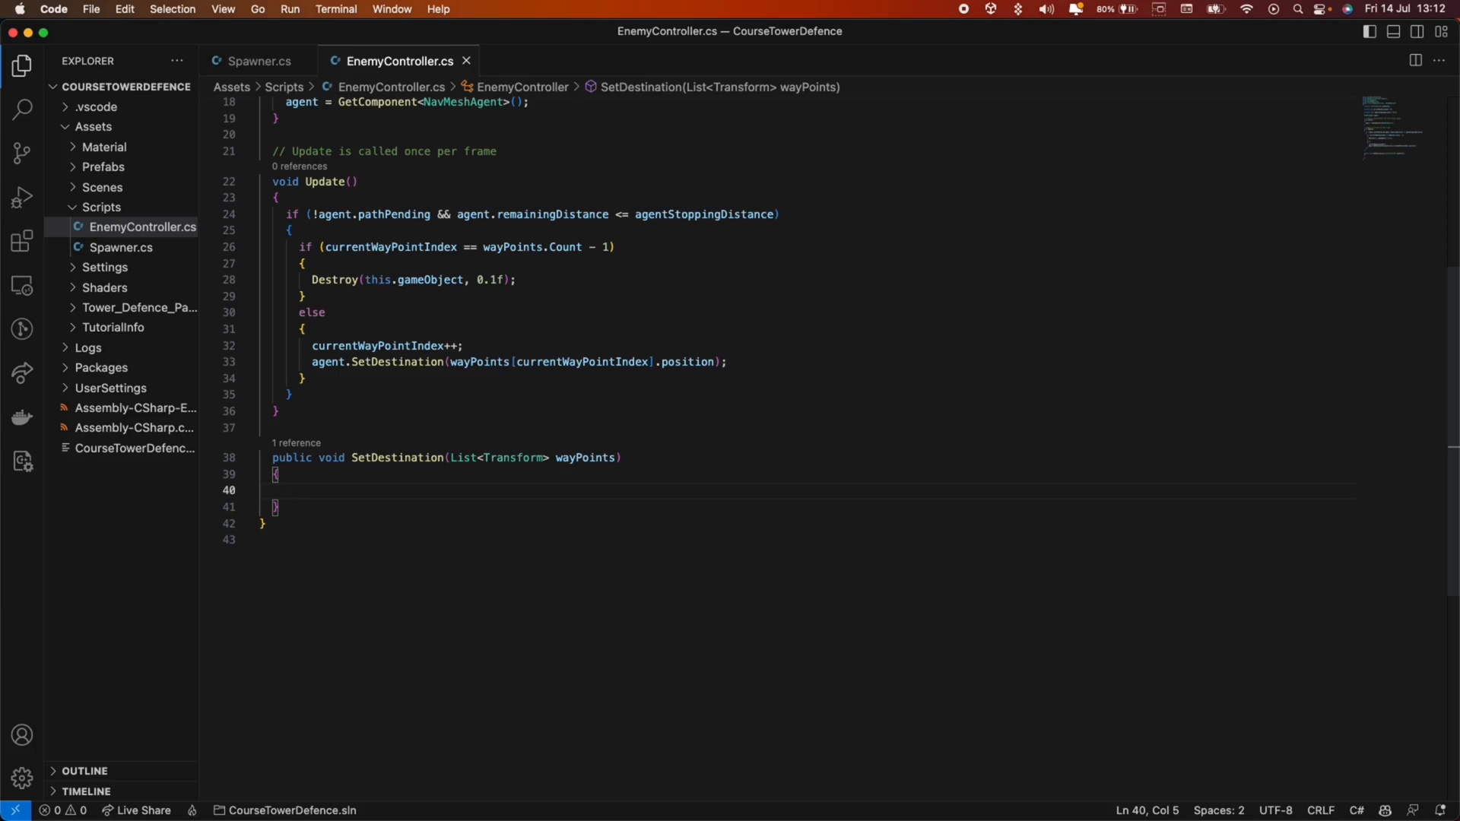
{"action": "type", "text": "thi"}
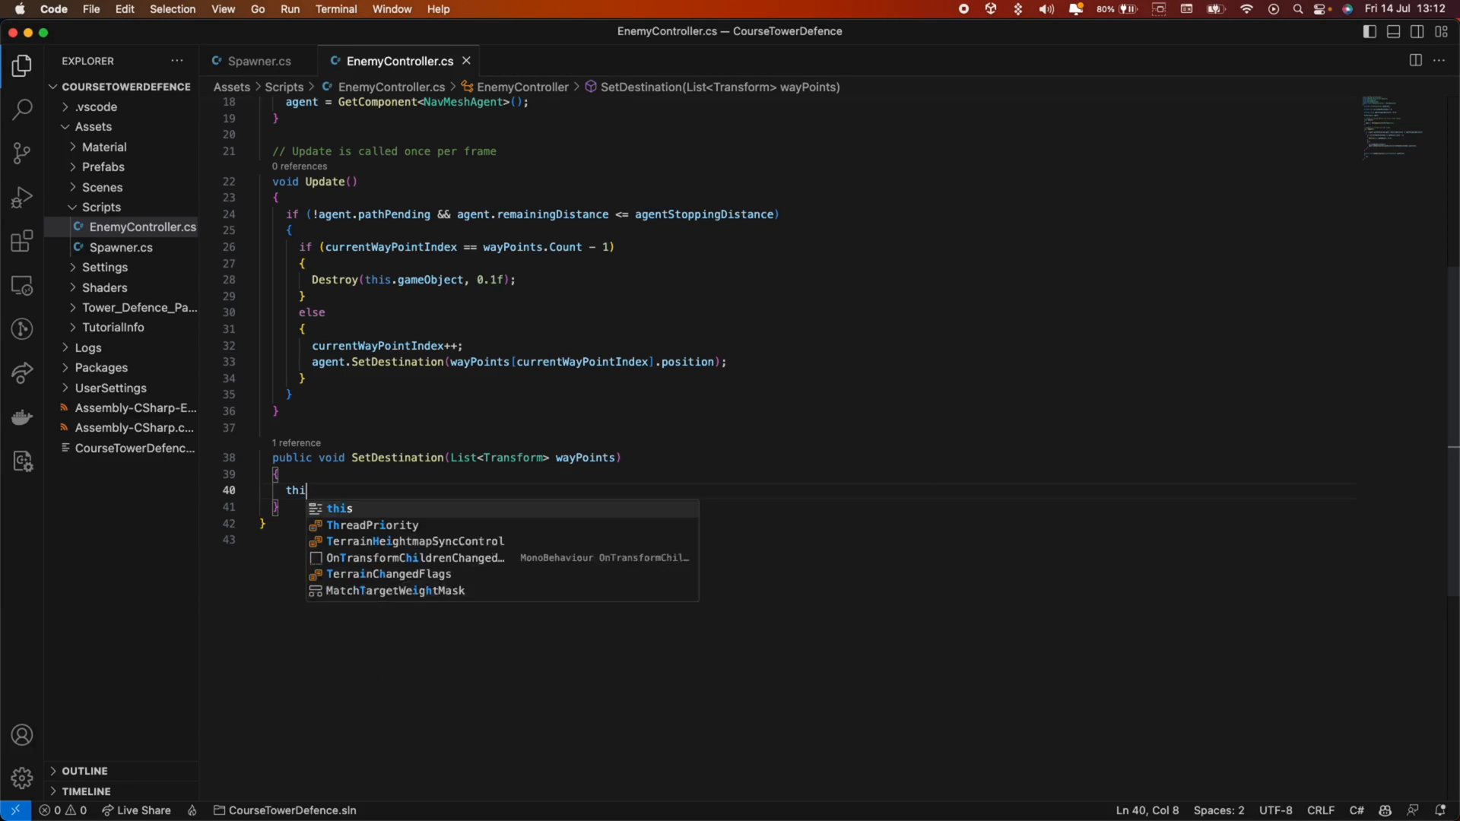
{"action": "type", "text": "s.way"}
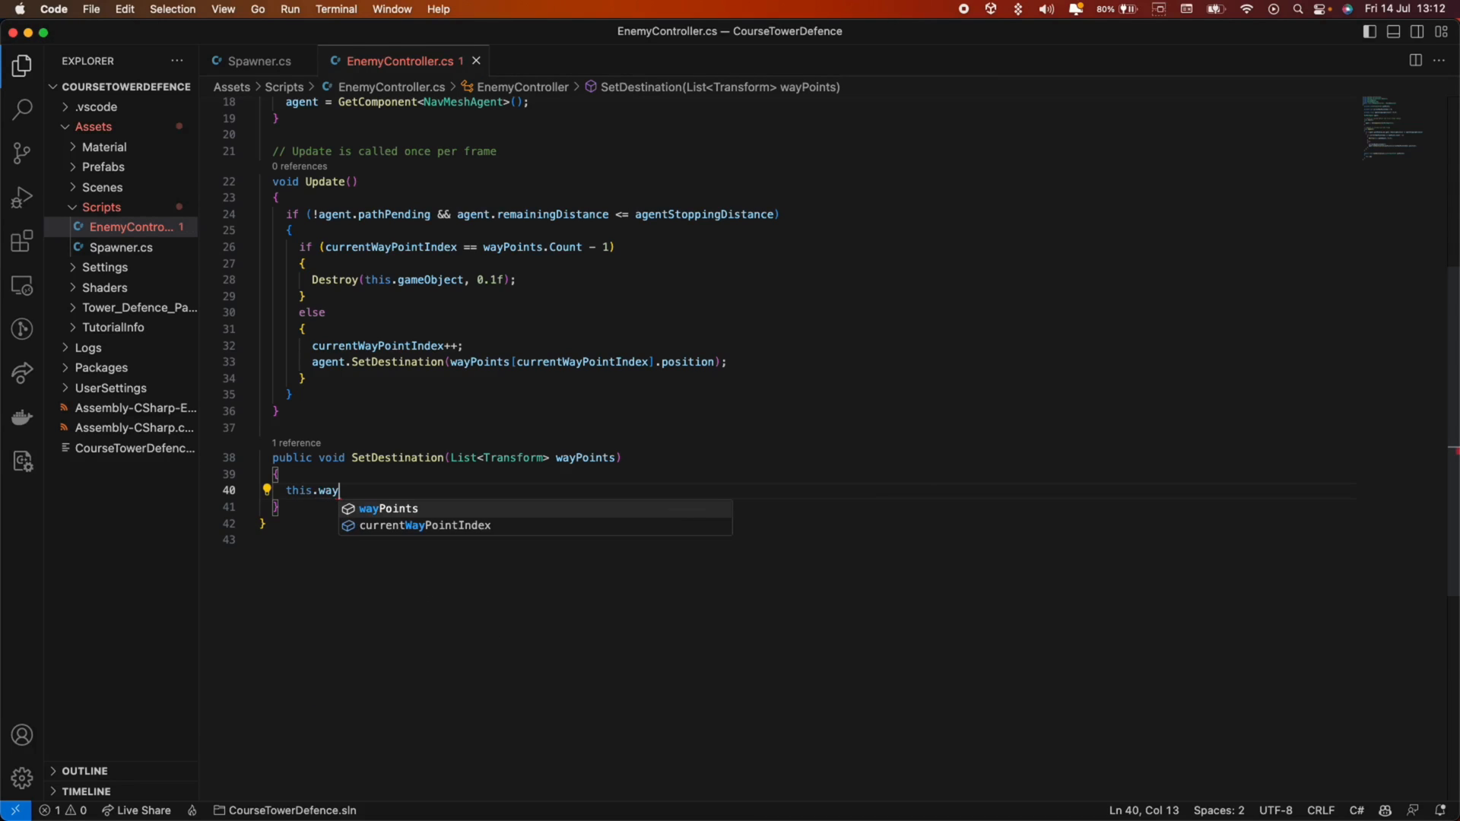
{"action": "type", "text": "Points = wayPoints"}
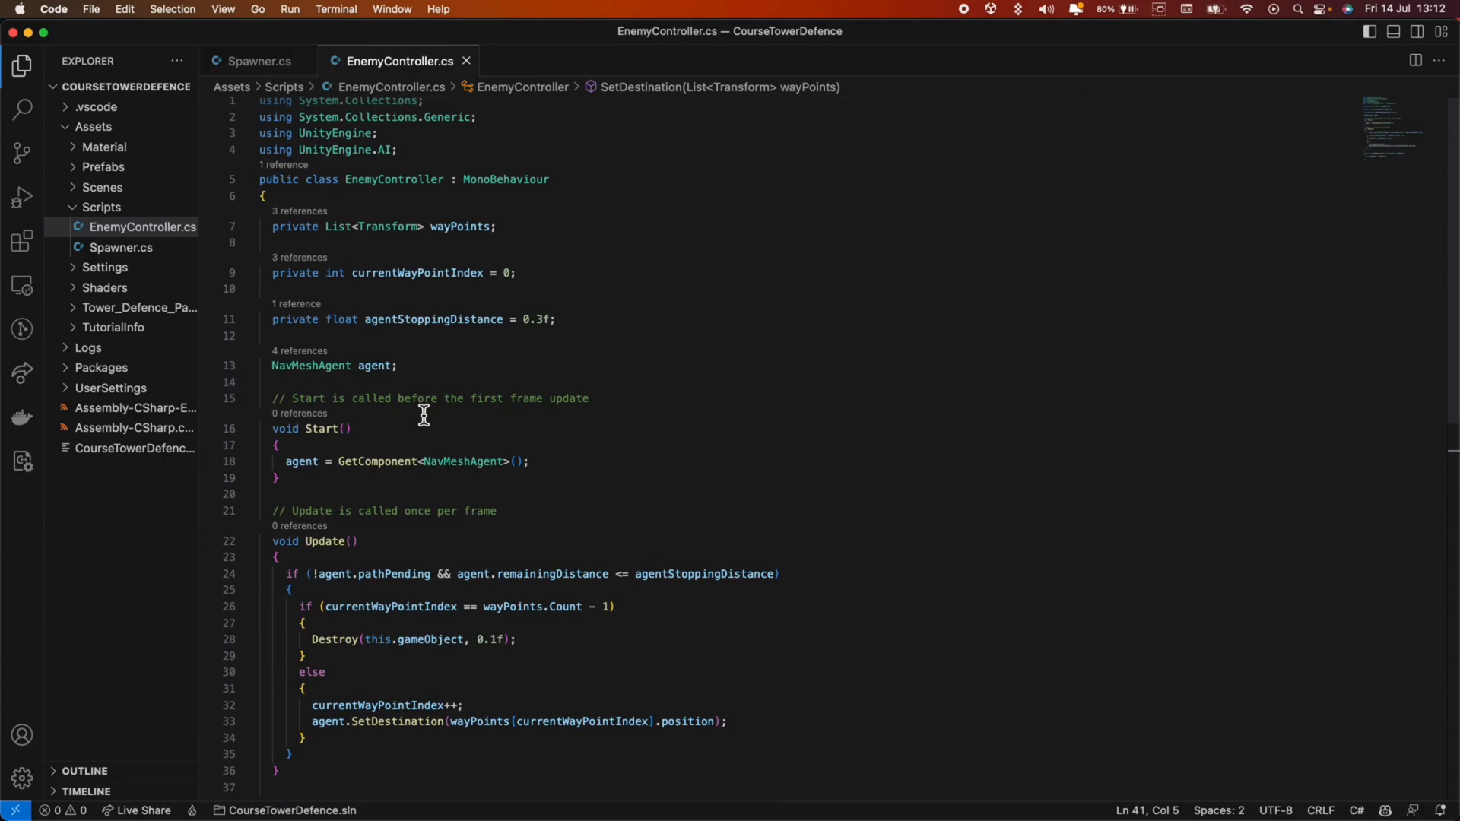
Declare private bool wayPointsSet = false and set it to true inside SetDestination.
{"action": "scroll", "scroll_direction": "down", "scroll_amount": 3}
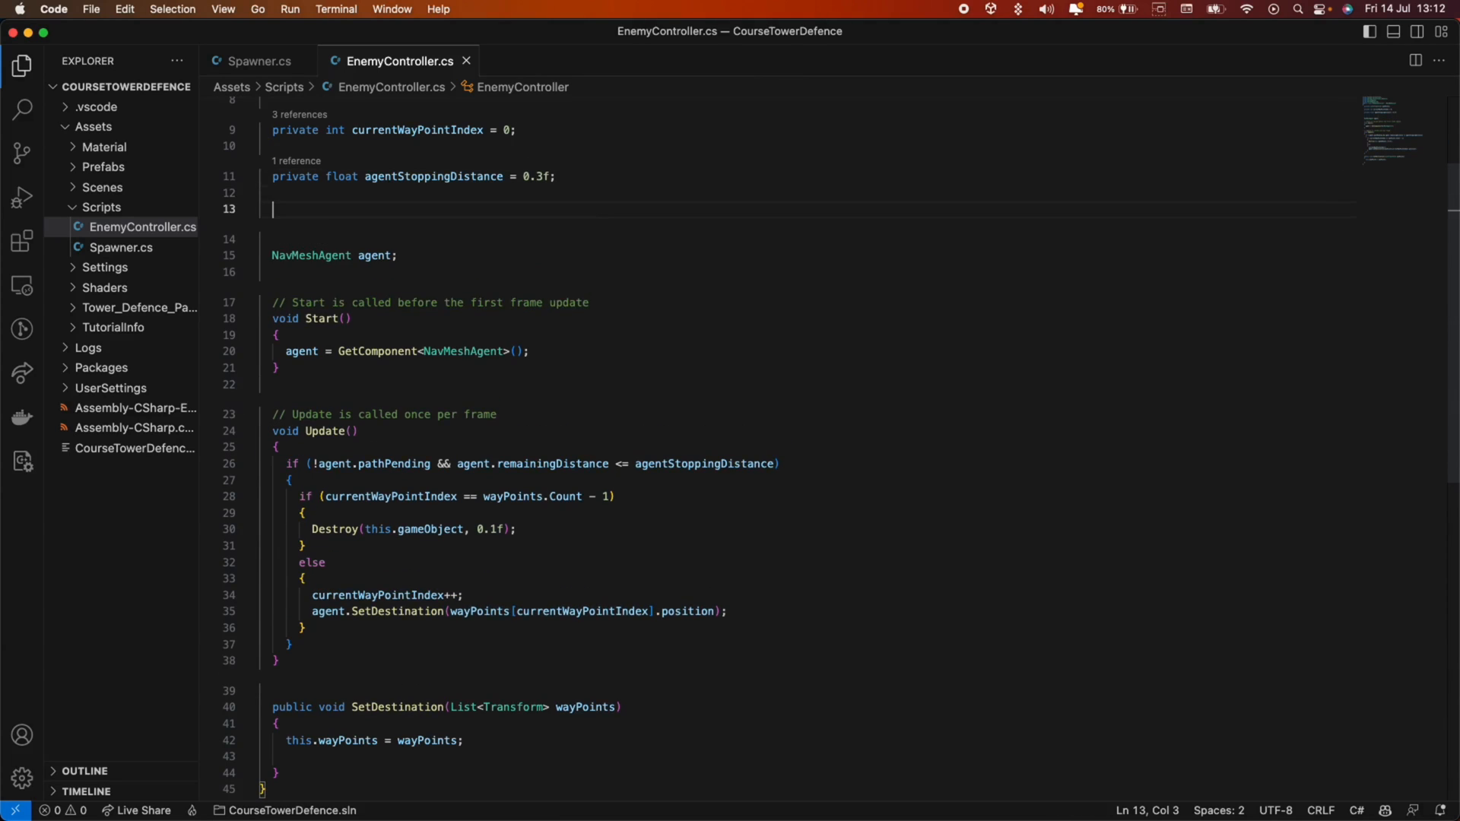
{"action": "type", "text": "private bool"}
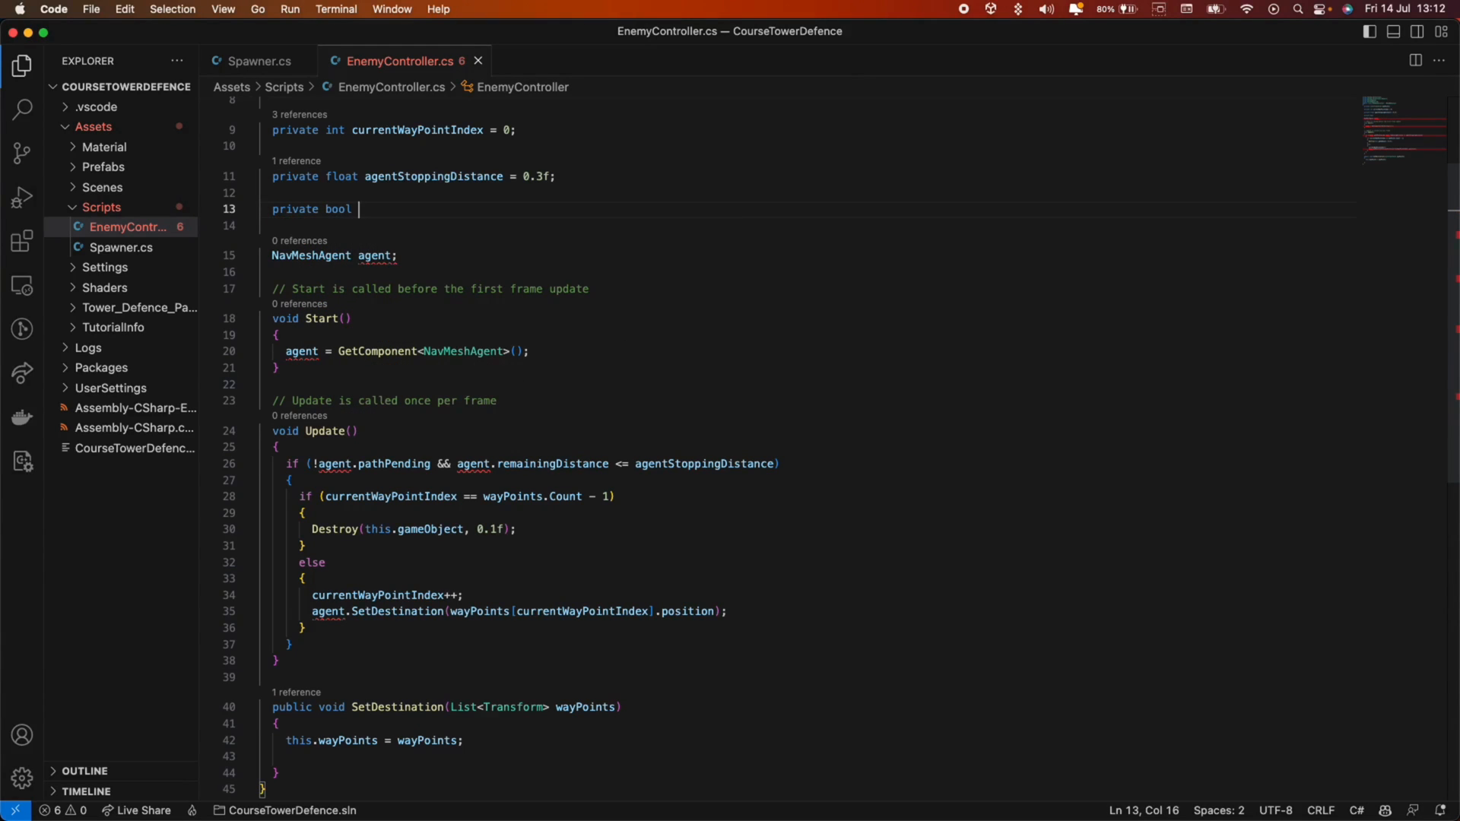
{"action": "type", "text": "wayPointsSe"}
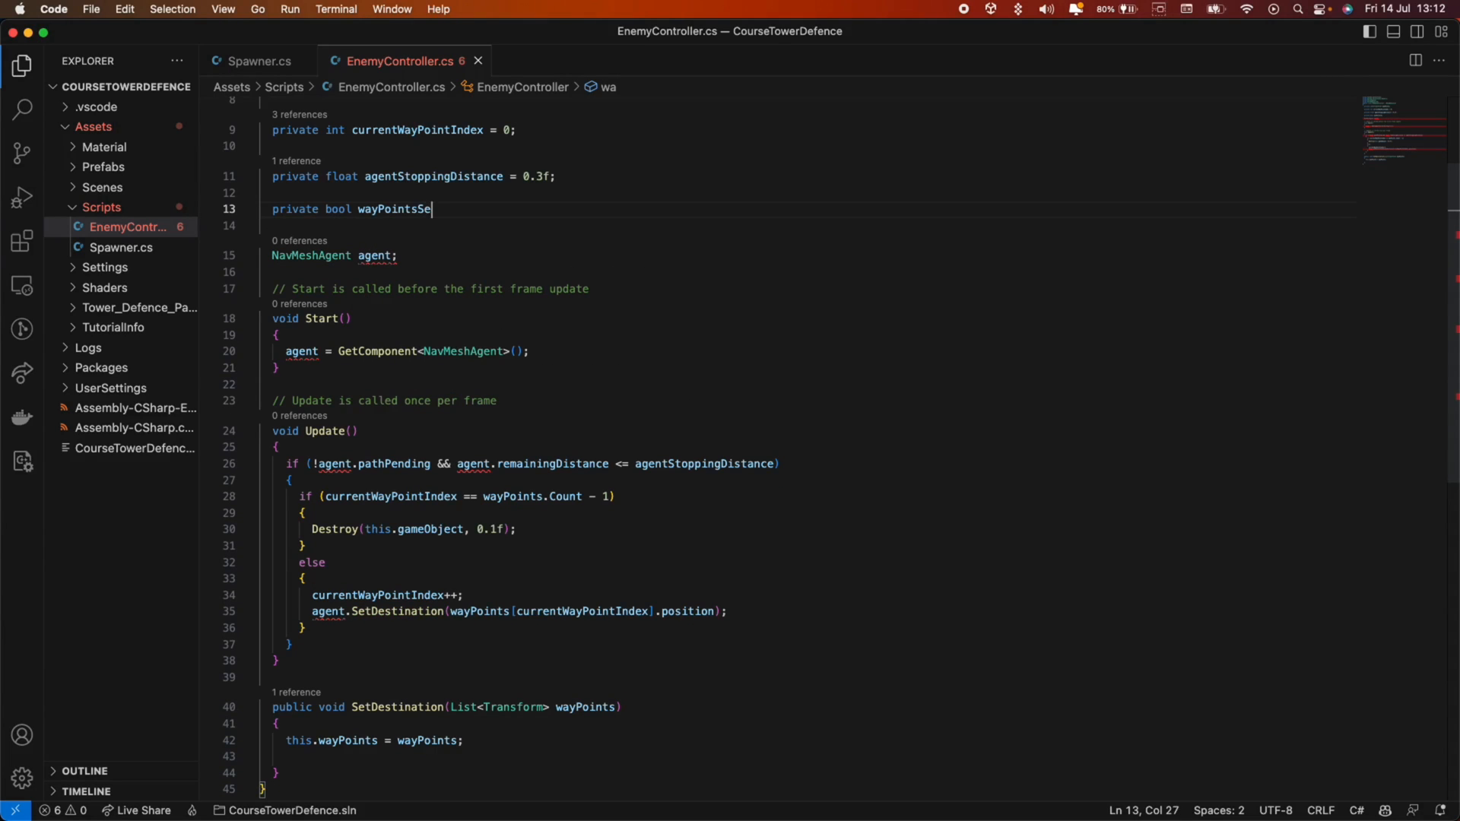
{"action": "type", "text": "t ="}
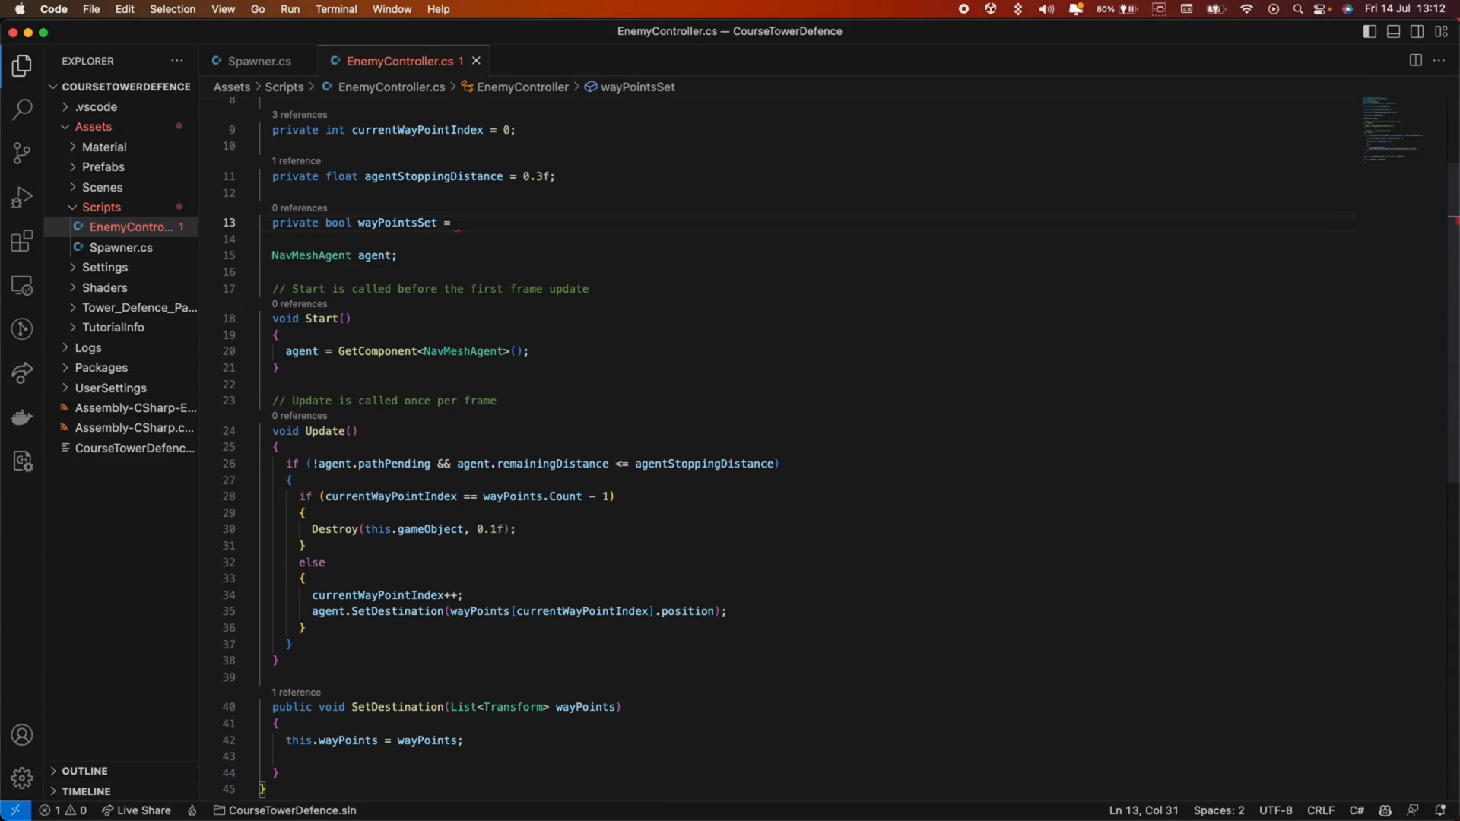
{"action": "type", "text": "false;"}
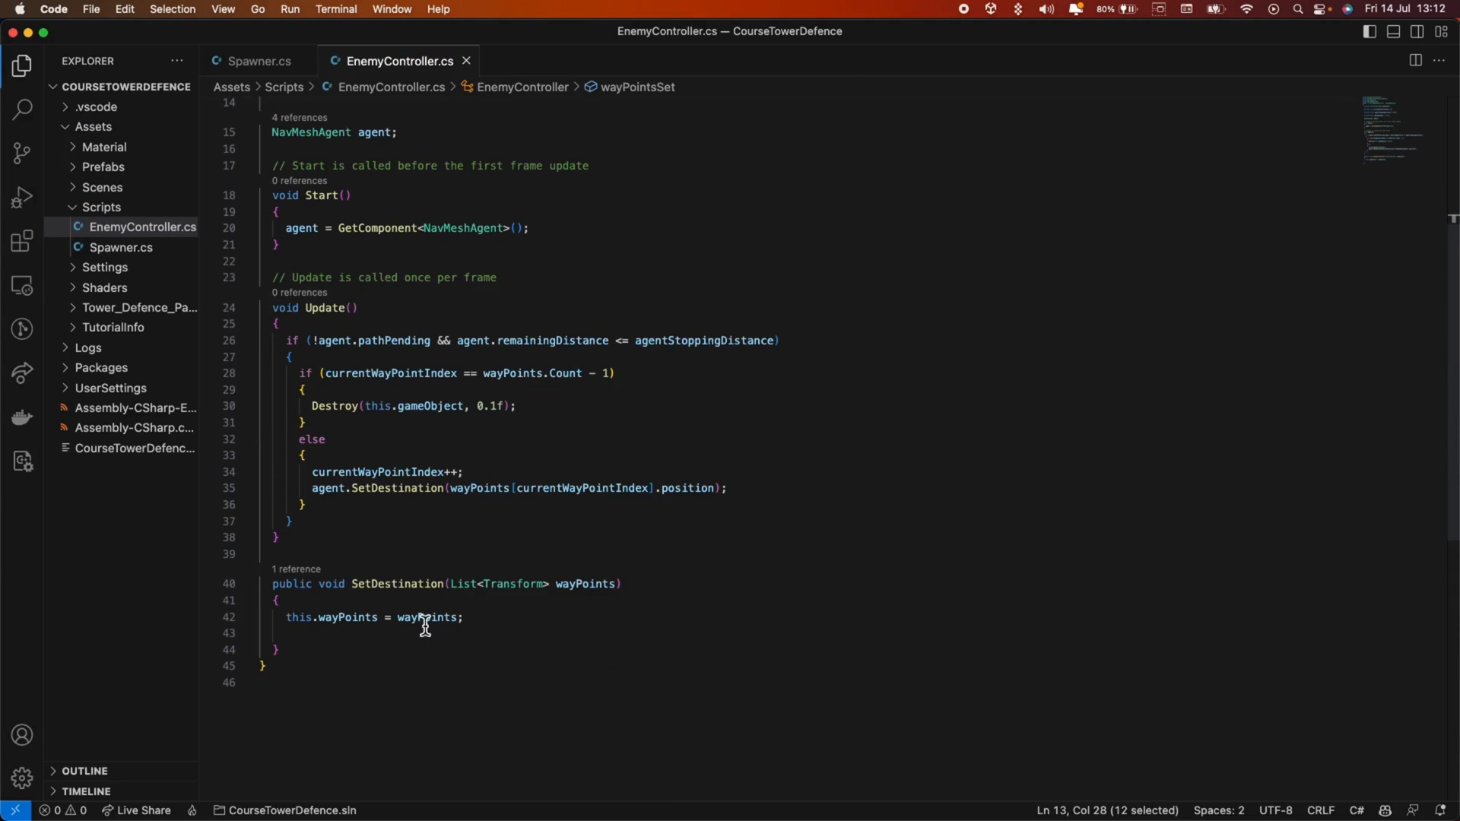
{"action": "type", "text": "wayPointsSet"}
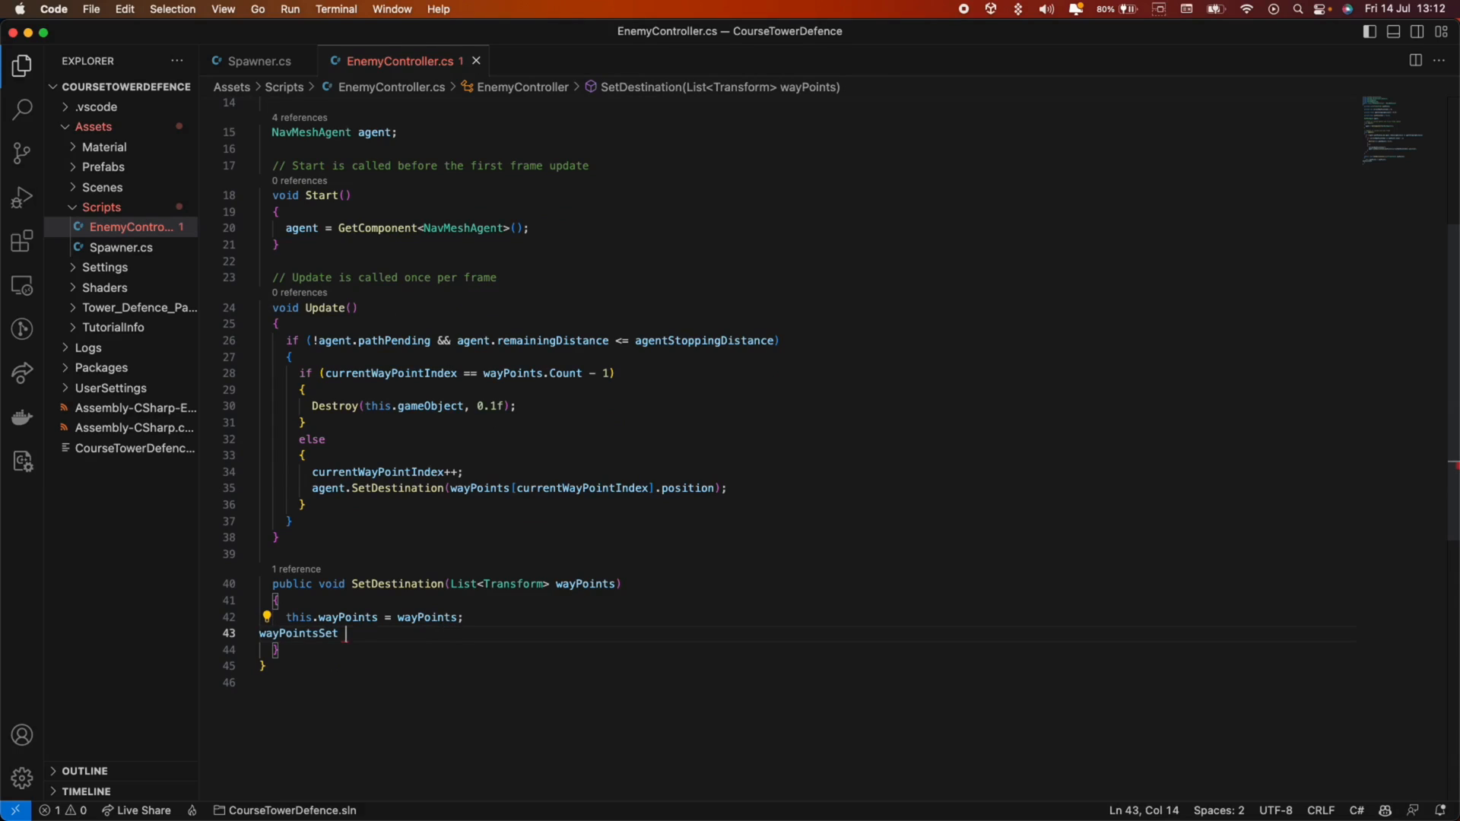
{"action": "type", "text": "= true;"}
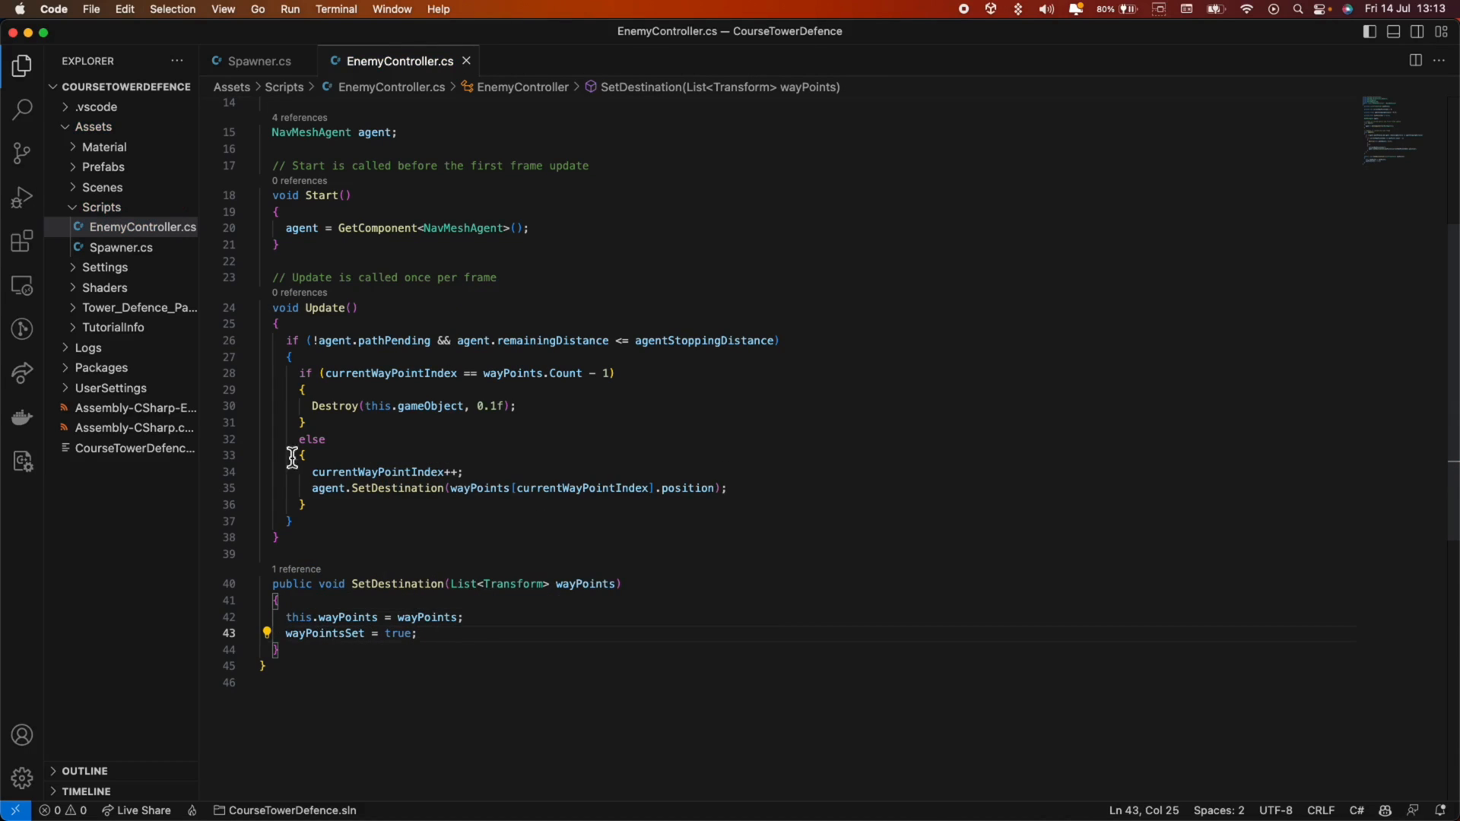
Begin Update with if (!wayPointsSet) { return; }, then switch to Spawner.cs.
{"action": "left_click_drag", "start_coordinate": [289, 374], "coordinate": [307, 422]}
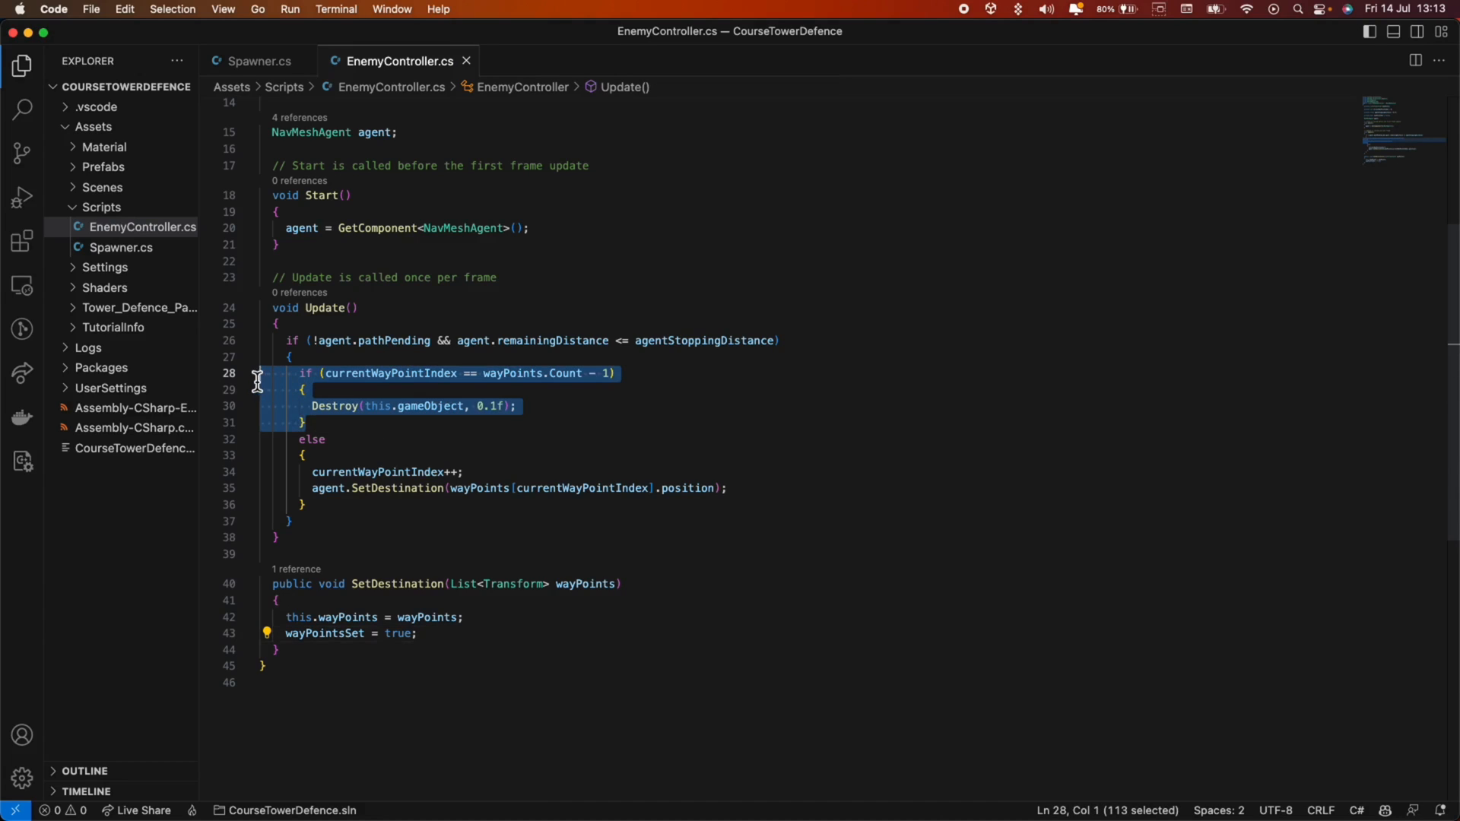
{"action": "double_click", "coordinate": [377, 406]}
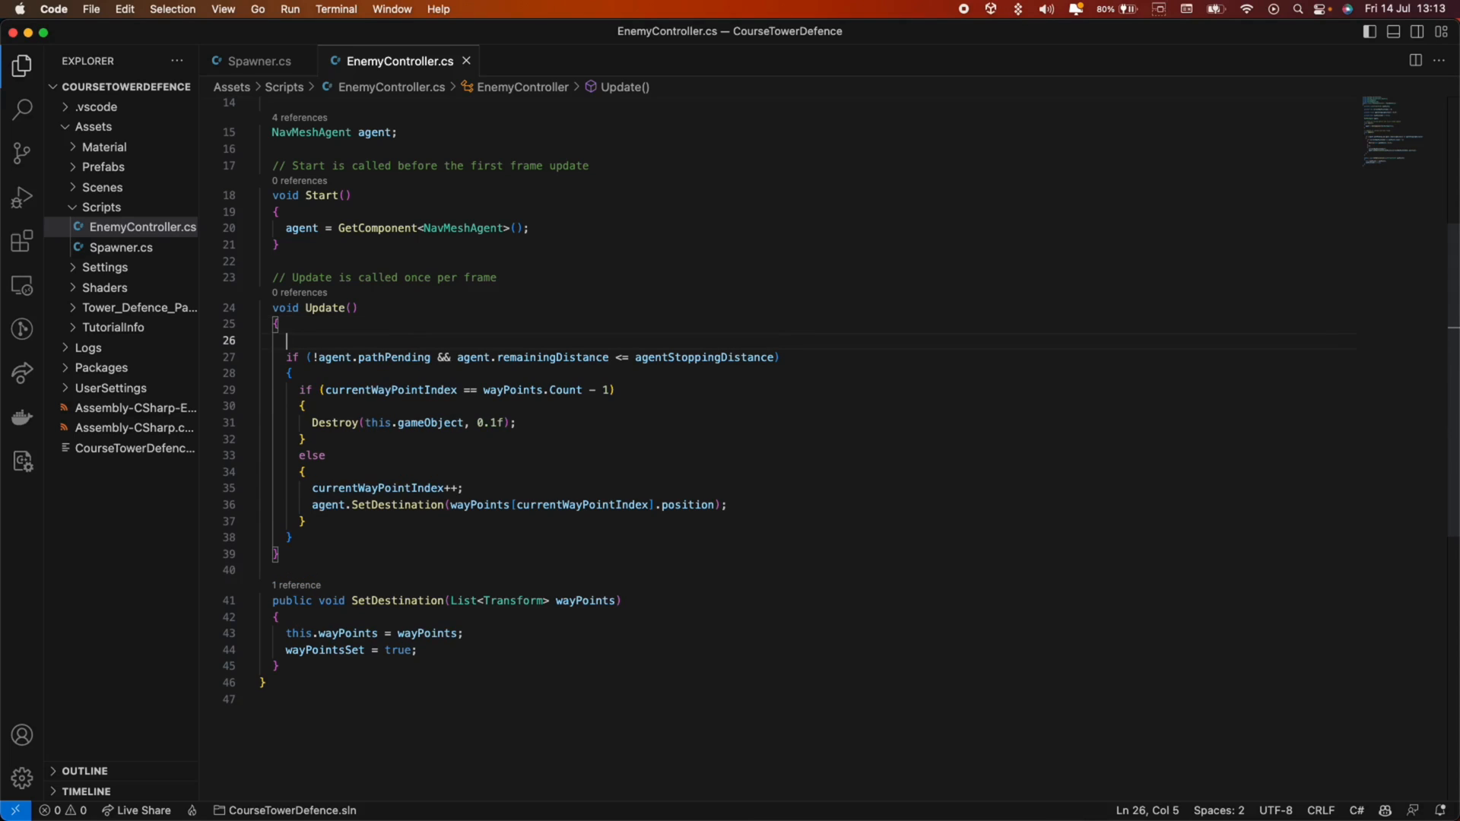
{"action": "type", "text": "if("}
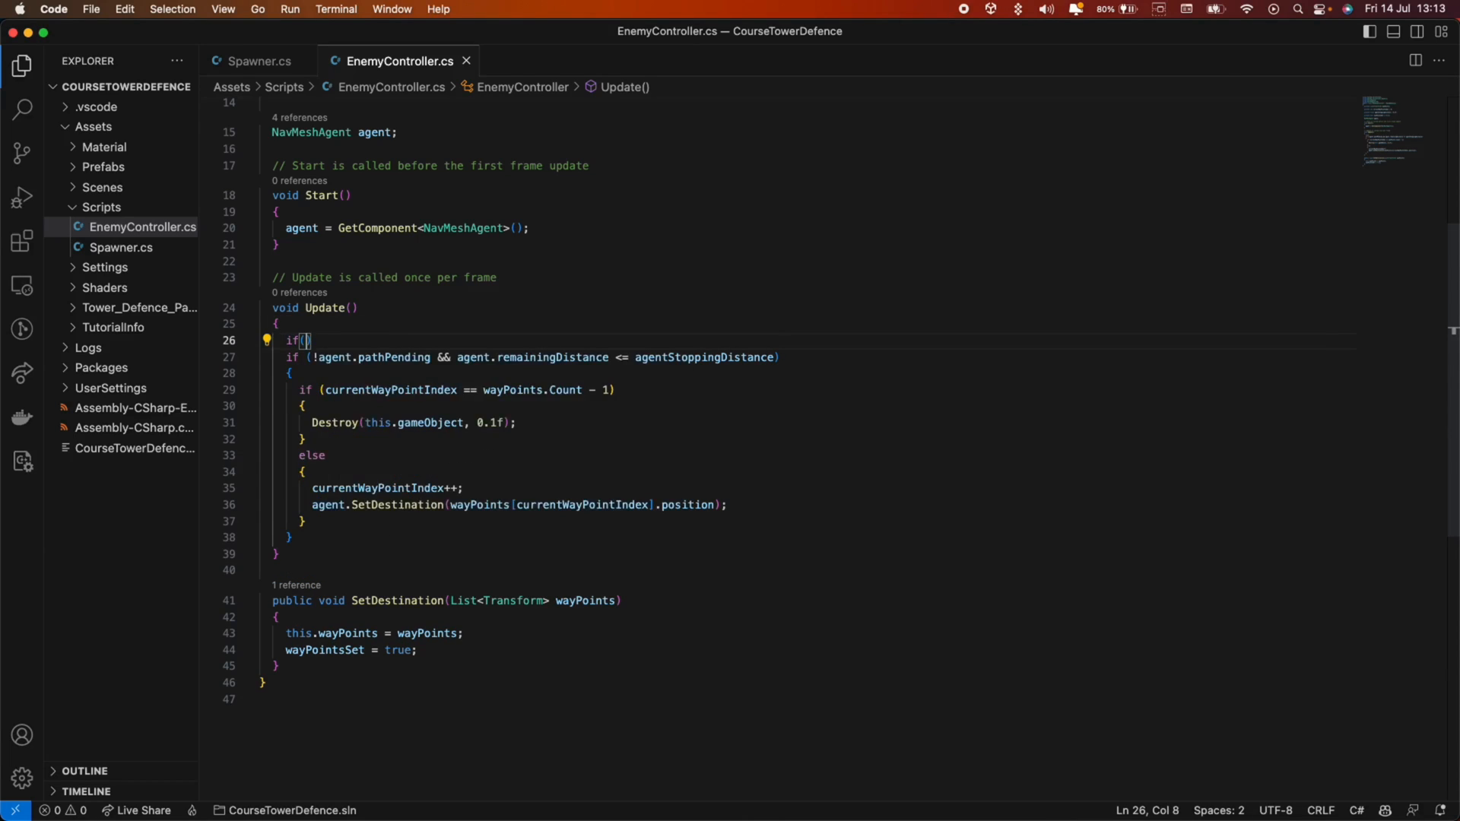
{"action": "type", "text": "wayPointsSet"}
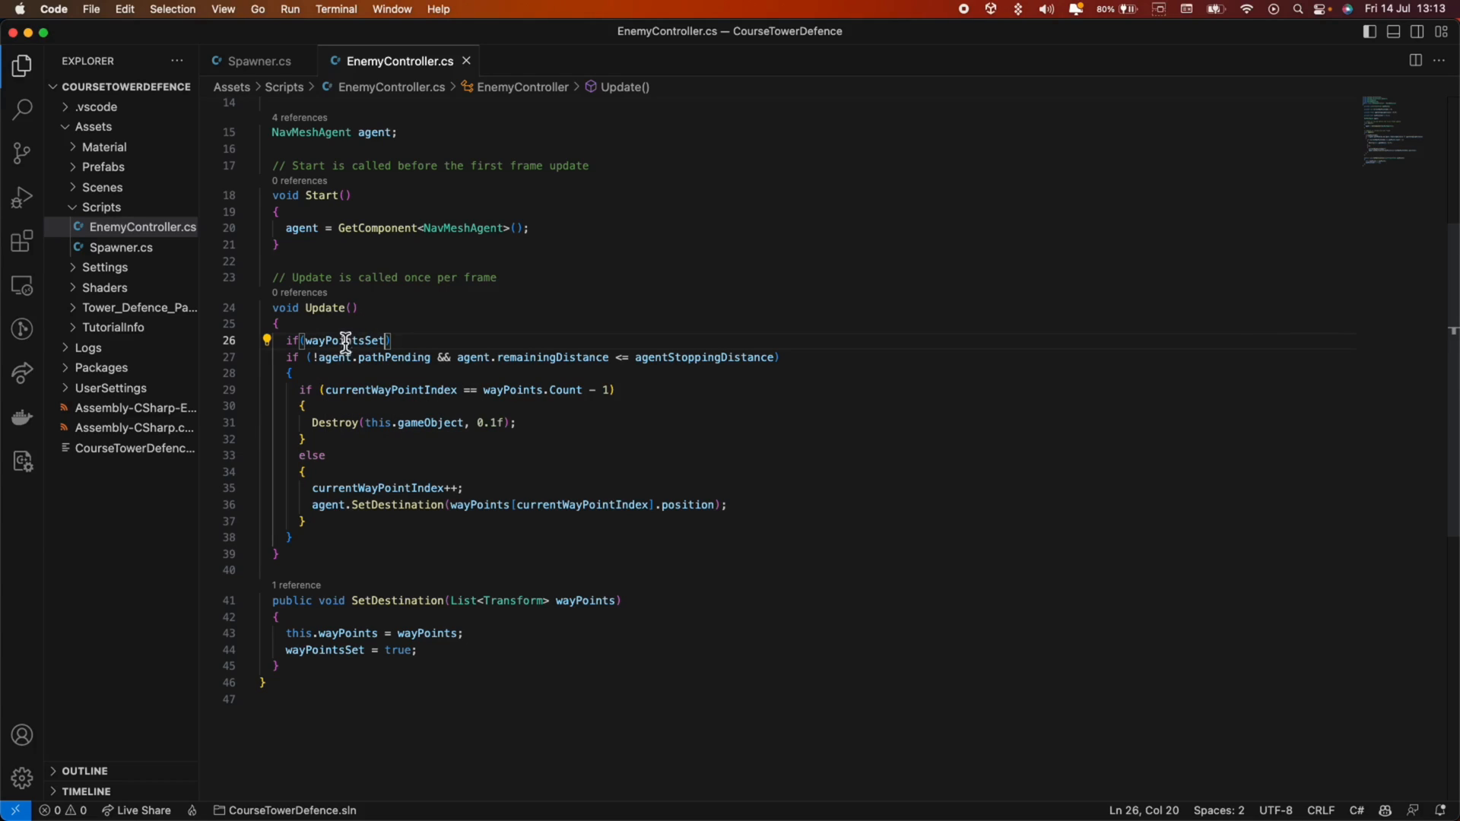
{"action": "type", "text": "!"}
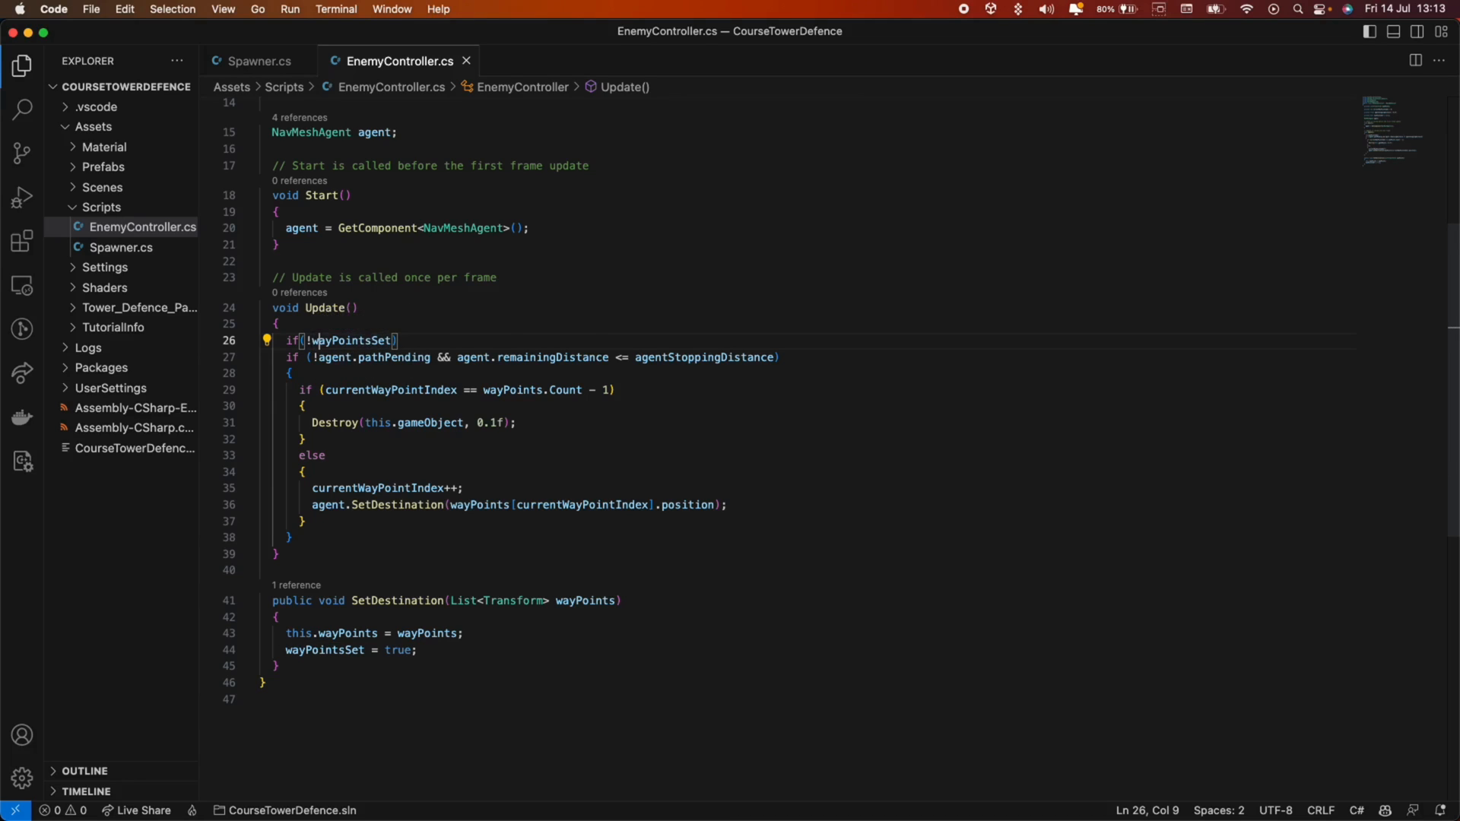
{"action": "double_click", "coordinate": [351, 340]}
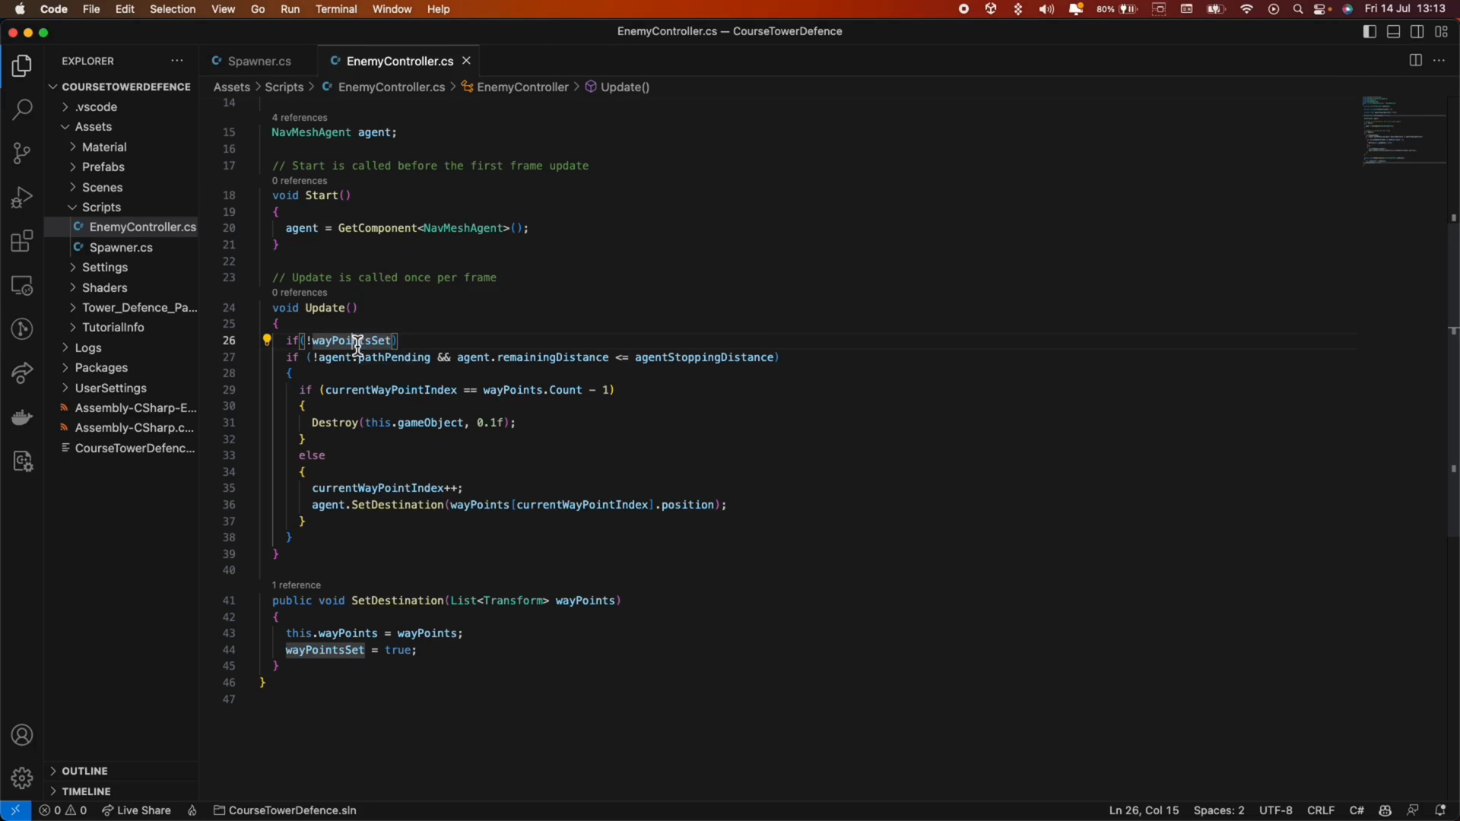
{"action": "type", "text": "{ return;"}
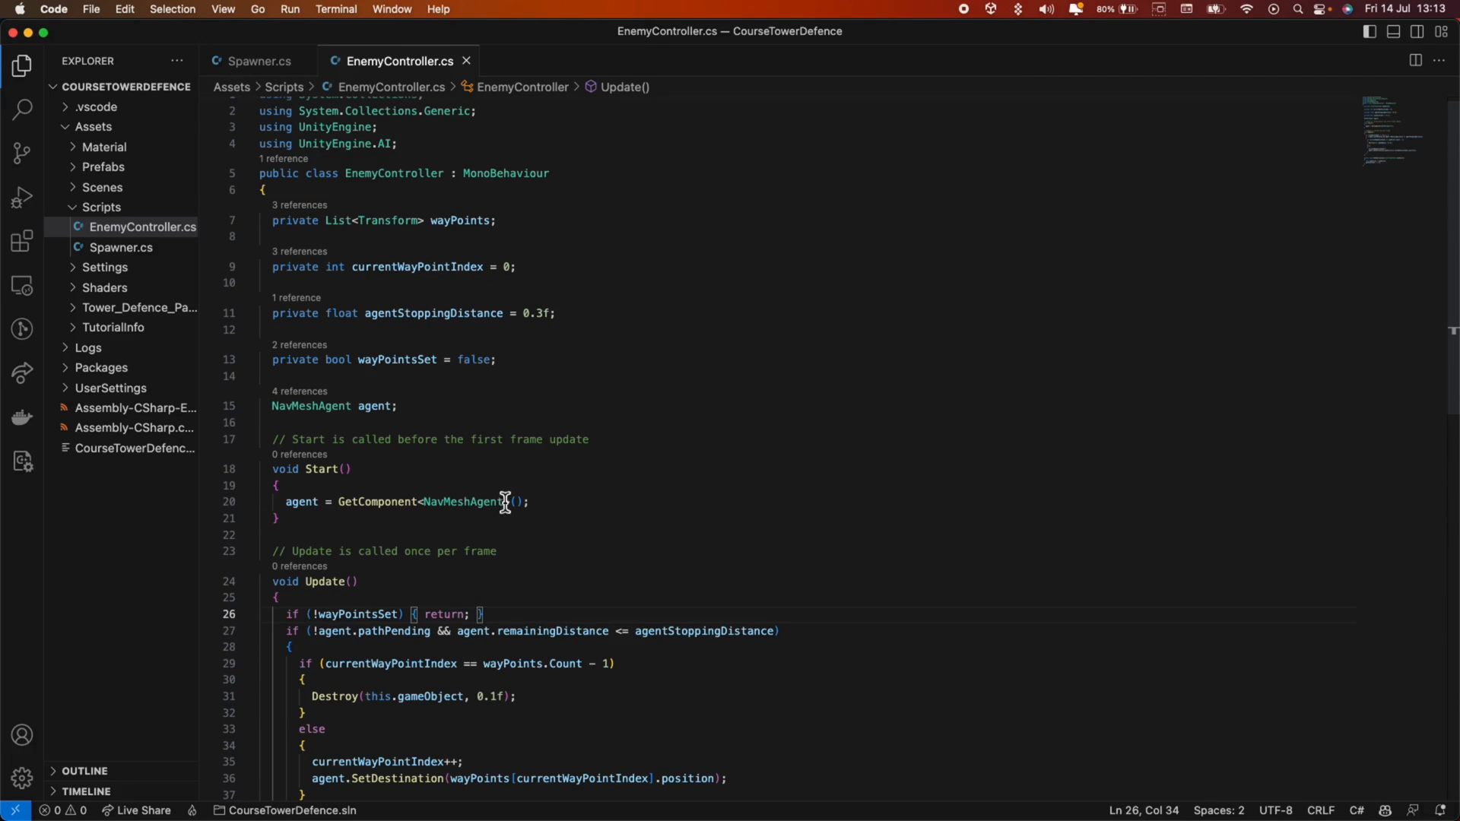
{"action": "left_click", "coordinate": [259, 61]}
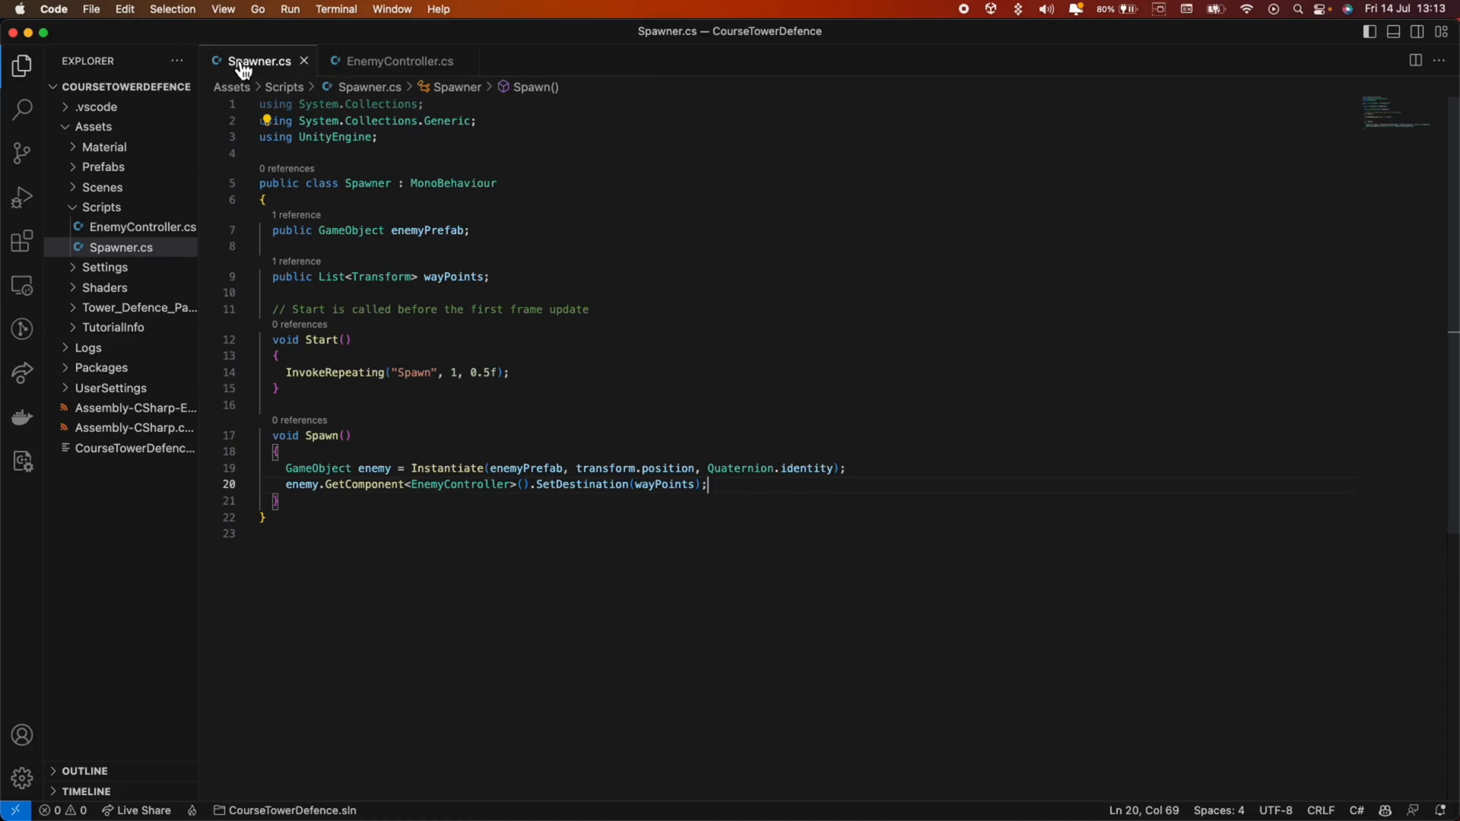
{"action": "mouse_move", "coordinate": [355, 316]}
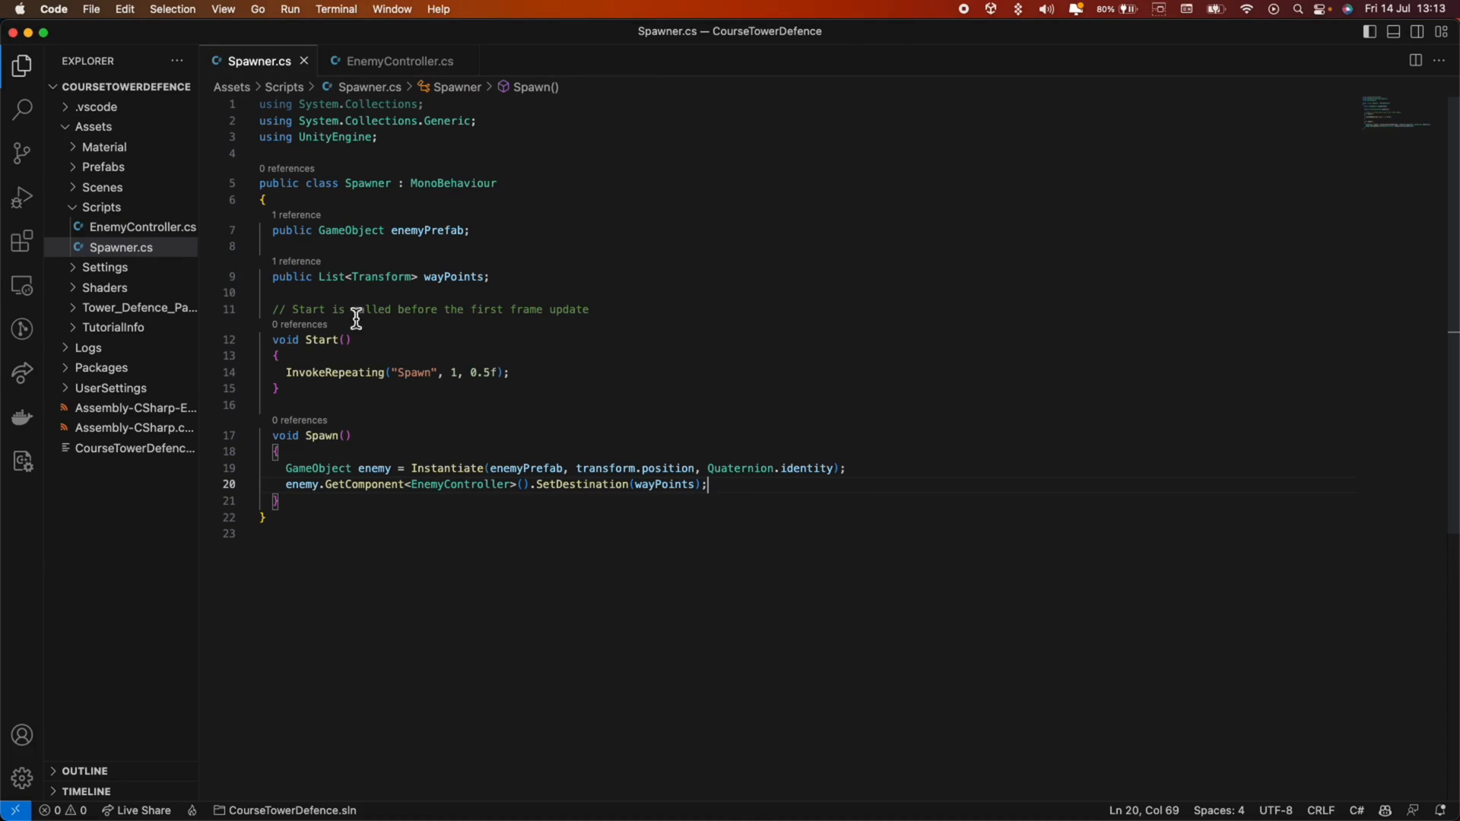
{"action": "mouse_move", "coordinate": [593, 448]}
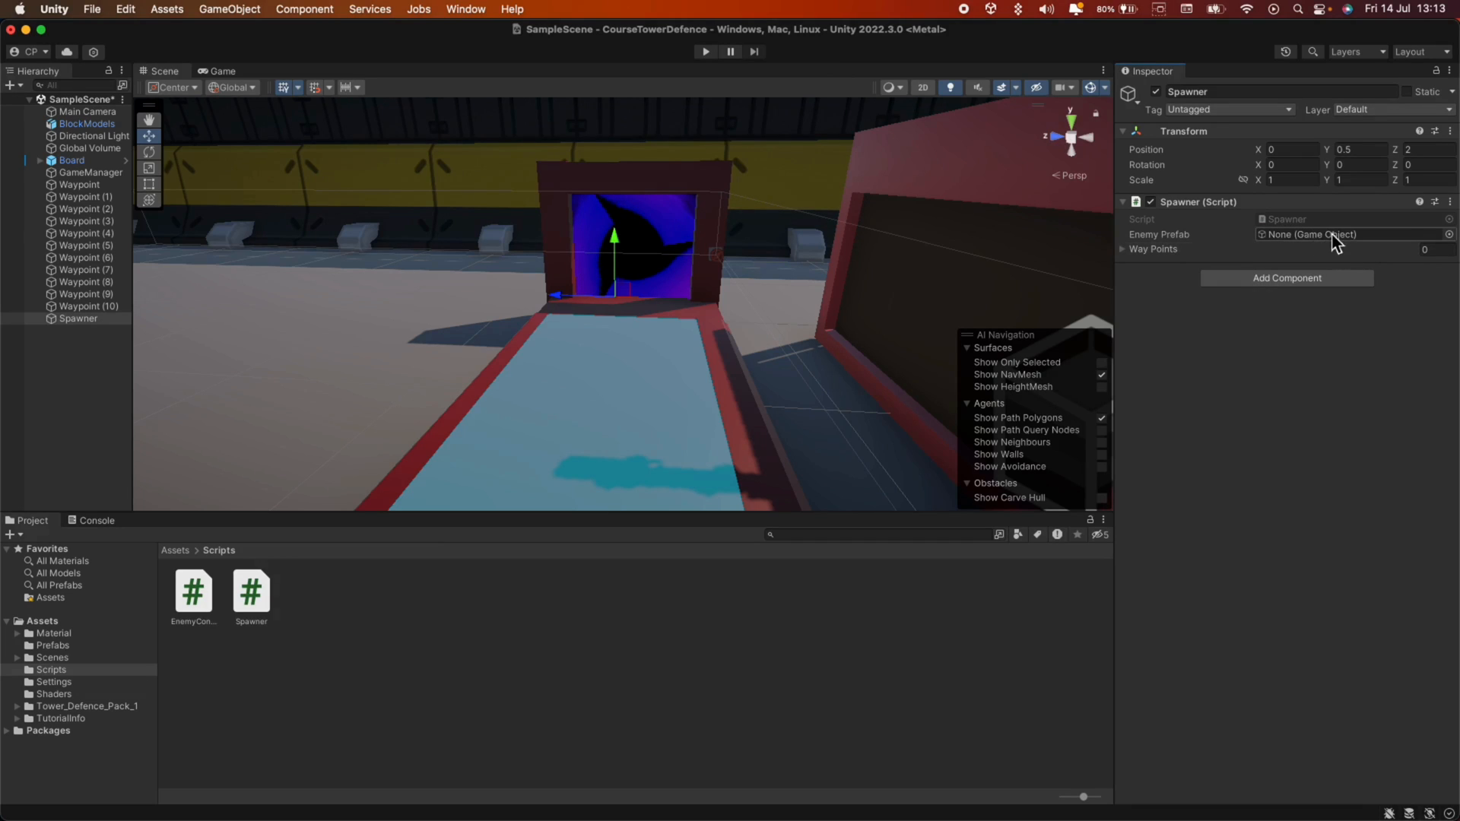
{"action": "mouse_move", "coordinate": [79, 651]}
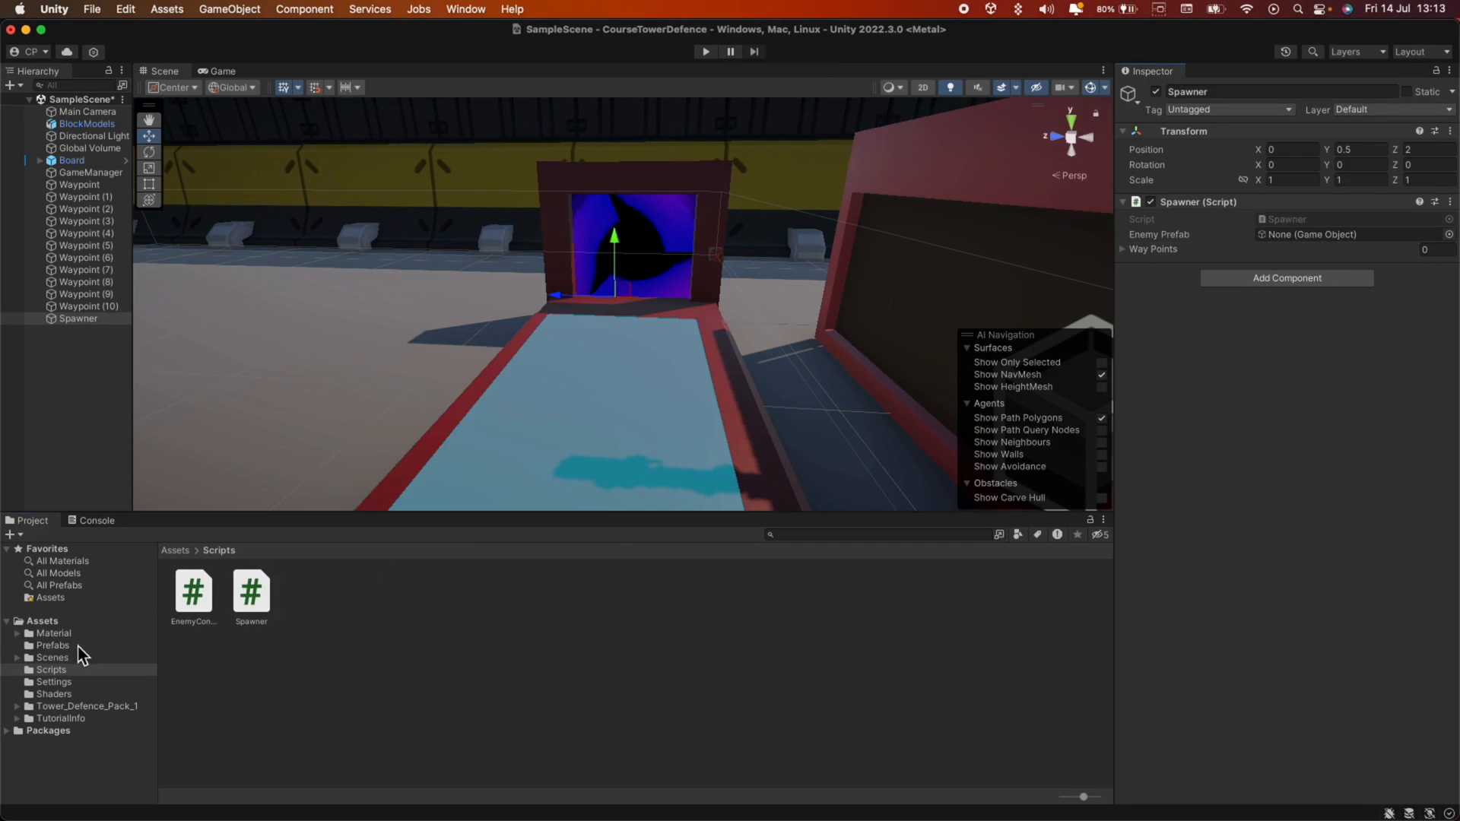
Assign Enemy_Bomb and Waypoint through Waypoint (10) to the Spawner, then enter Play mode.
{"action": "left_click", "coordinate": [54, 646]}
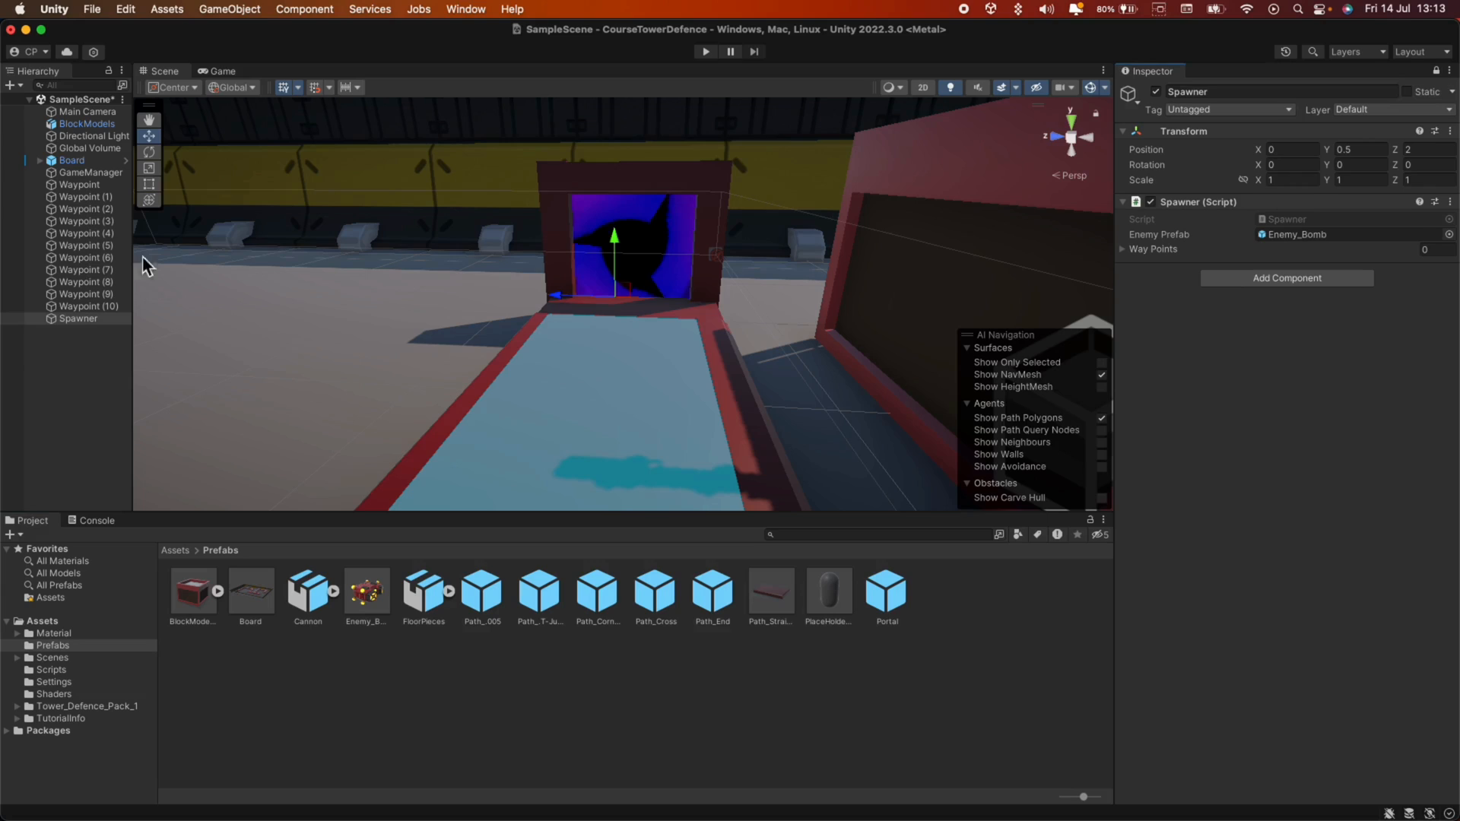
{"action": "left_click", "coordinate": [79, 184]}
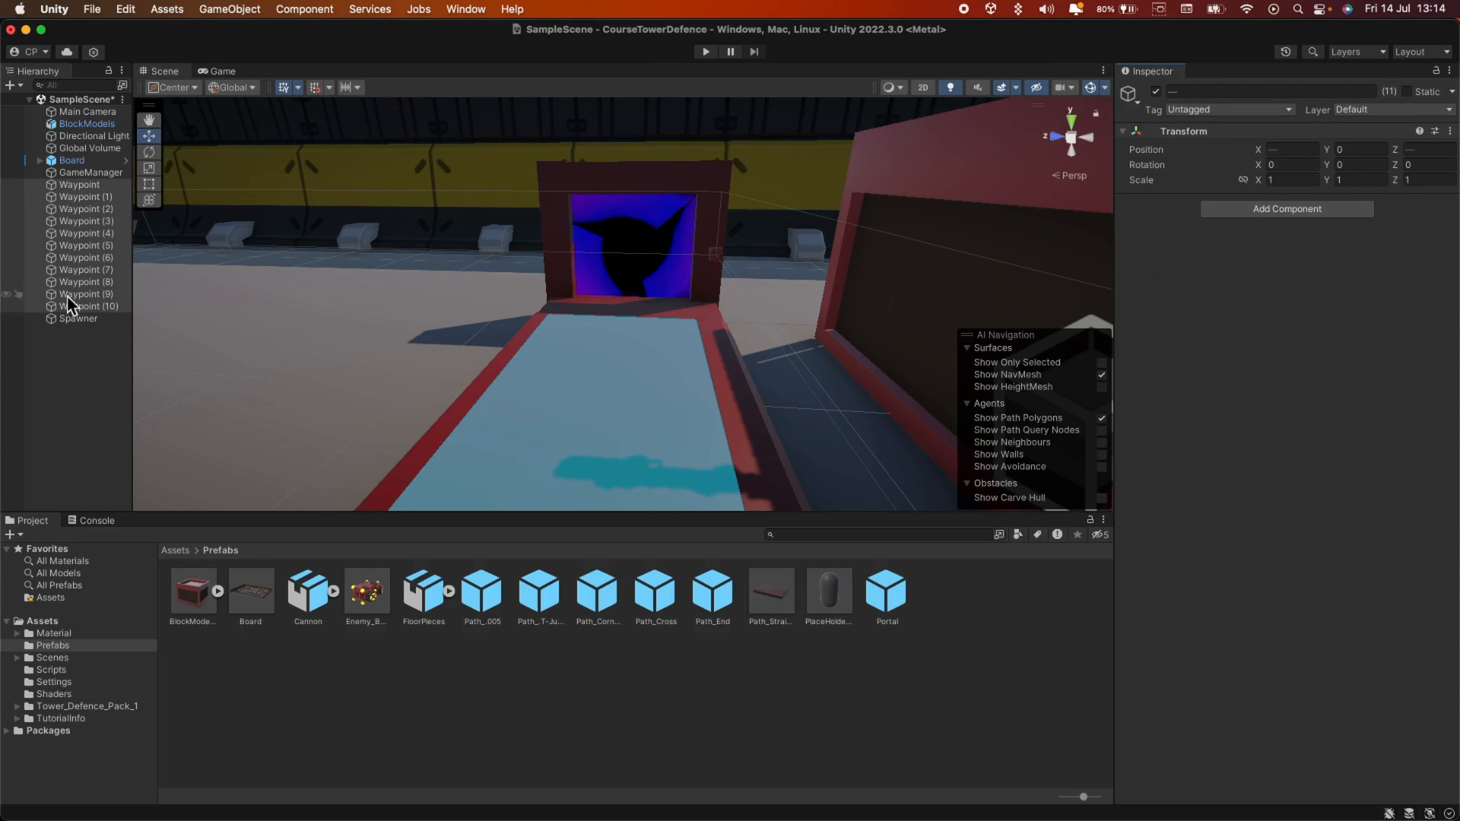
{"action": "left_click", "coordinate": [78, 319]}
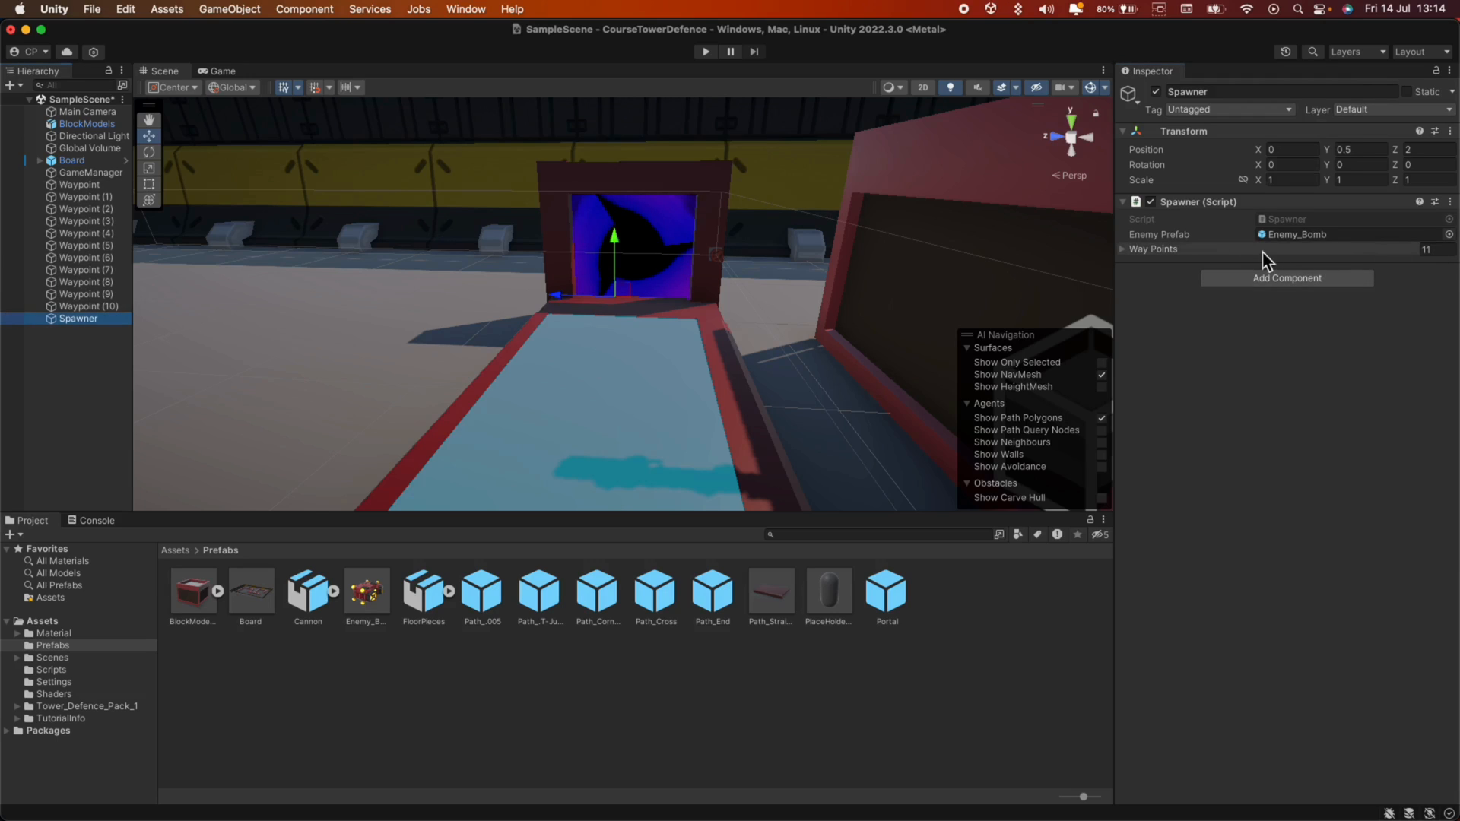
{"action": "left_click", "coordinate": [1124, 249]}
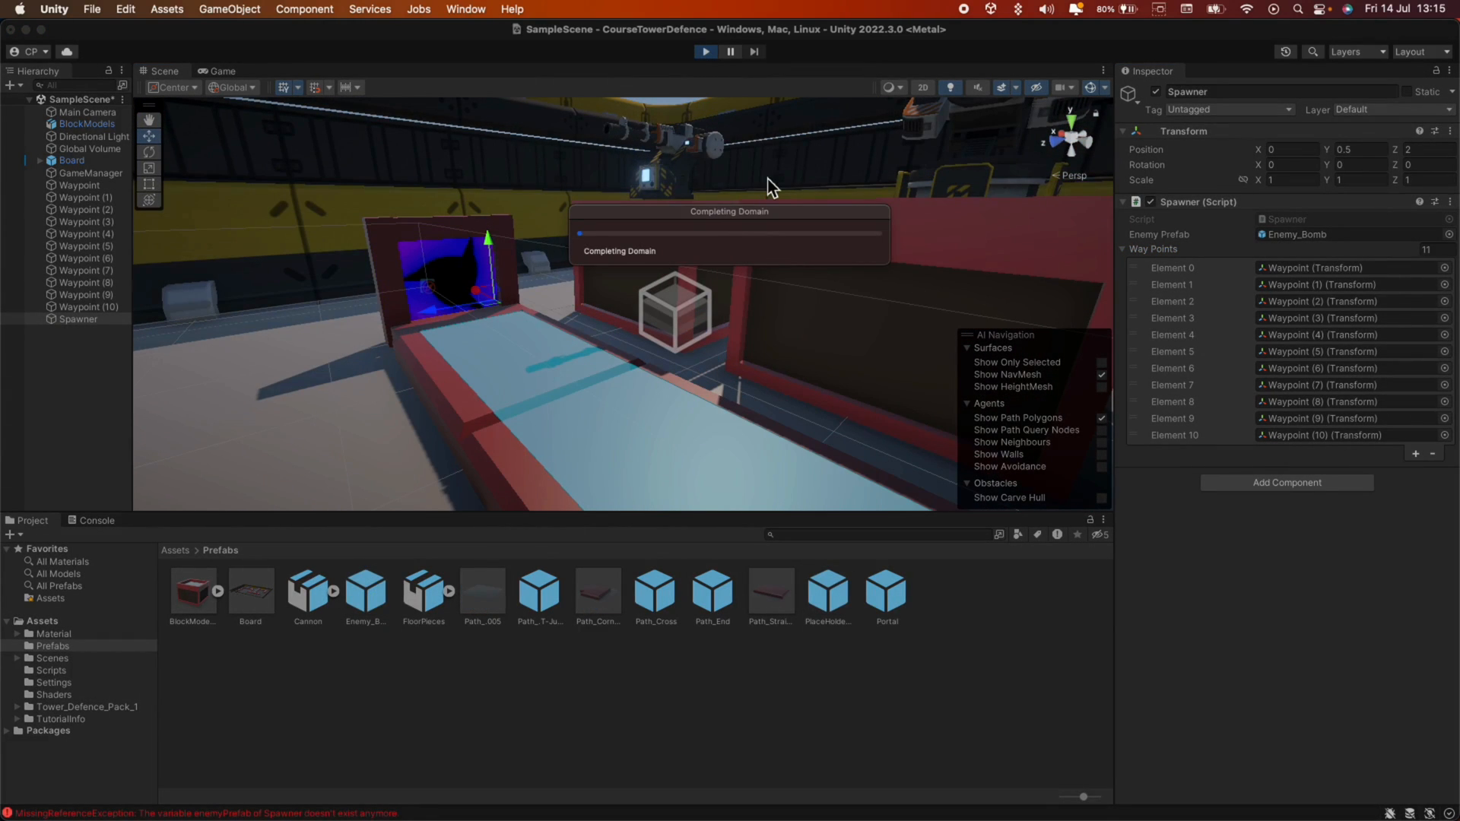
{"action": "left_click", "coordinate": [220, 71]}
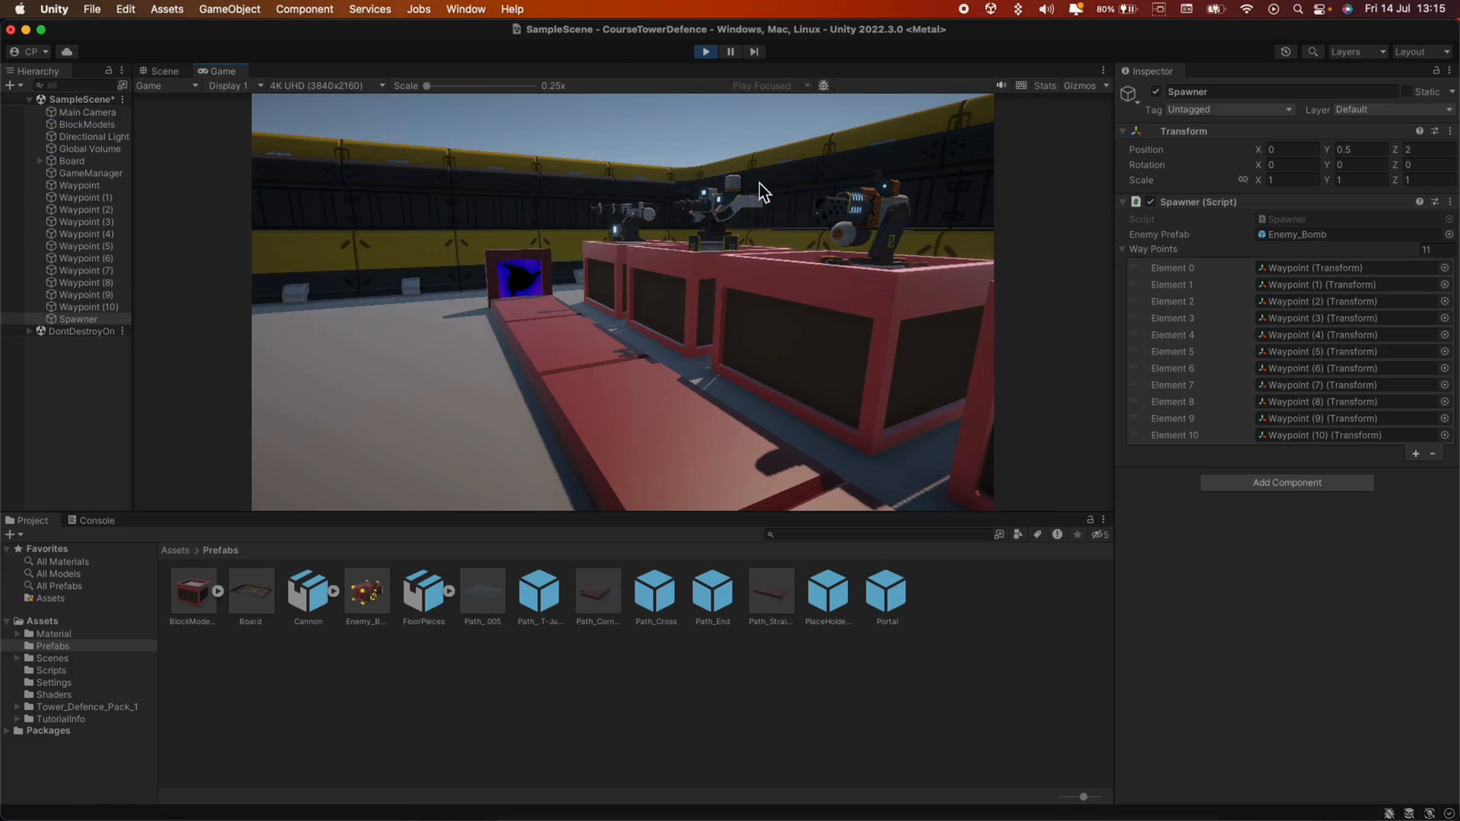